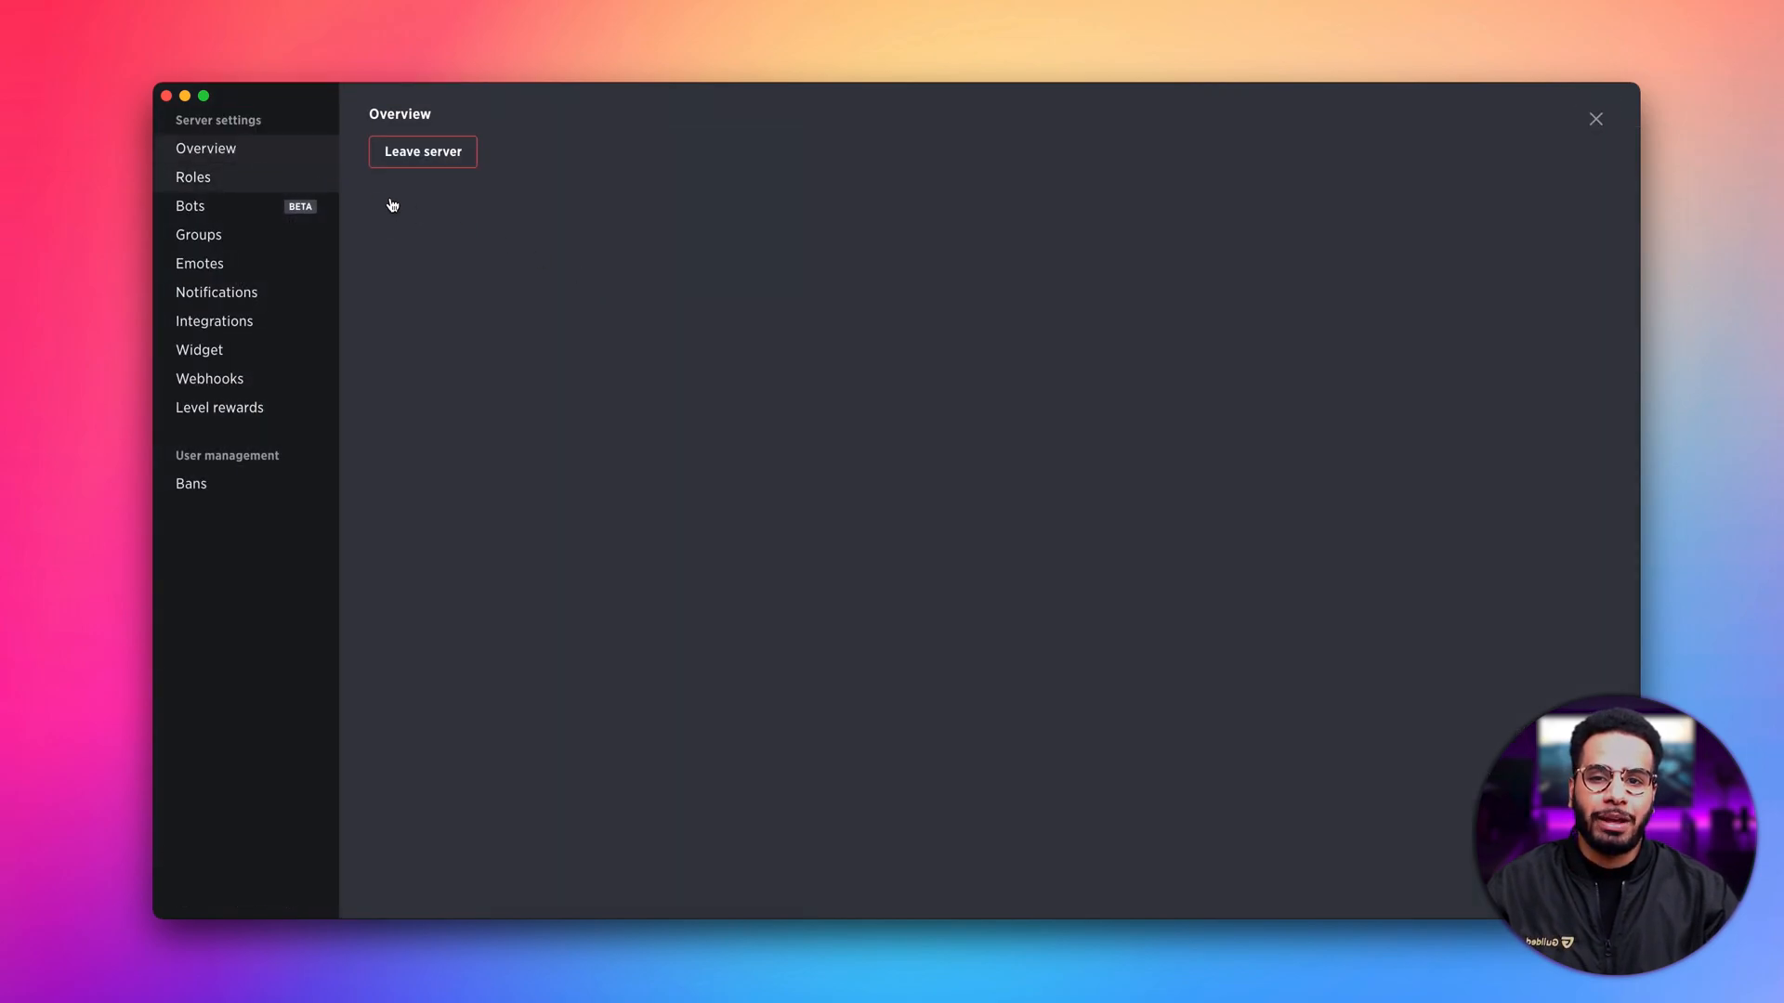
# - Open server Roles, add a new role named 'Supporter' and give it the purple colour
pyautogui.click(193, 176)
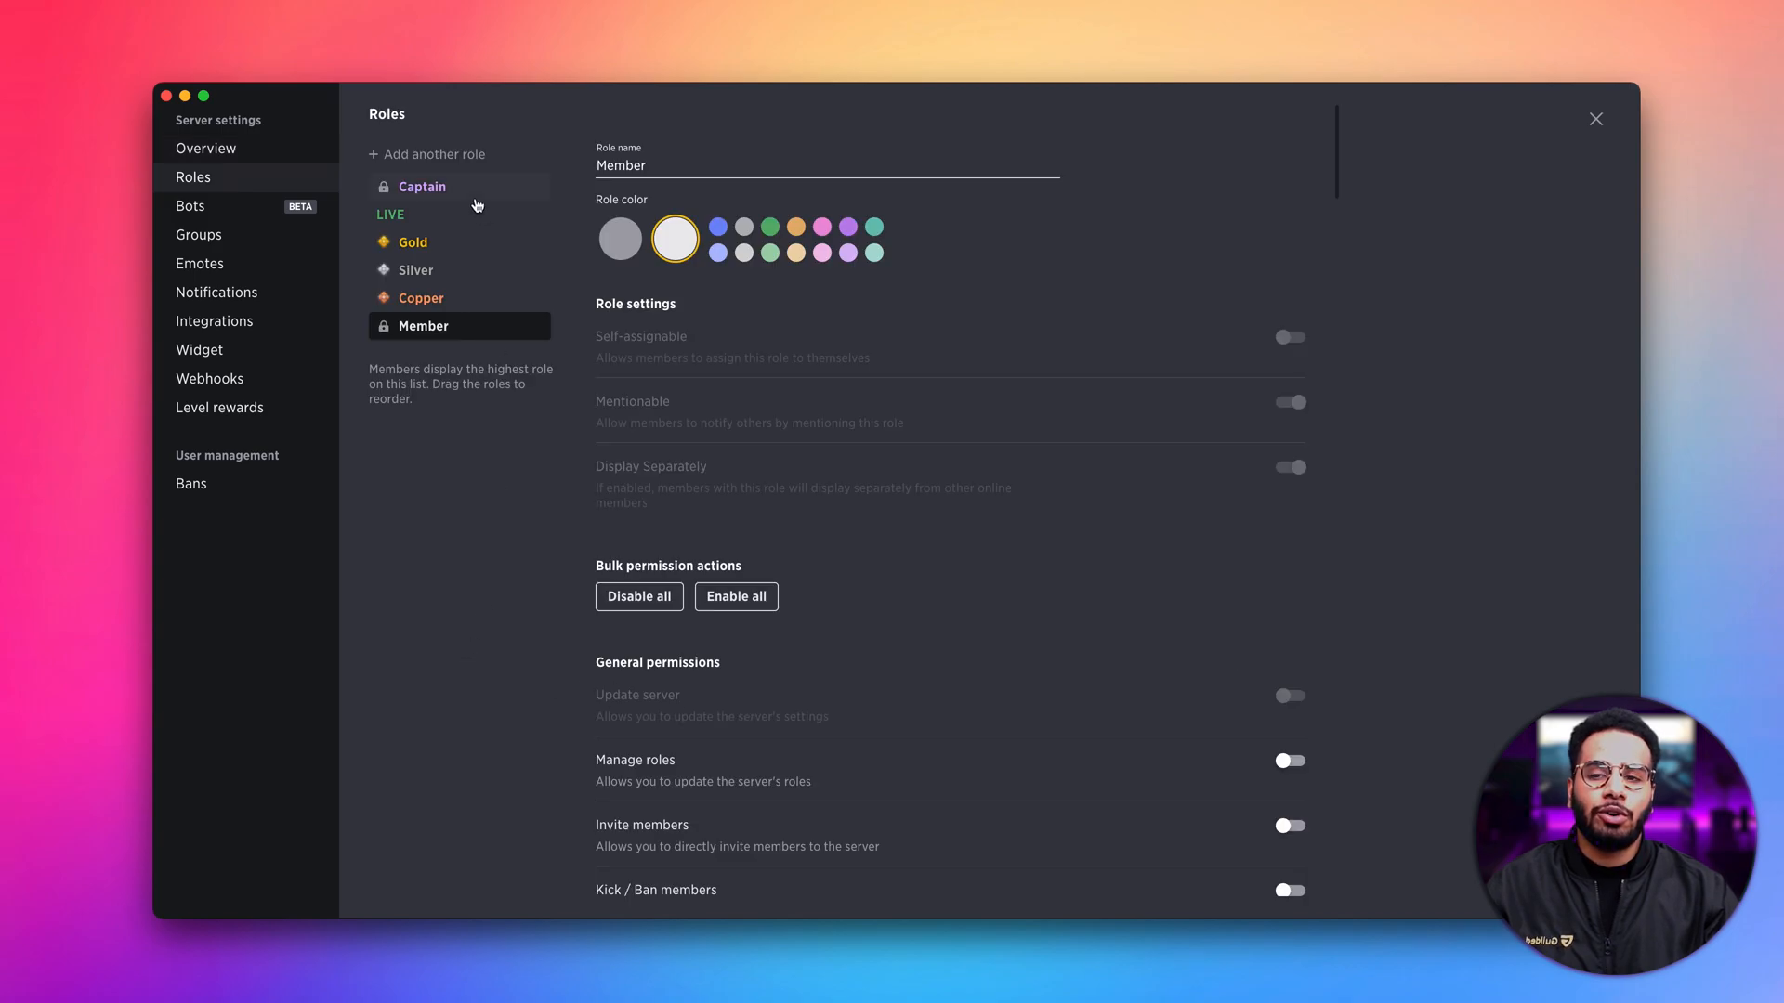
pyautogui.moveTo(463, 157)
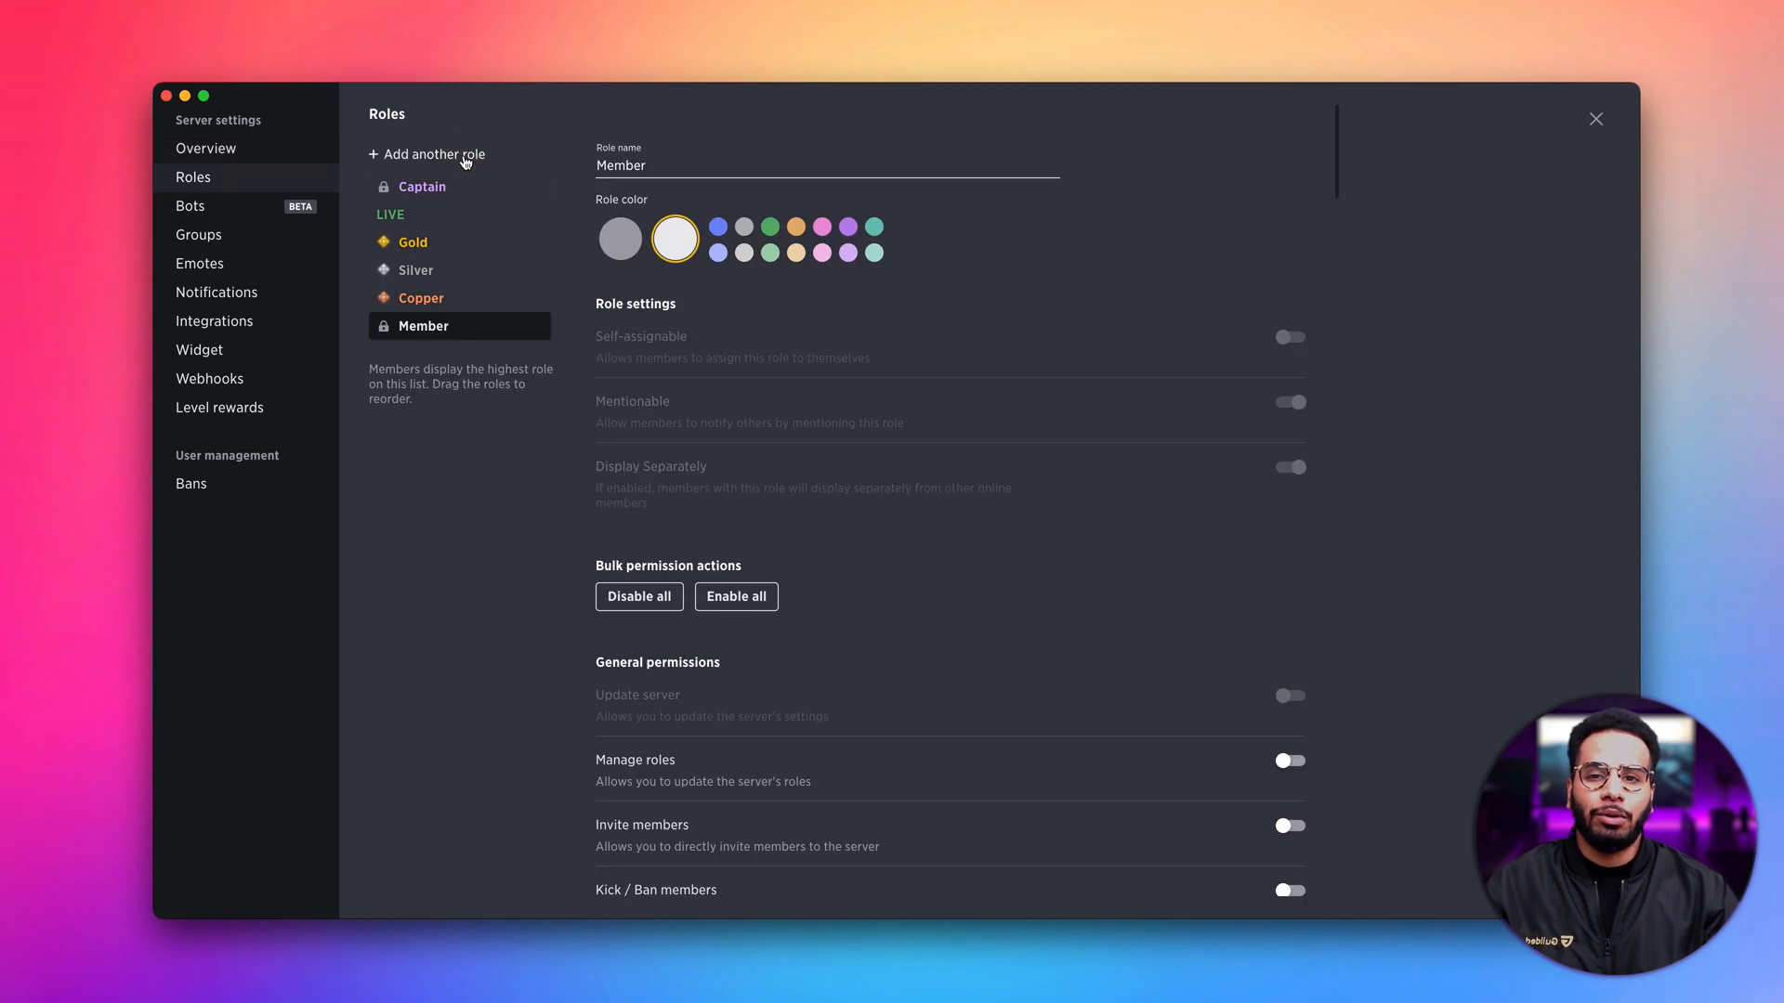
pyautogui.click(434, 154)
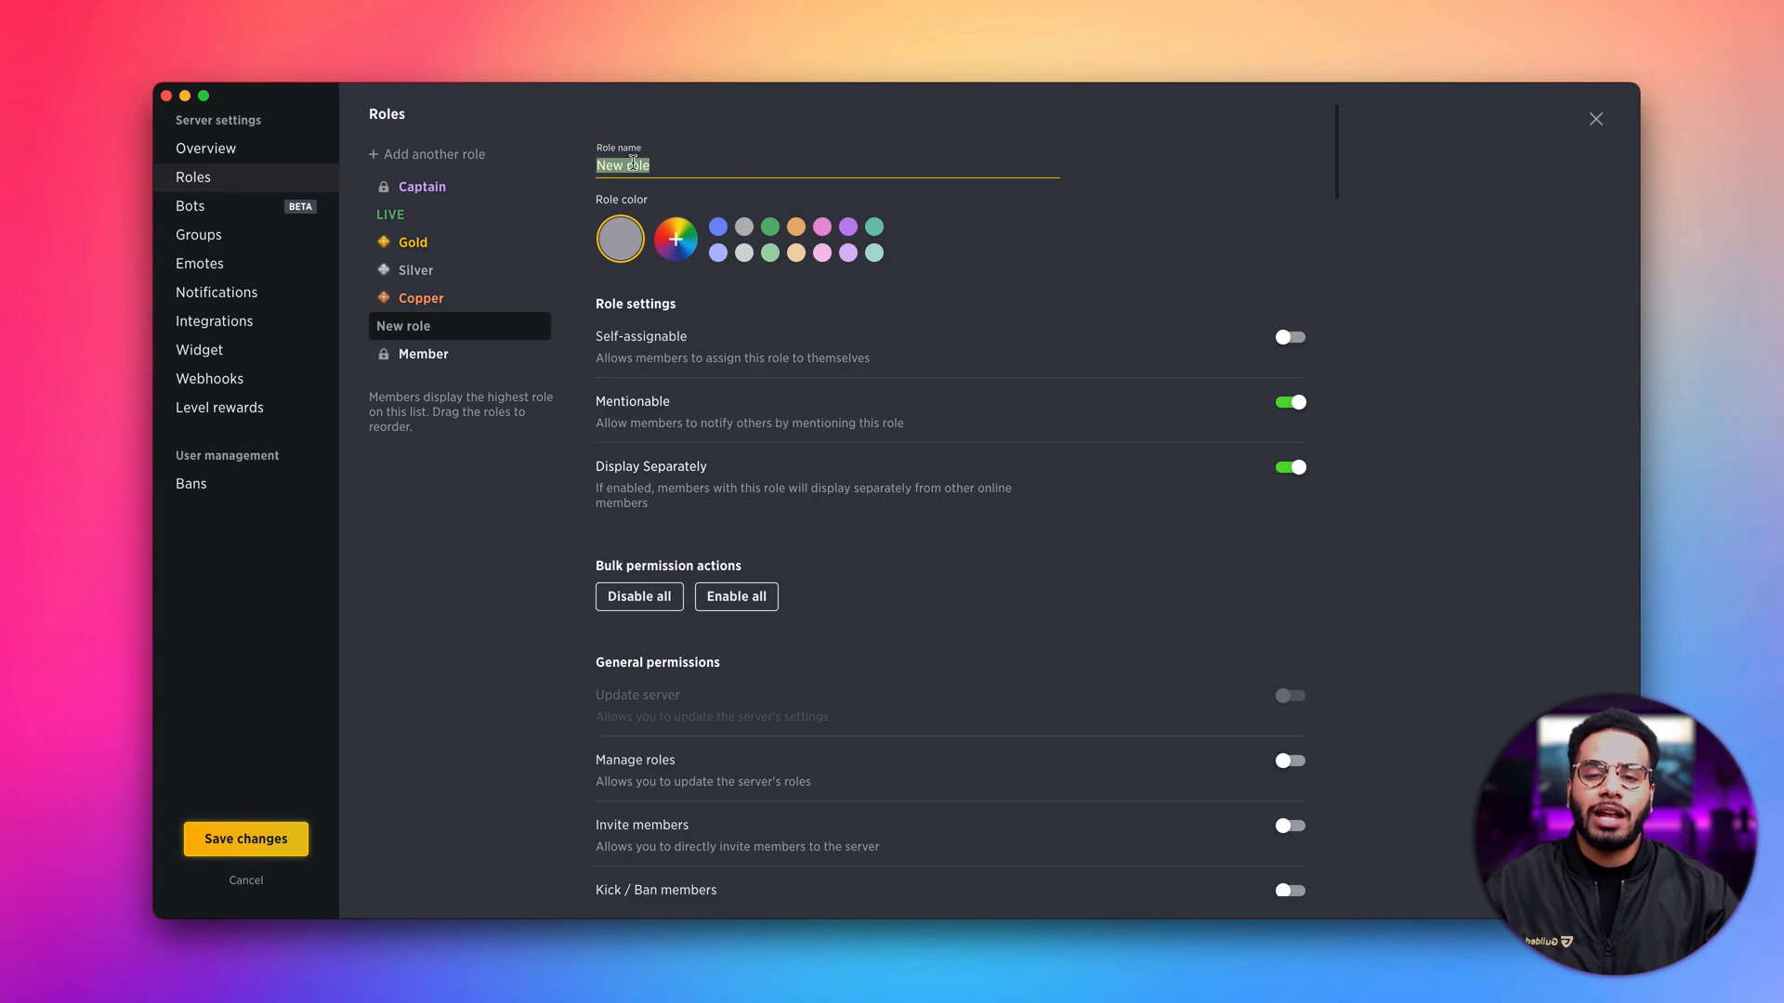
pyautogui.write('Supporter')
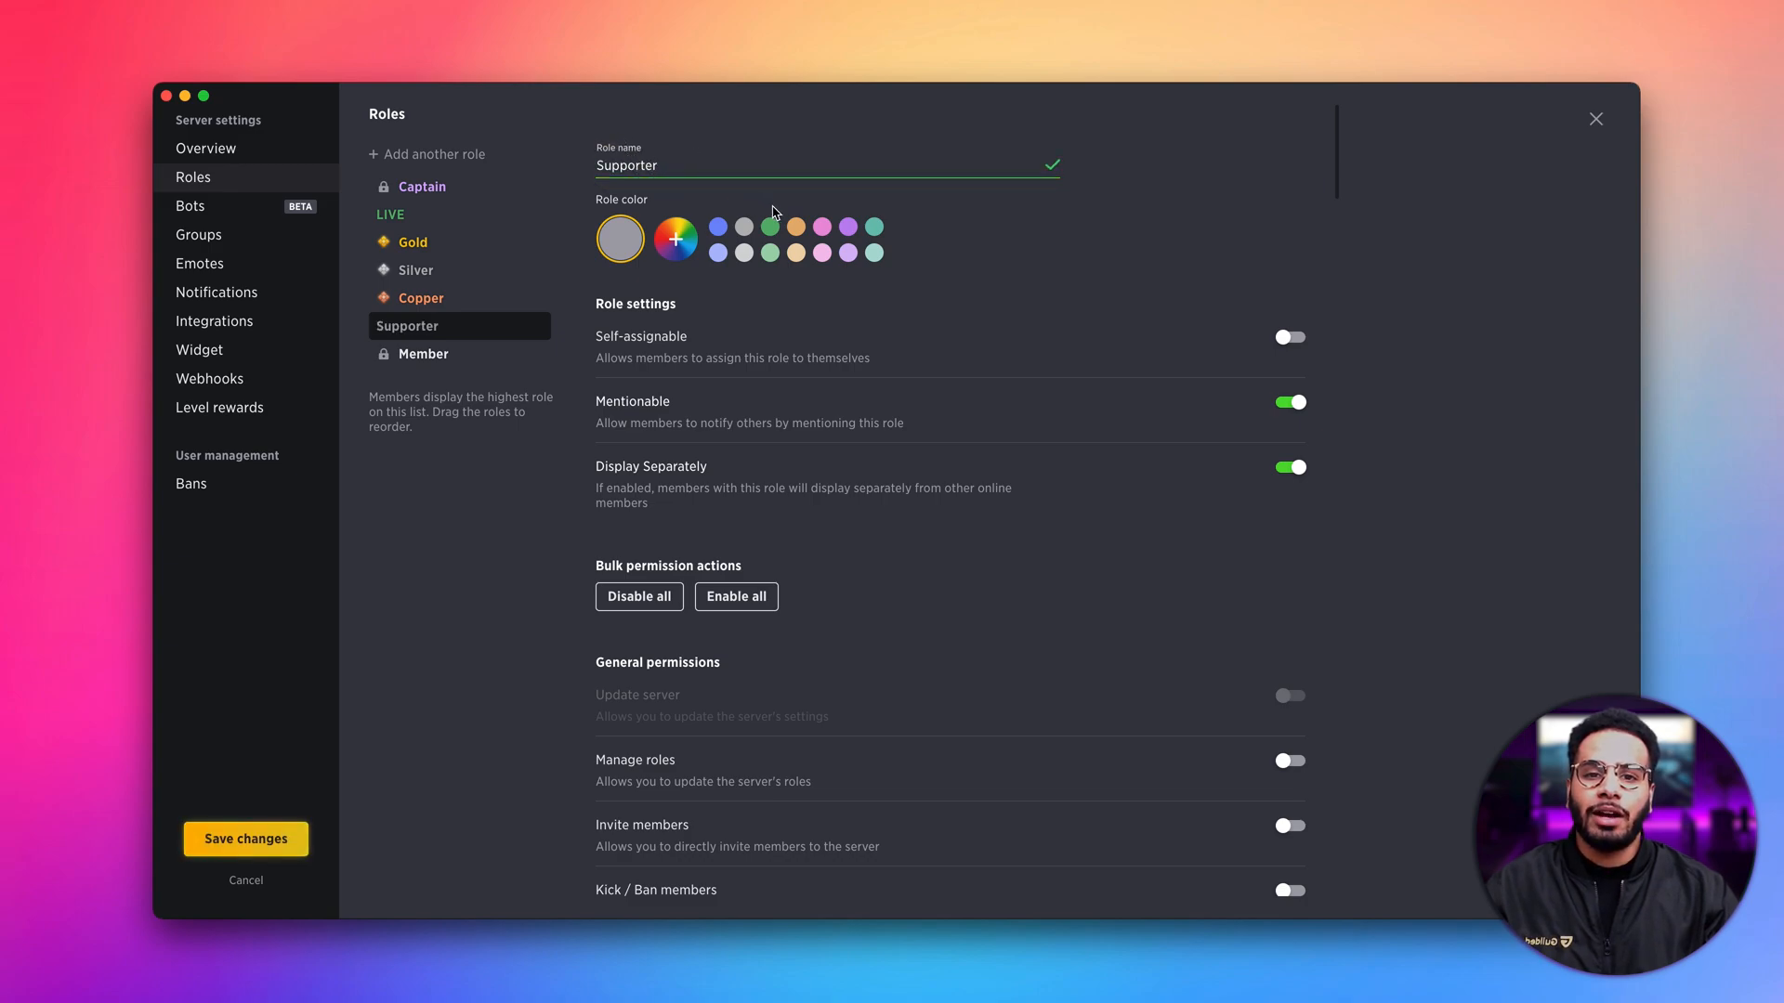
pyautogui.click(846, 225)
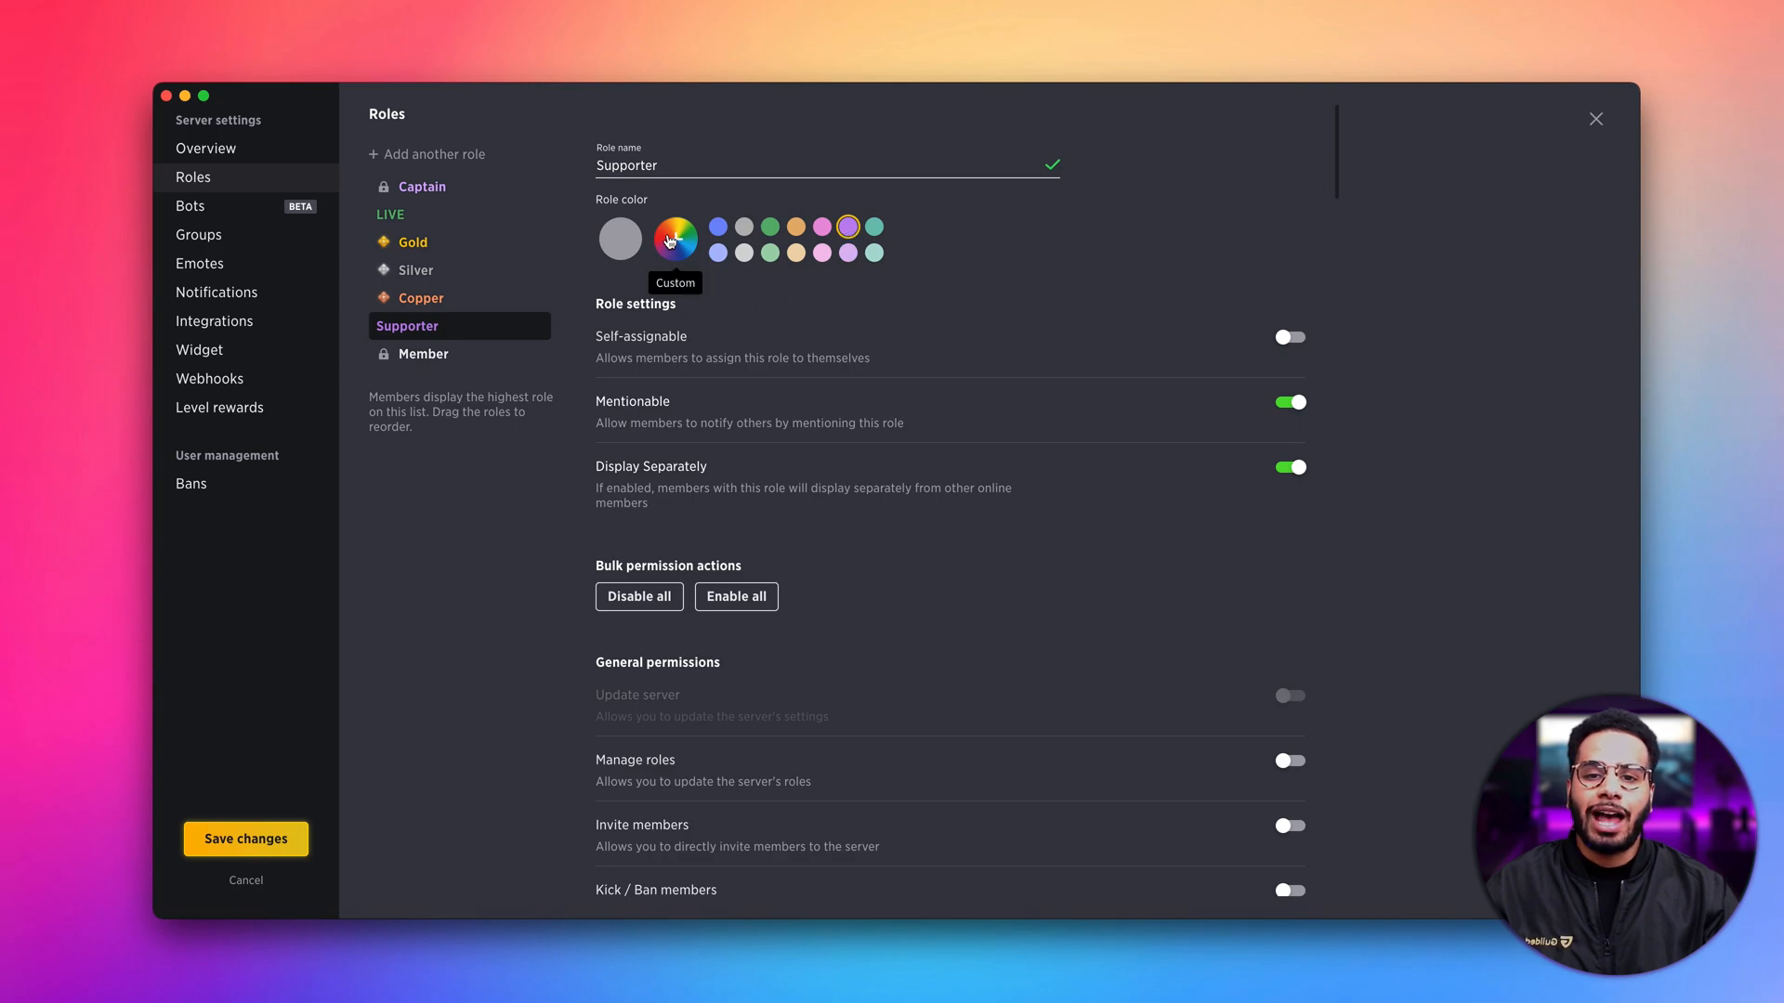
pyautogui.moveTo(799, 290)
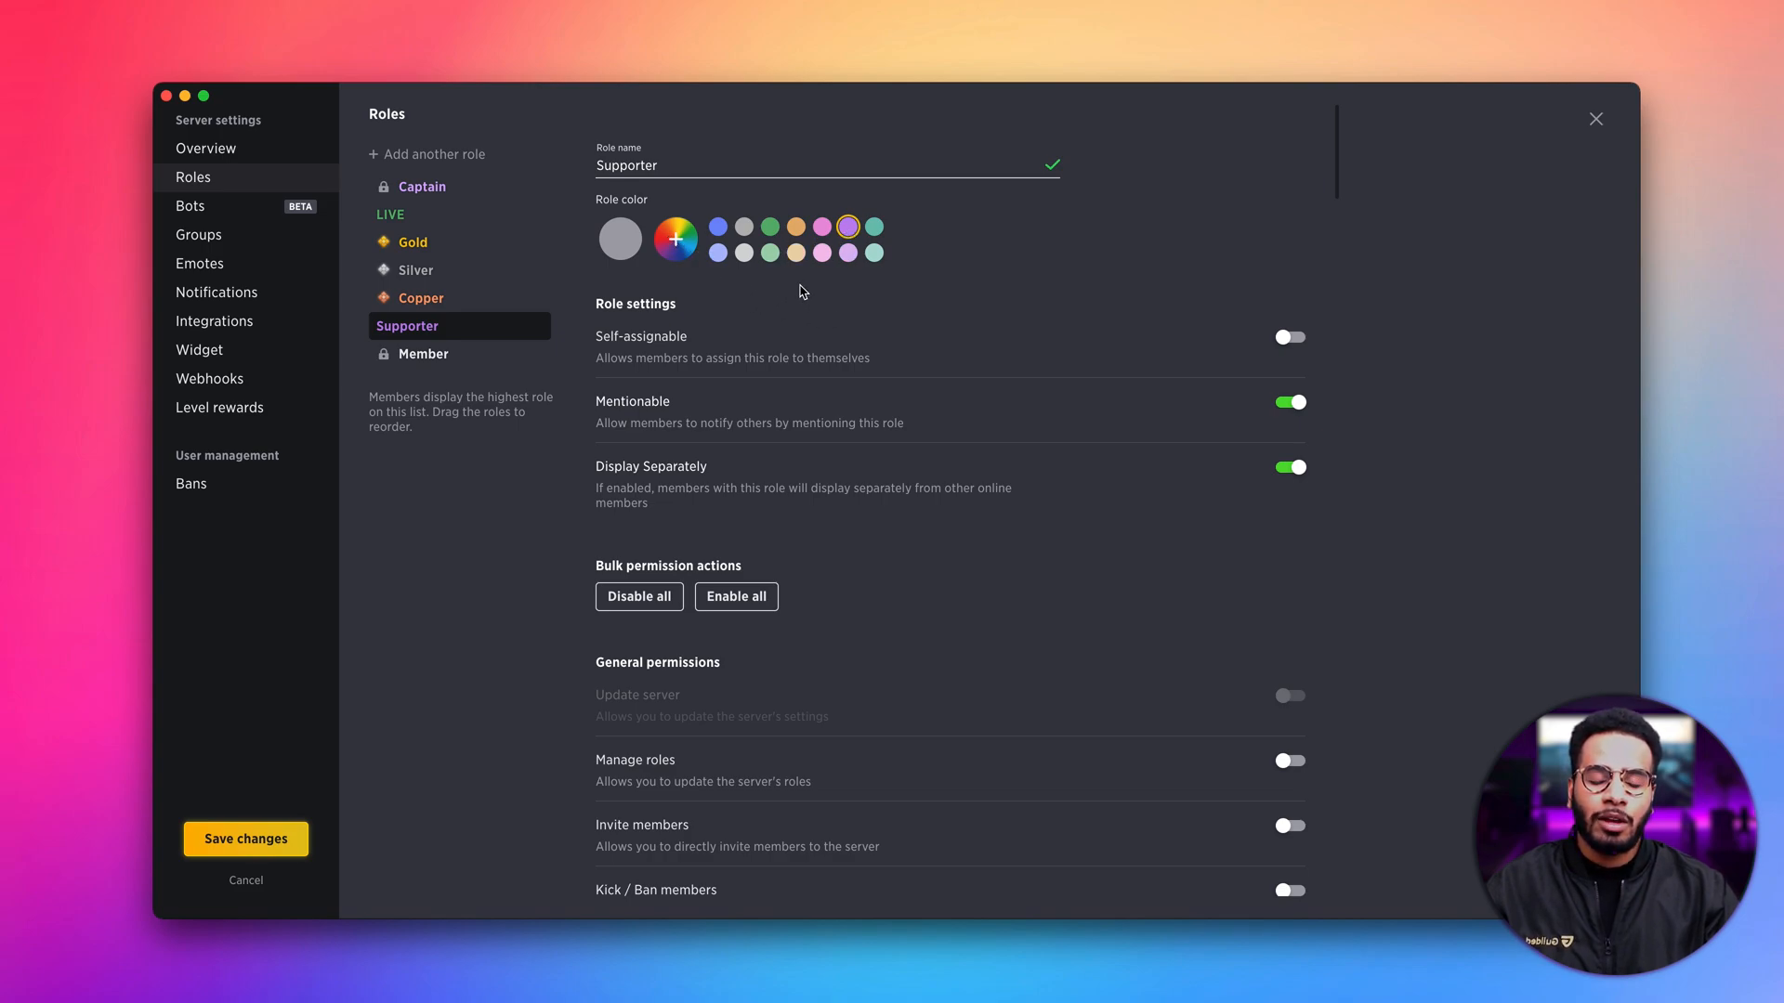
pyautogui.moveTo(781, 328)
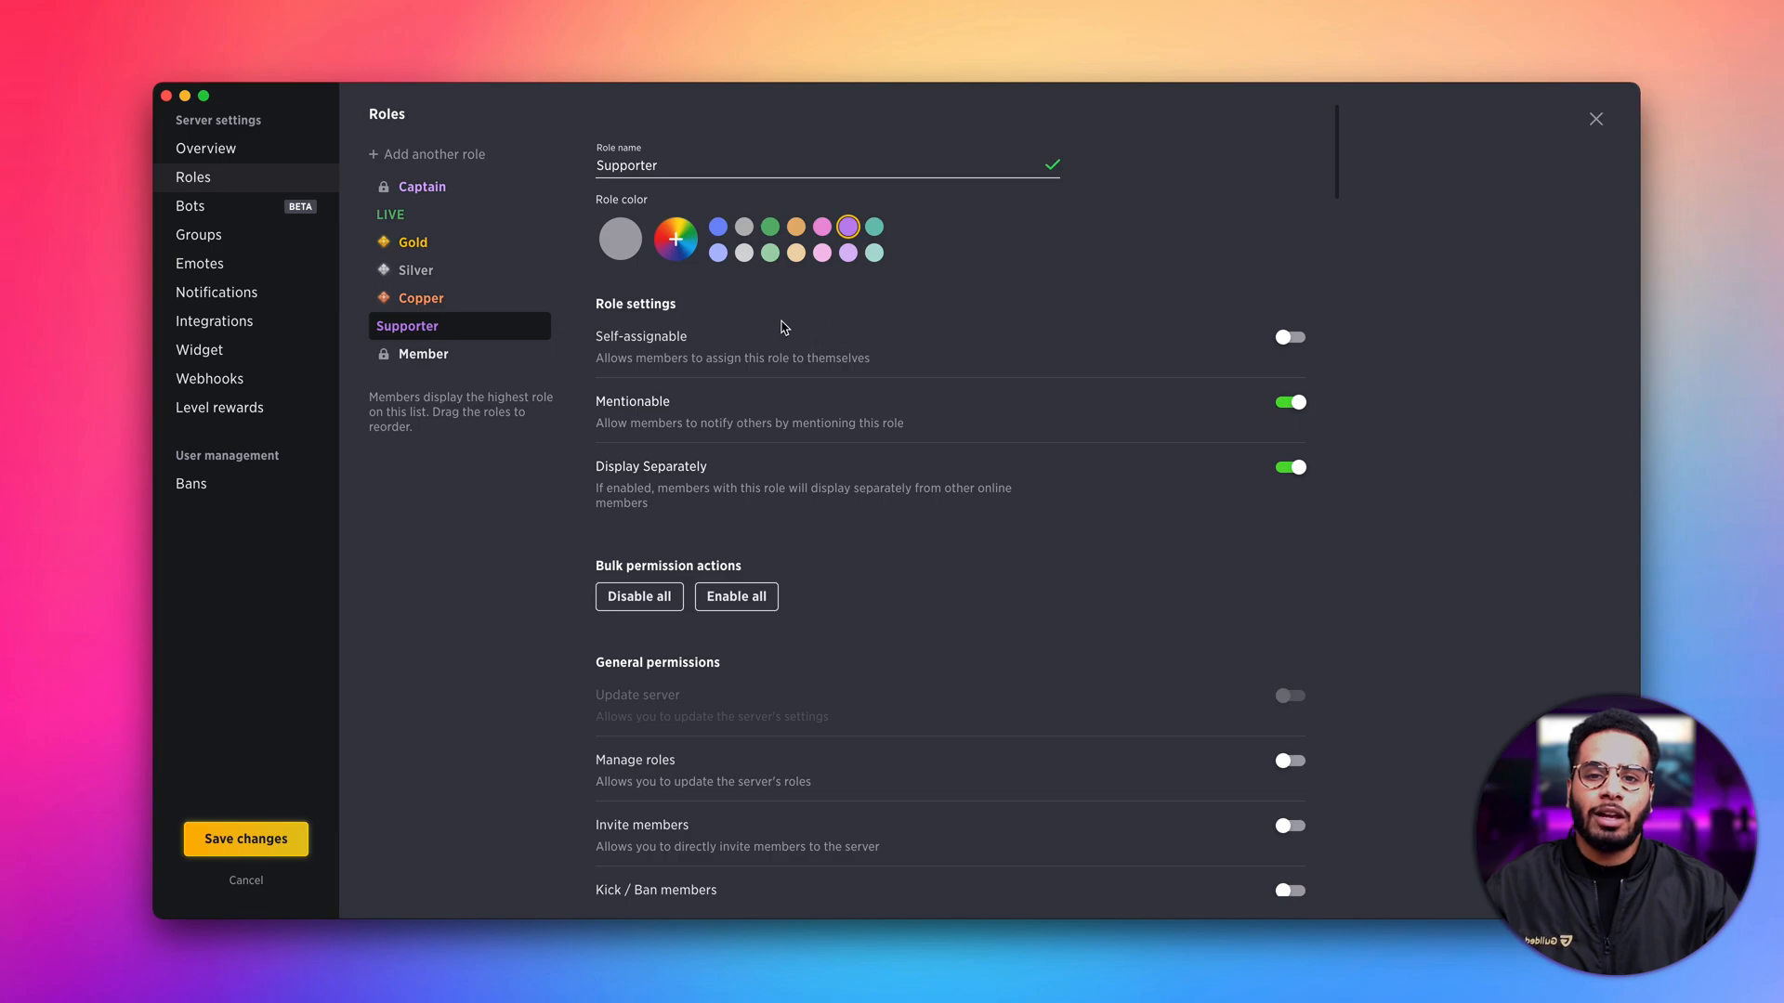
pyautogui.moveTo(716, 354)
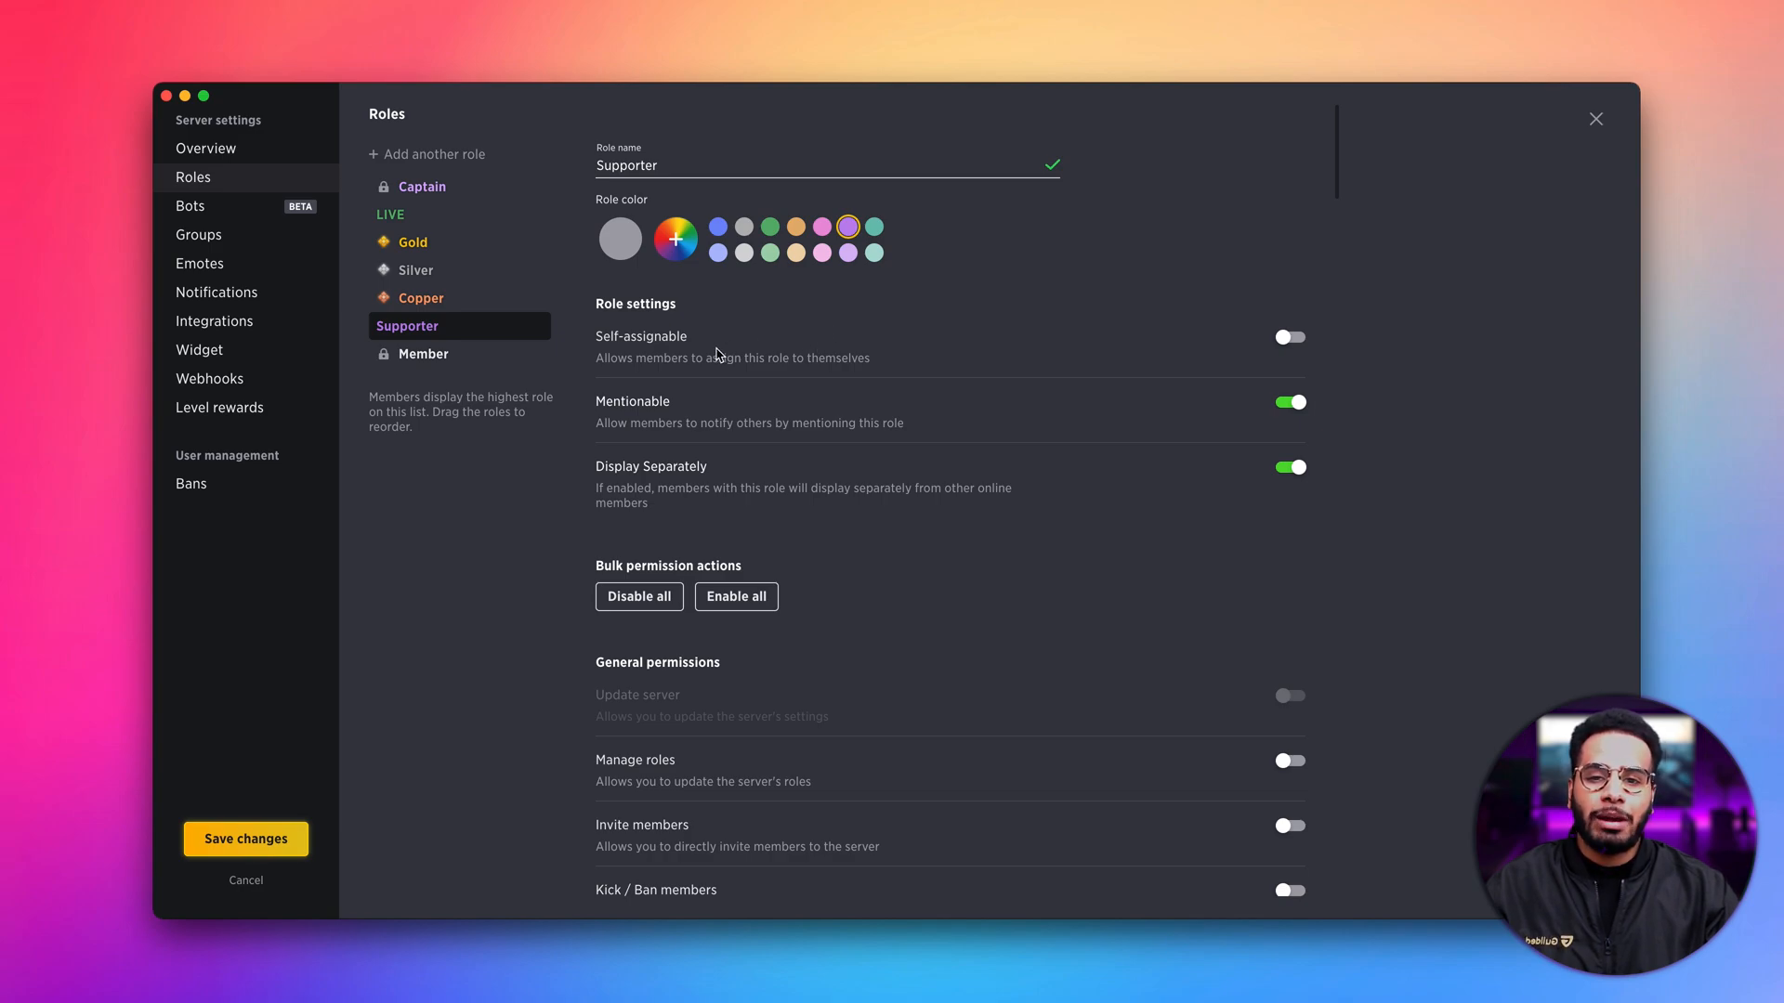
pyautogui.moveTo(728, 359)
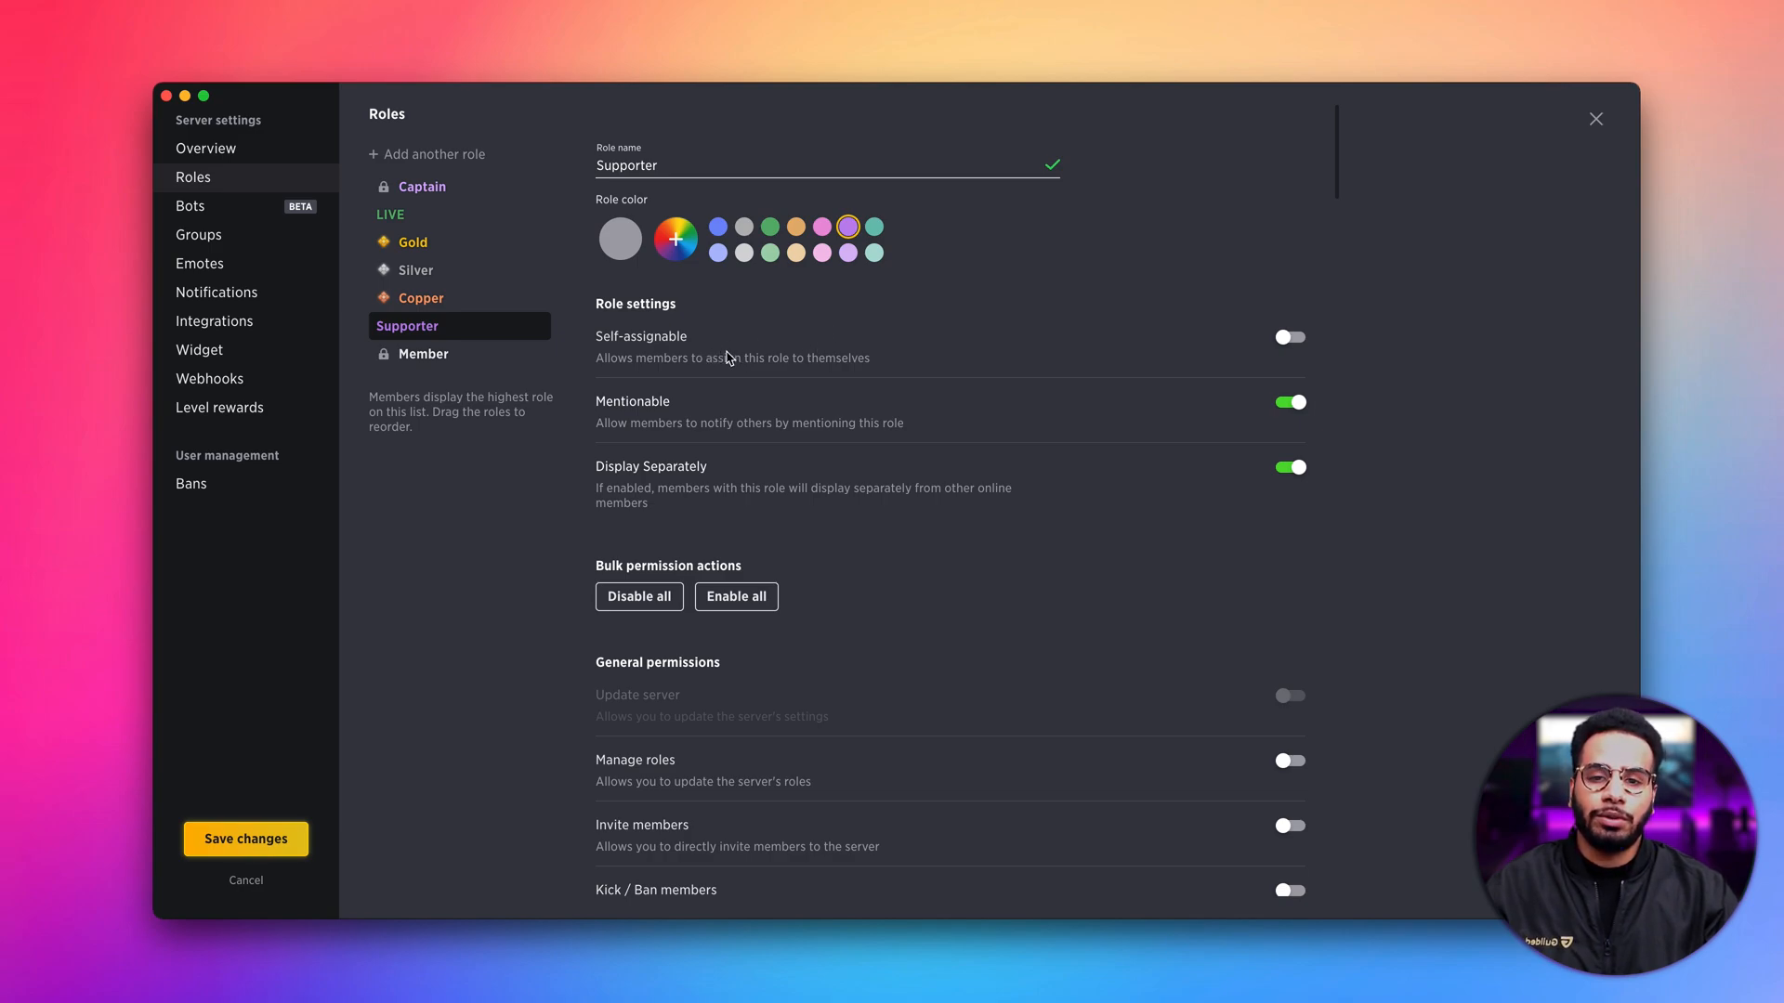
pyautogui.moveTo(643, 316)
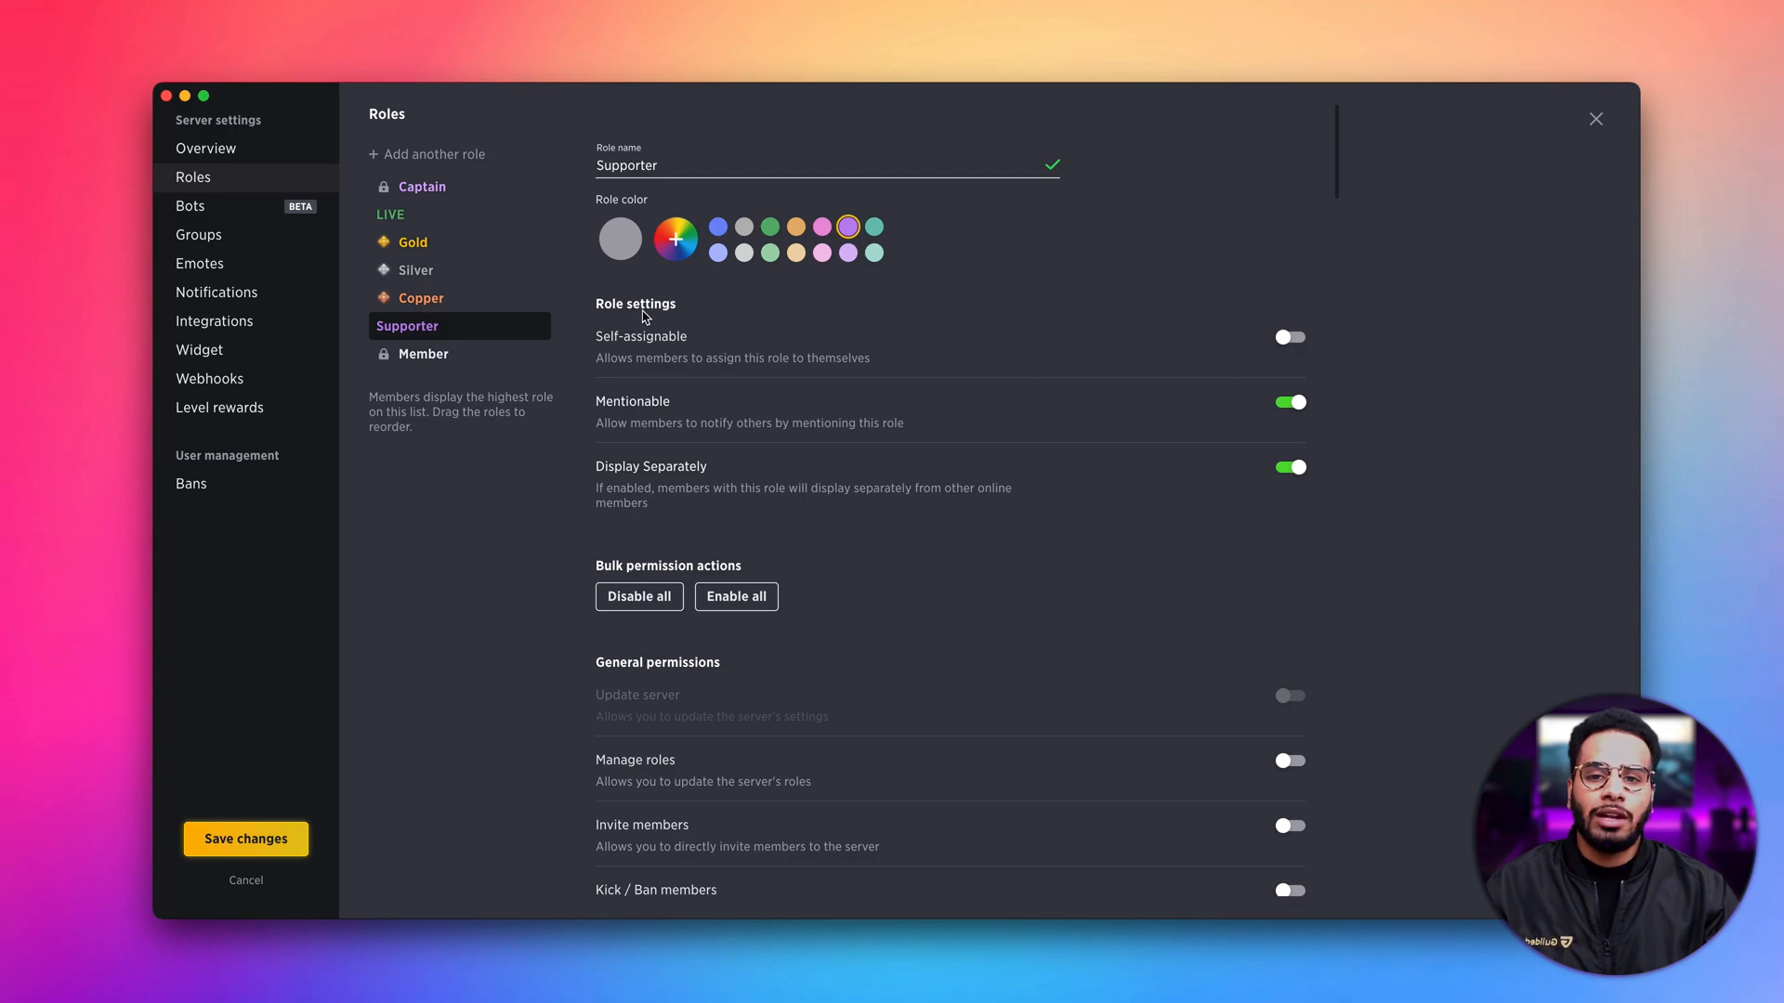
# - Make the Supporter role self-assignable, keeping Mentionable and Display Separately on
pyautogui.click(1289, 336)
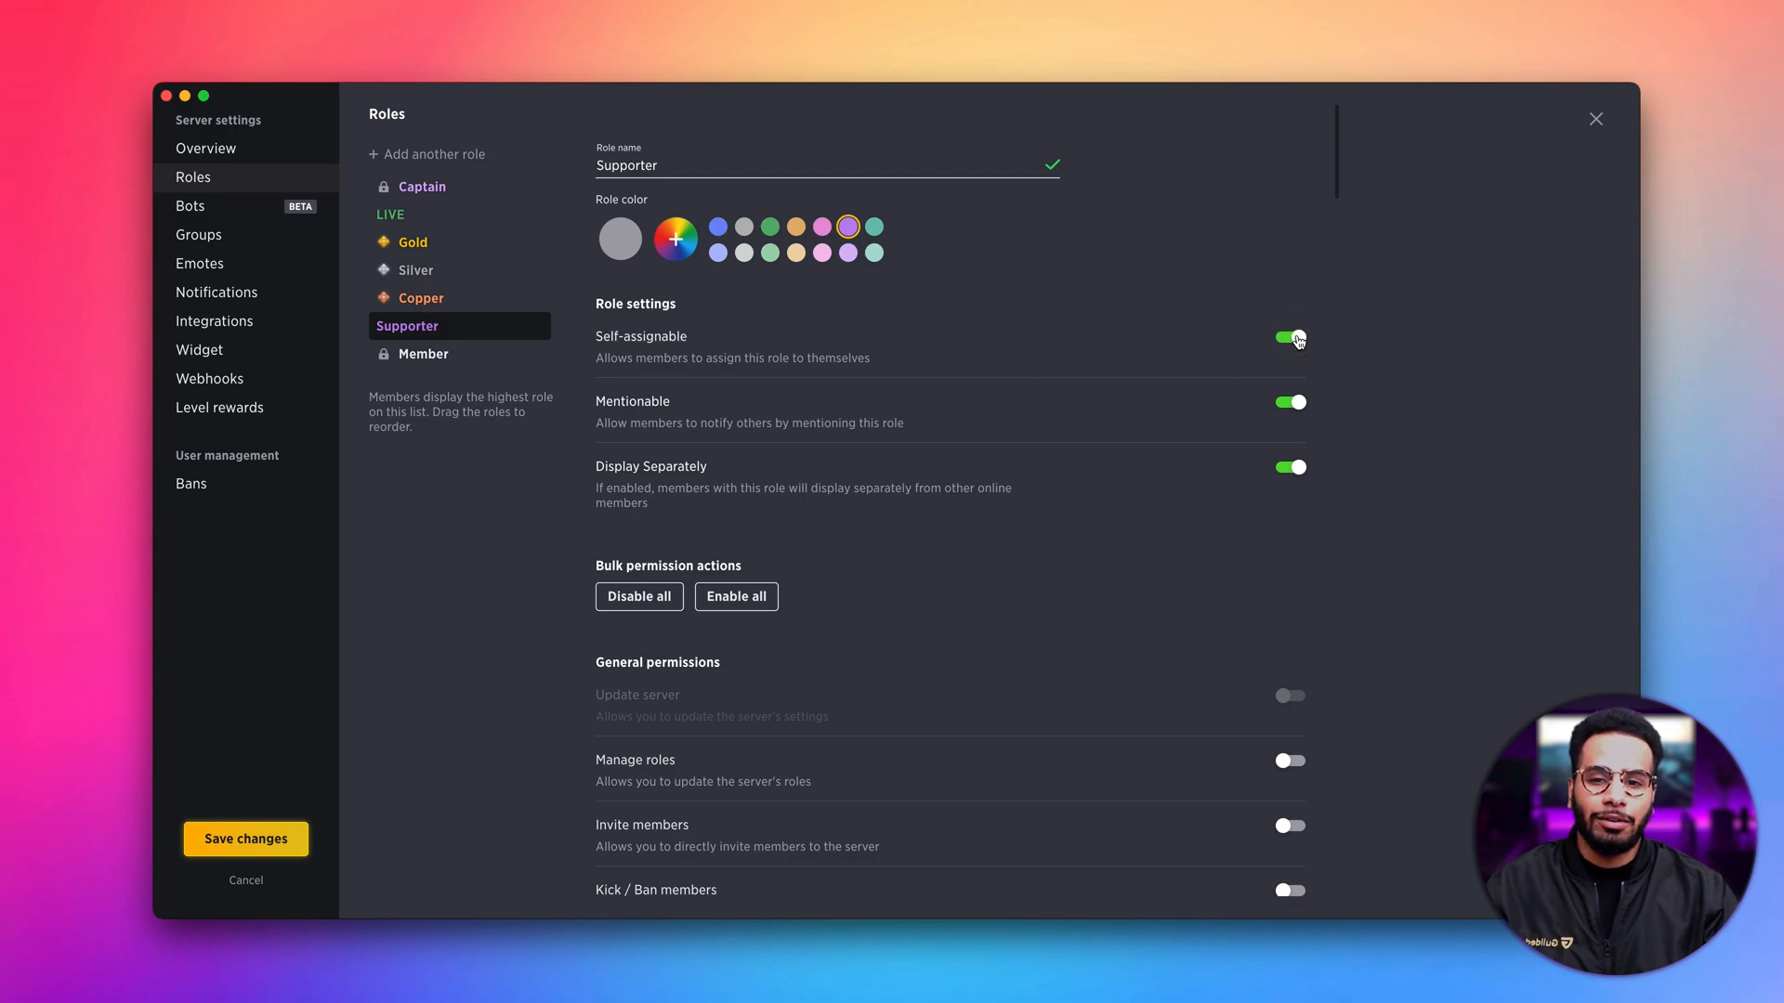
pyautogui.click(1289, 336)
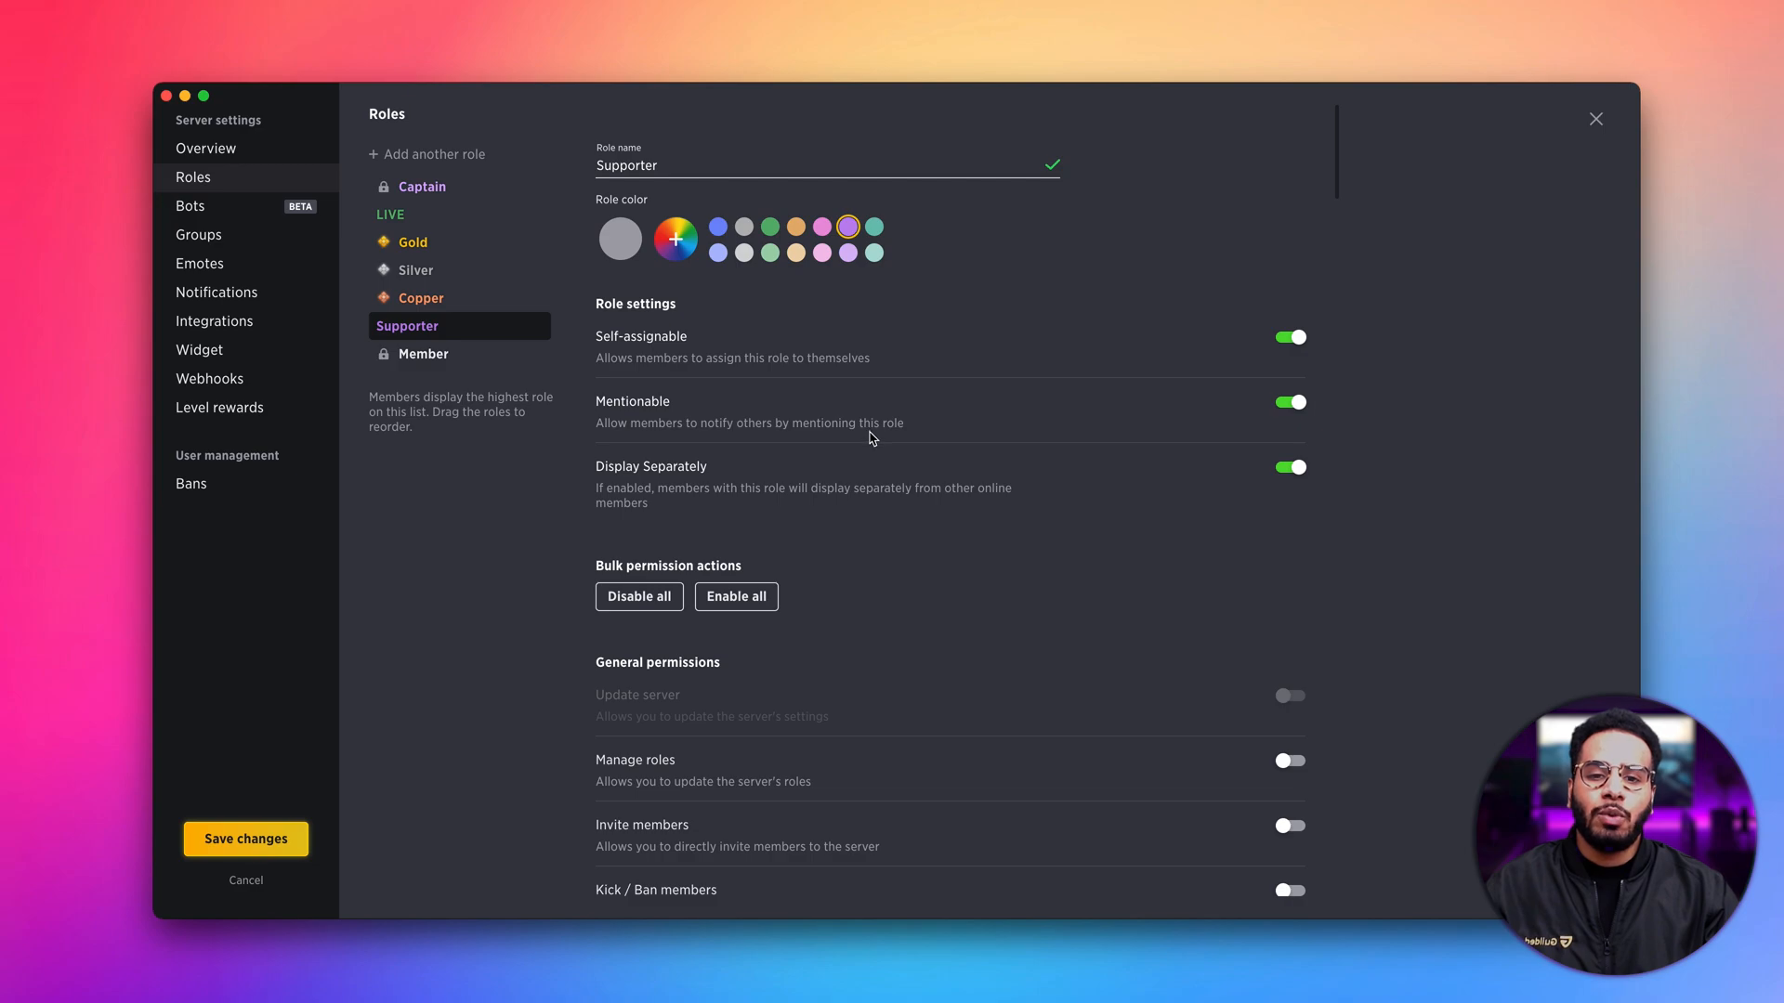
pyautogui.moveTo(859, 442)
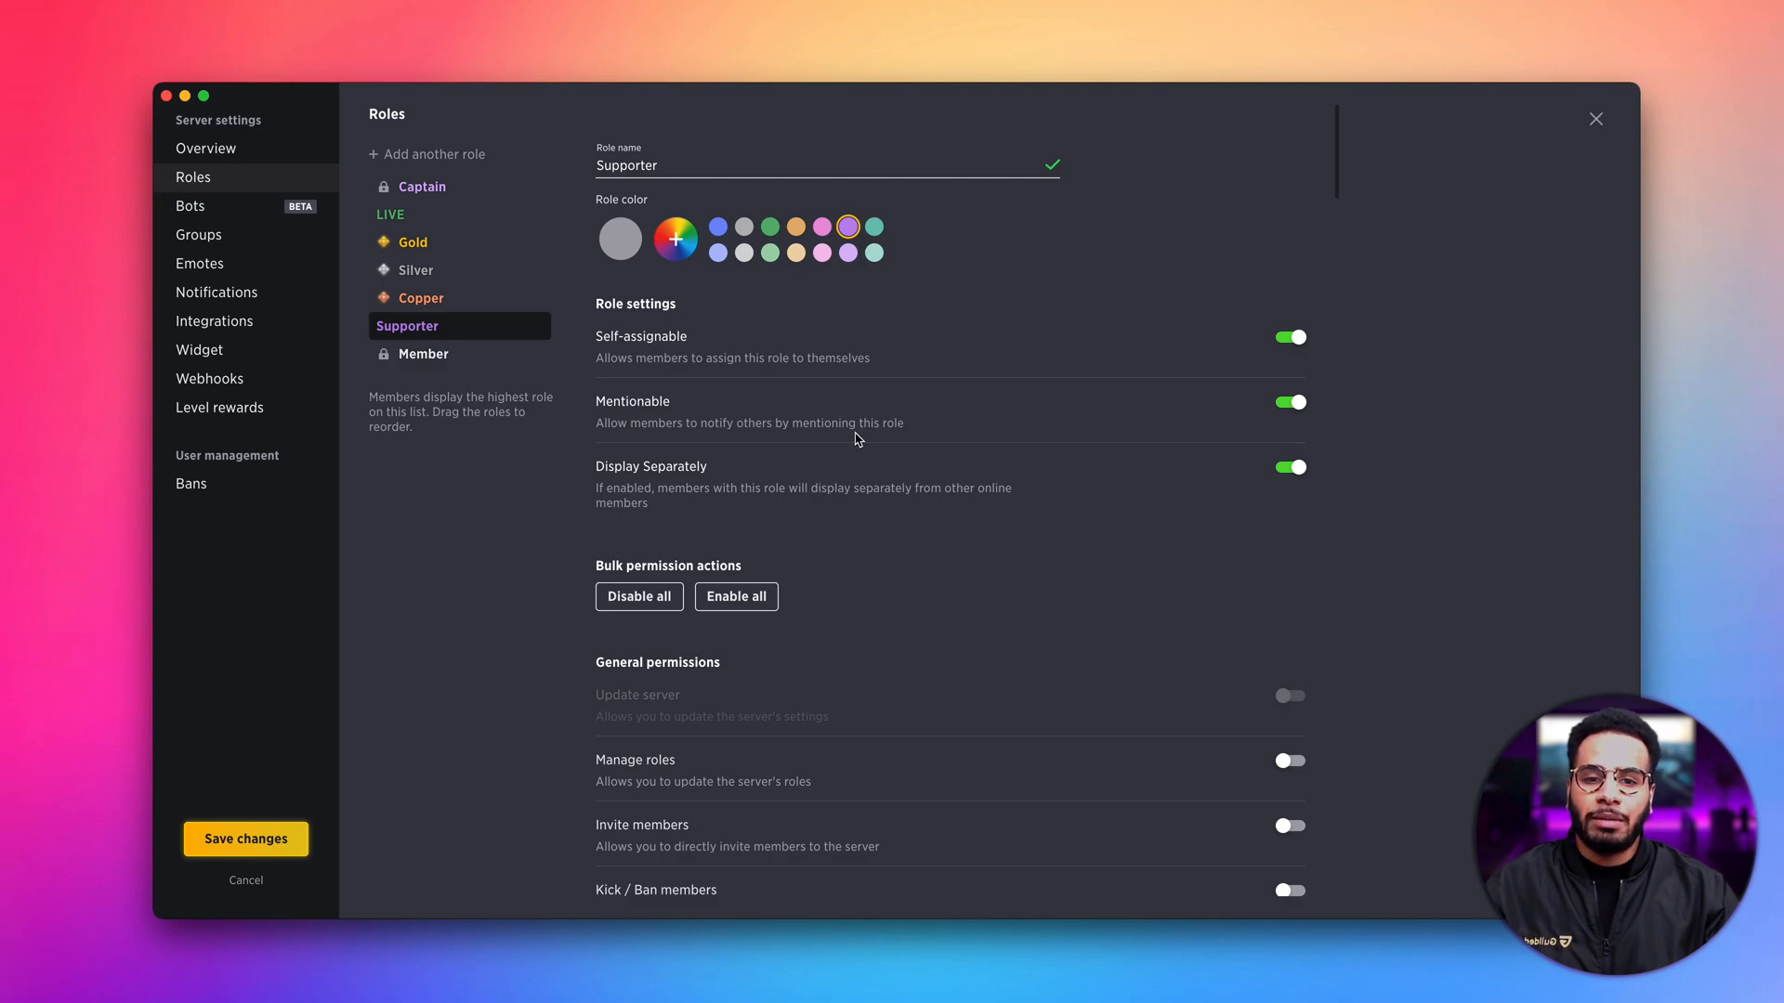
pyautogui.moveTo(867, 436)
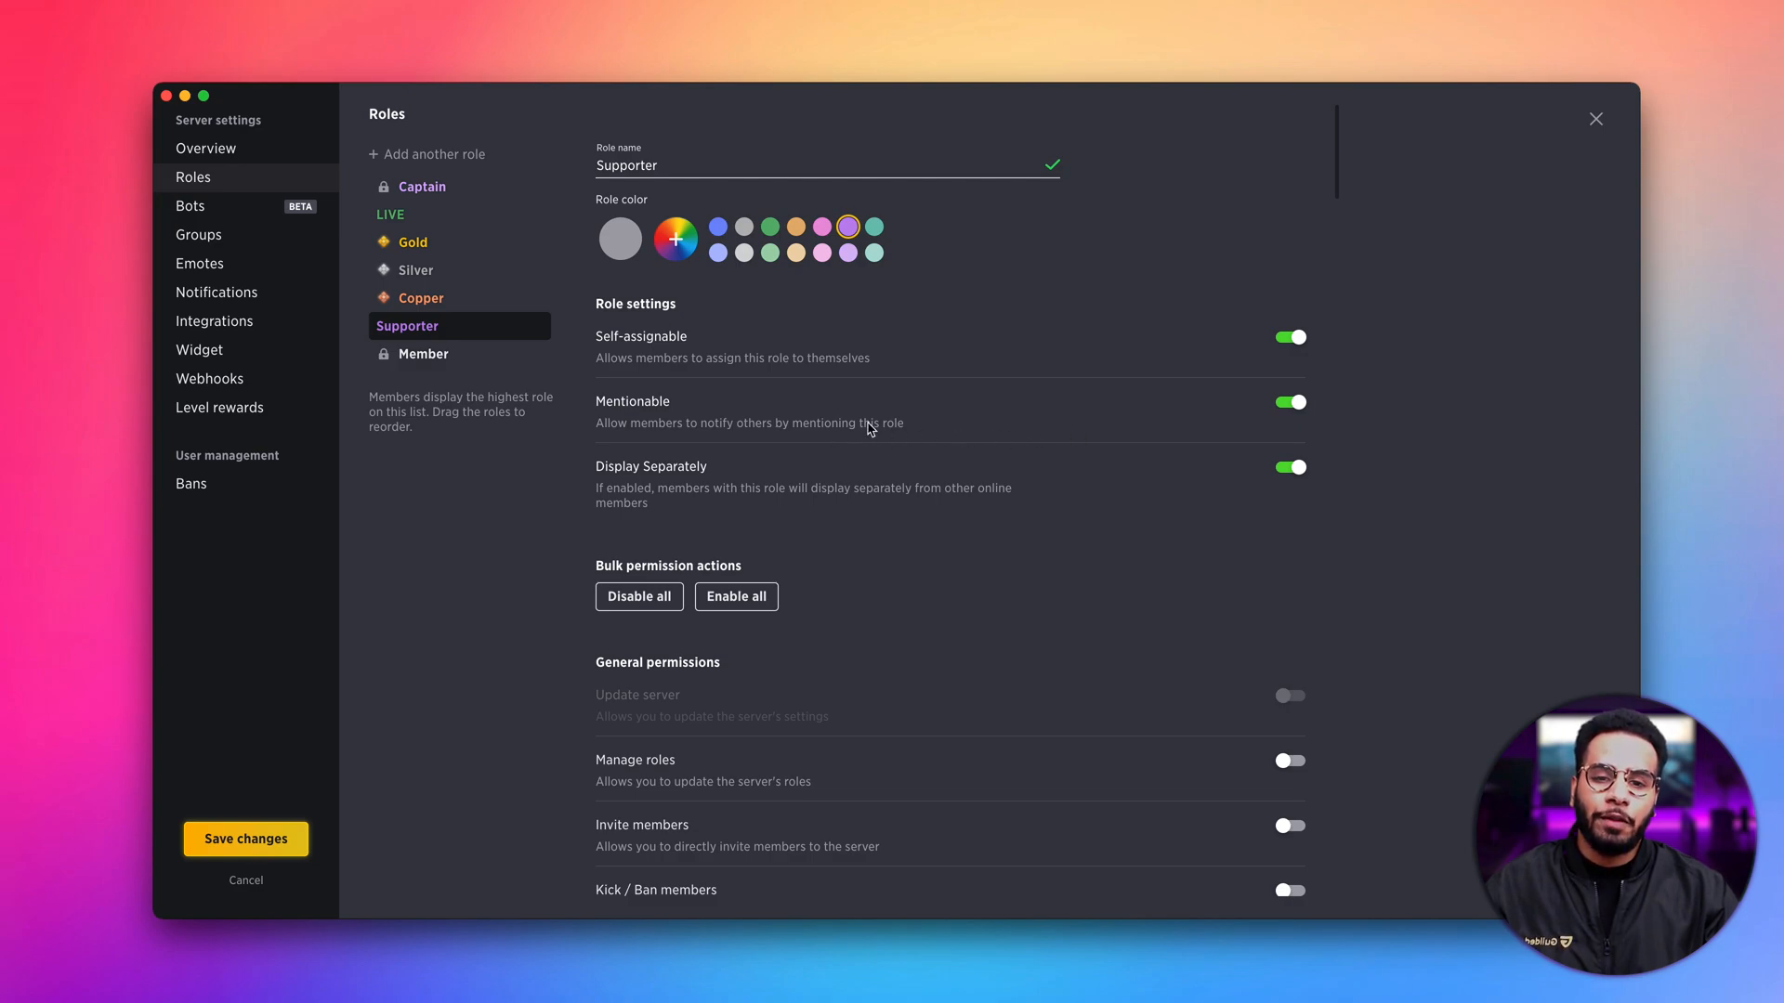
pyautogui.moveTo(1243, 396)
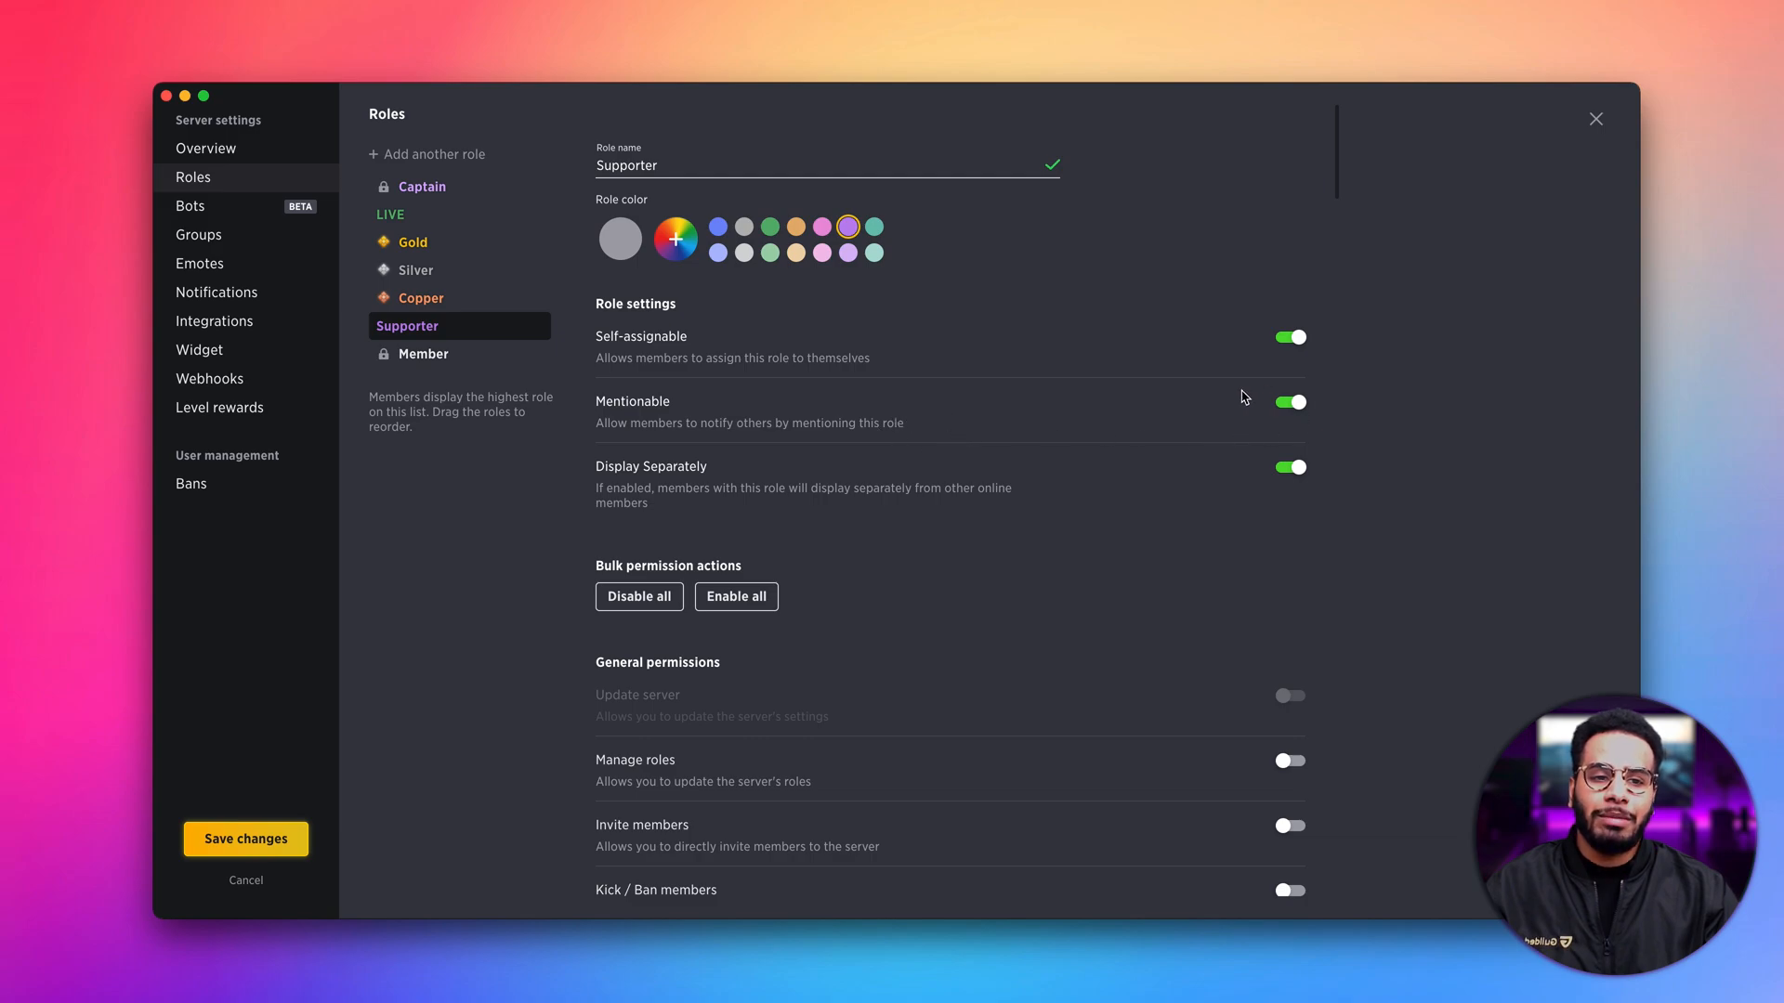
pyautogui.moveTo(1257, 419)
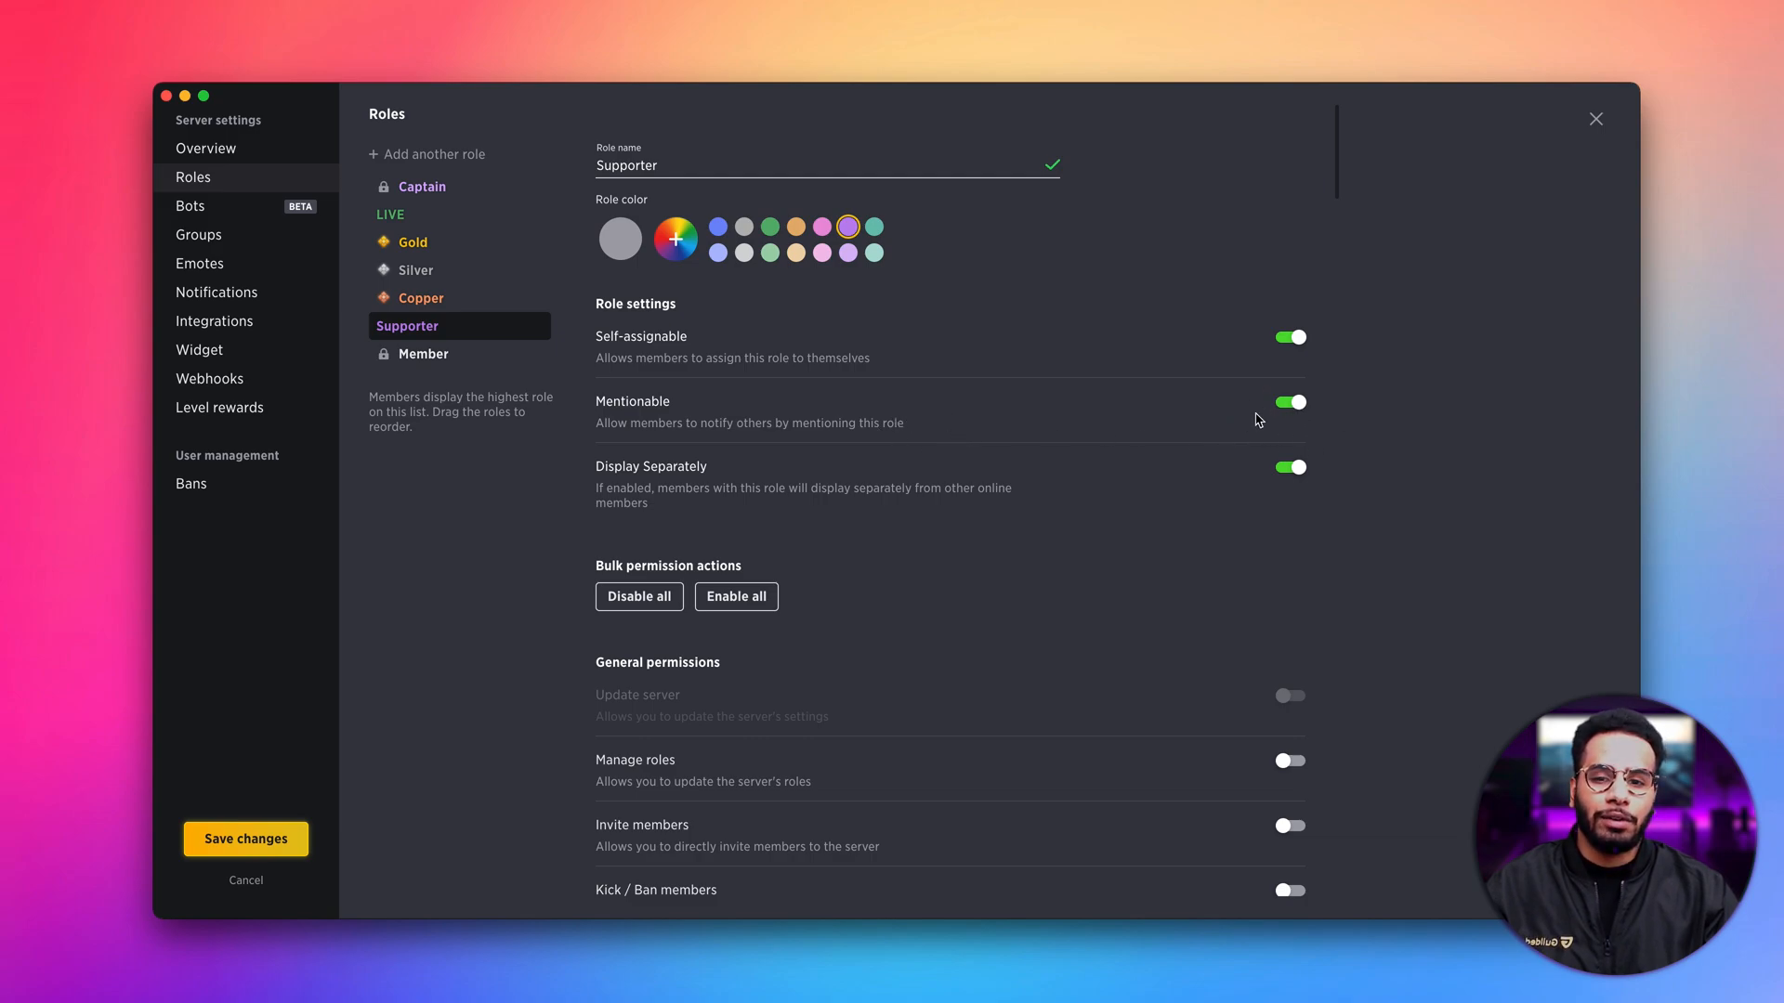
pyautogui.moveTo(731, 480)
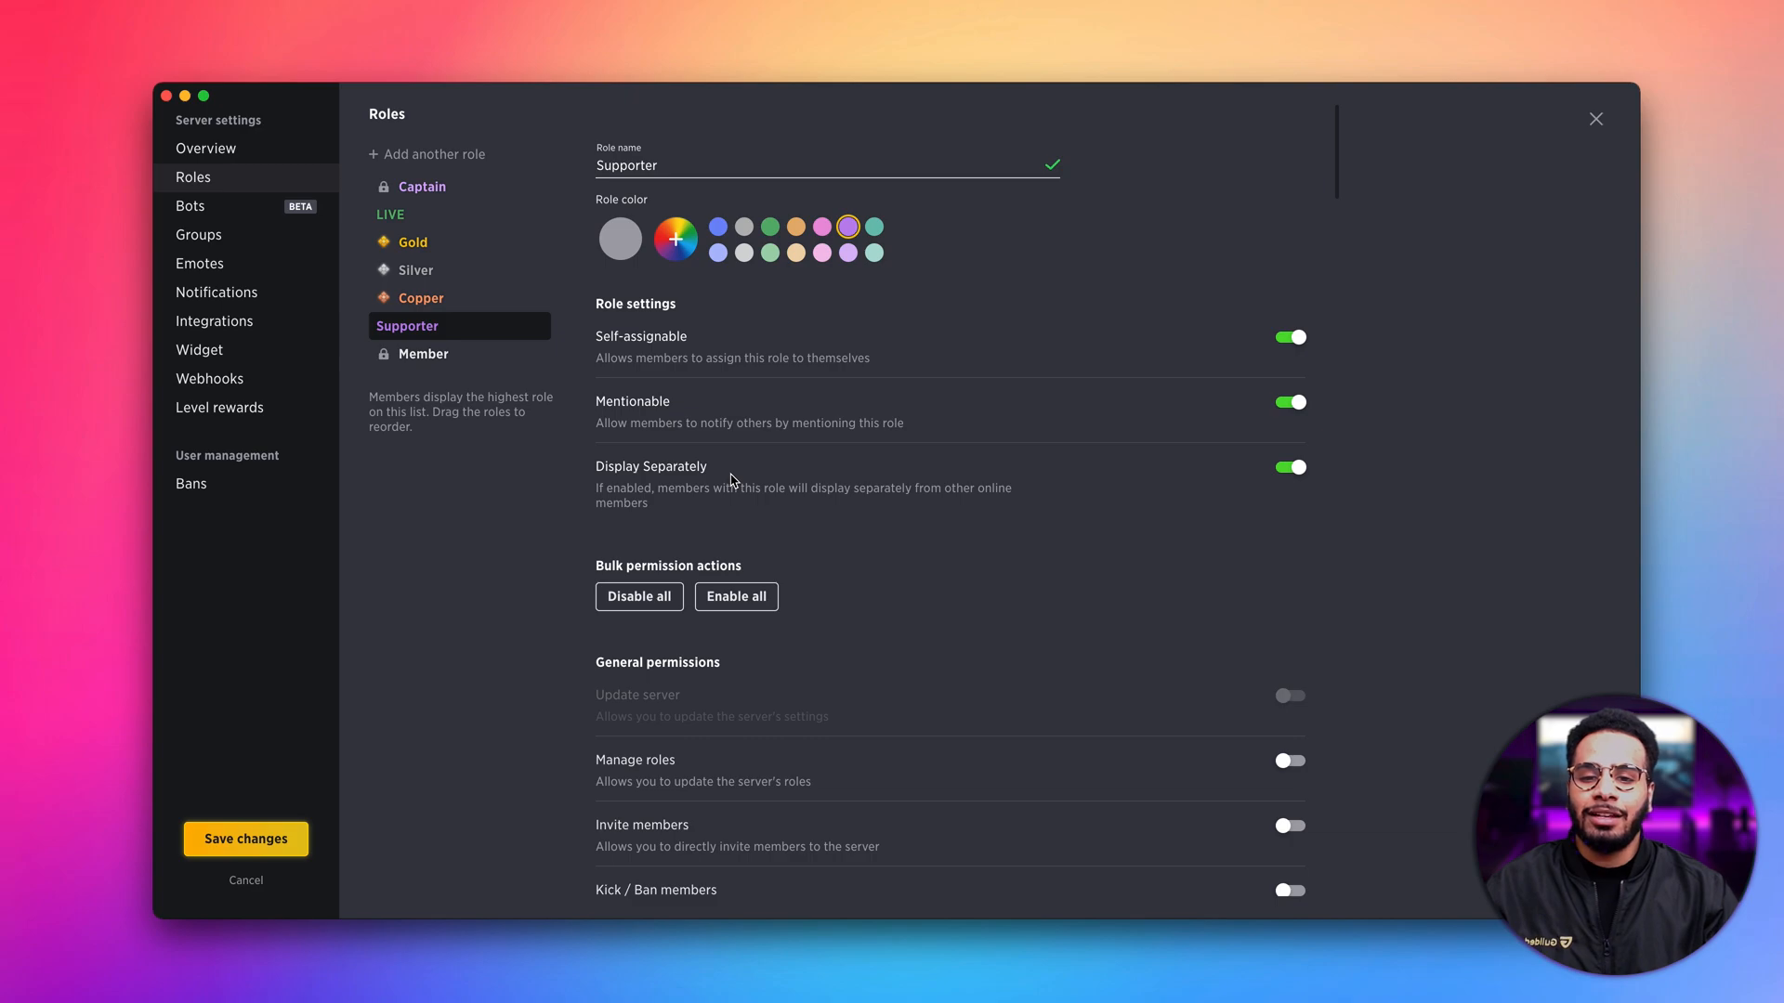
pyautogui.moveTo(700, 503)
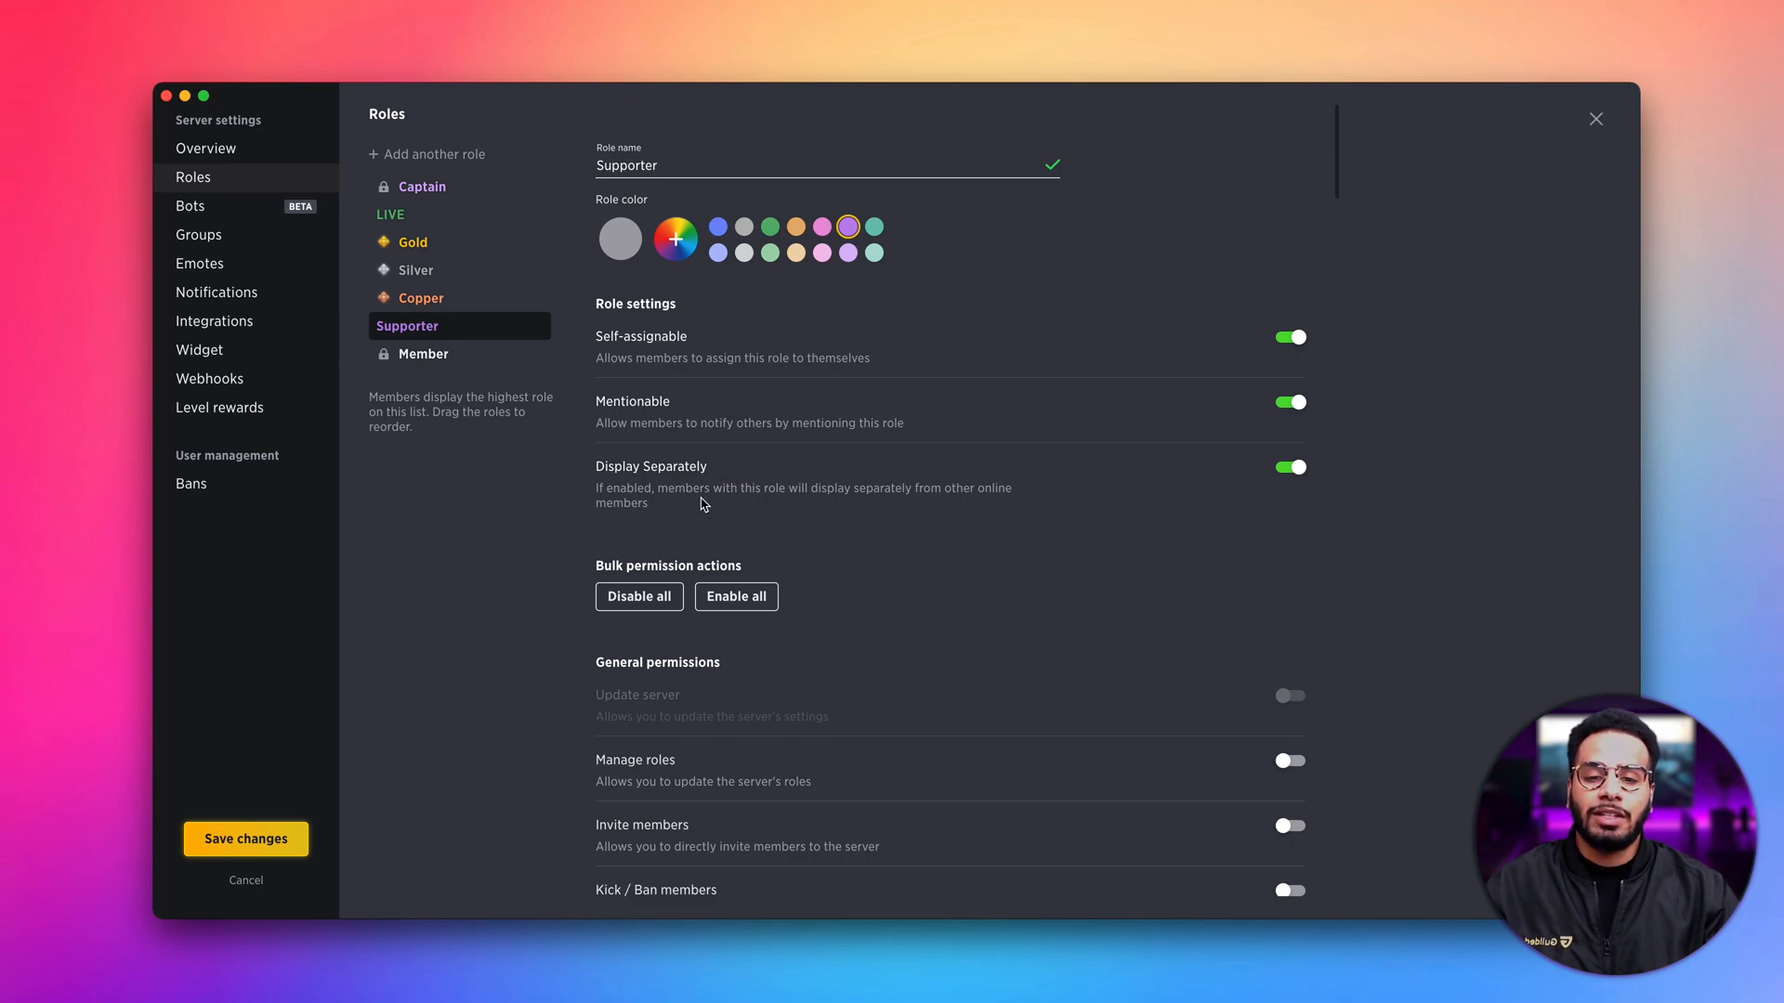
pyautogui.moveTo(886, 506)
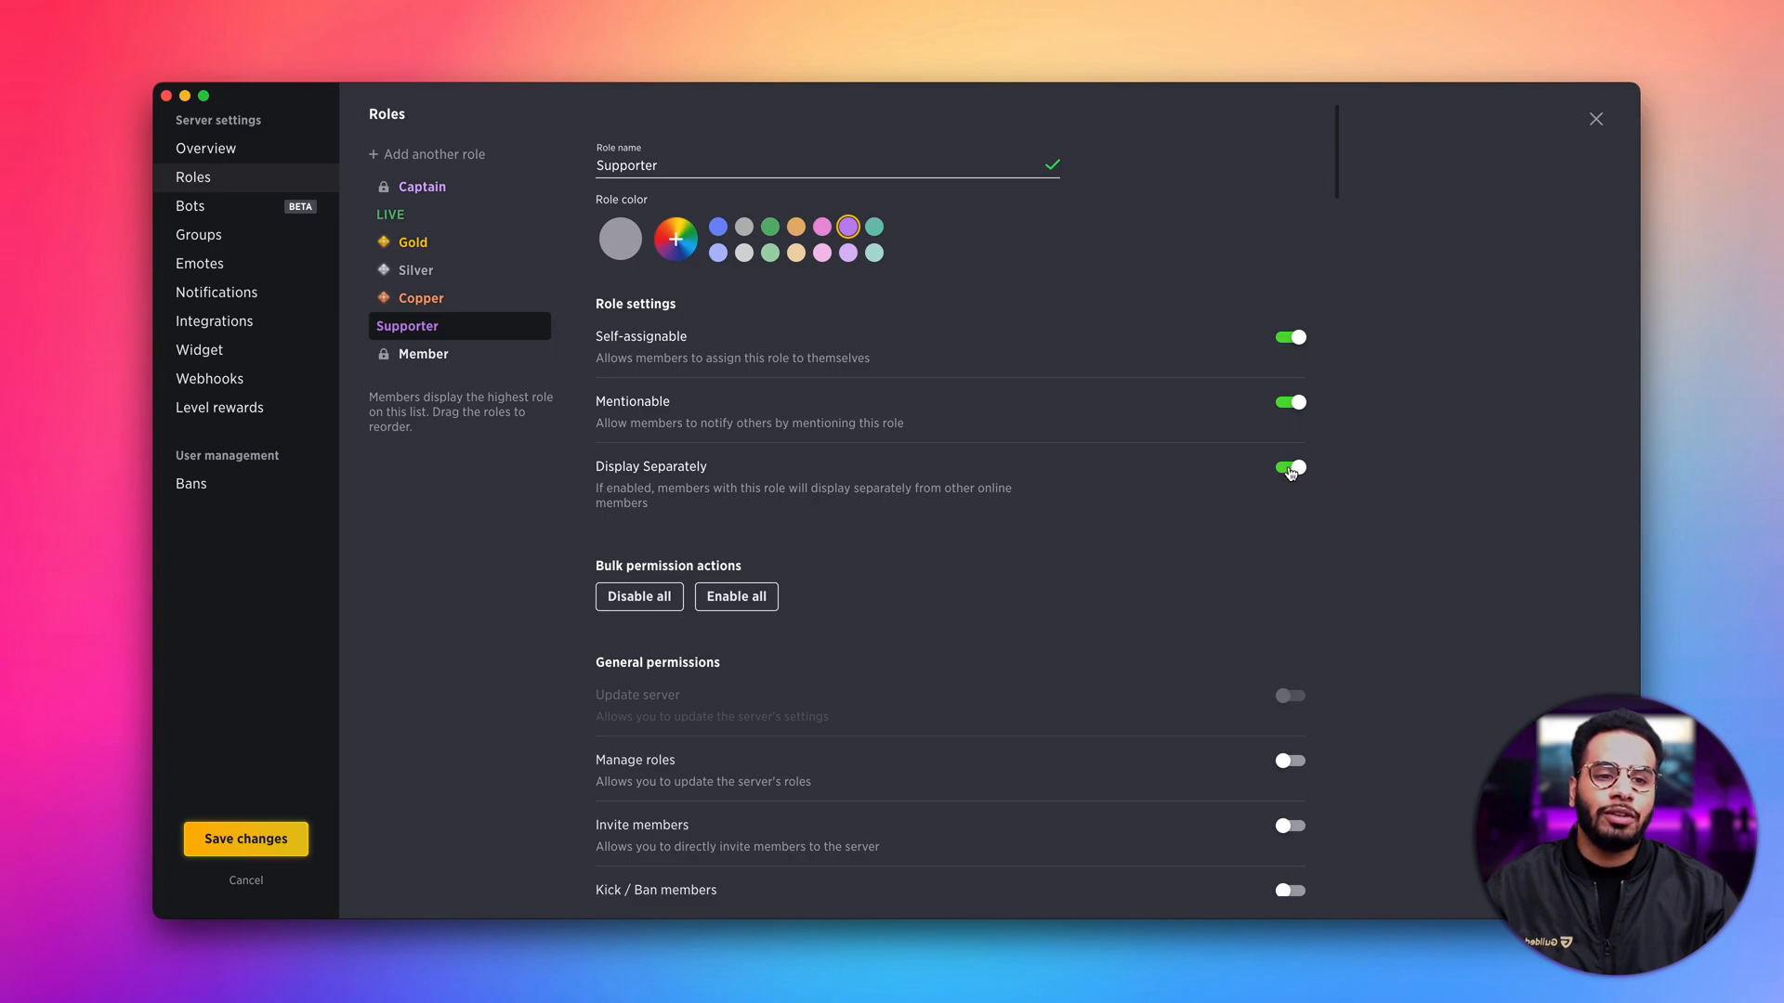
# - Scroll to Supporter's General permissions, toggling the bulk action so every permission ends off
pyautogui.scroll(-3)
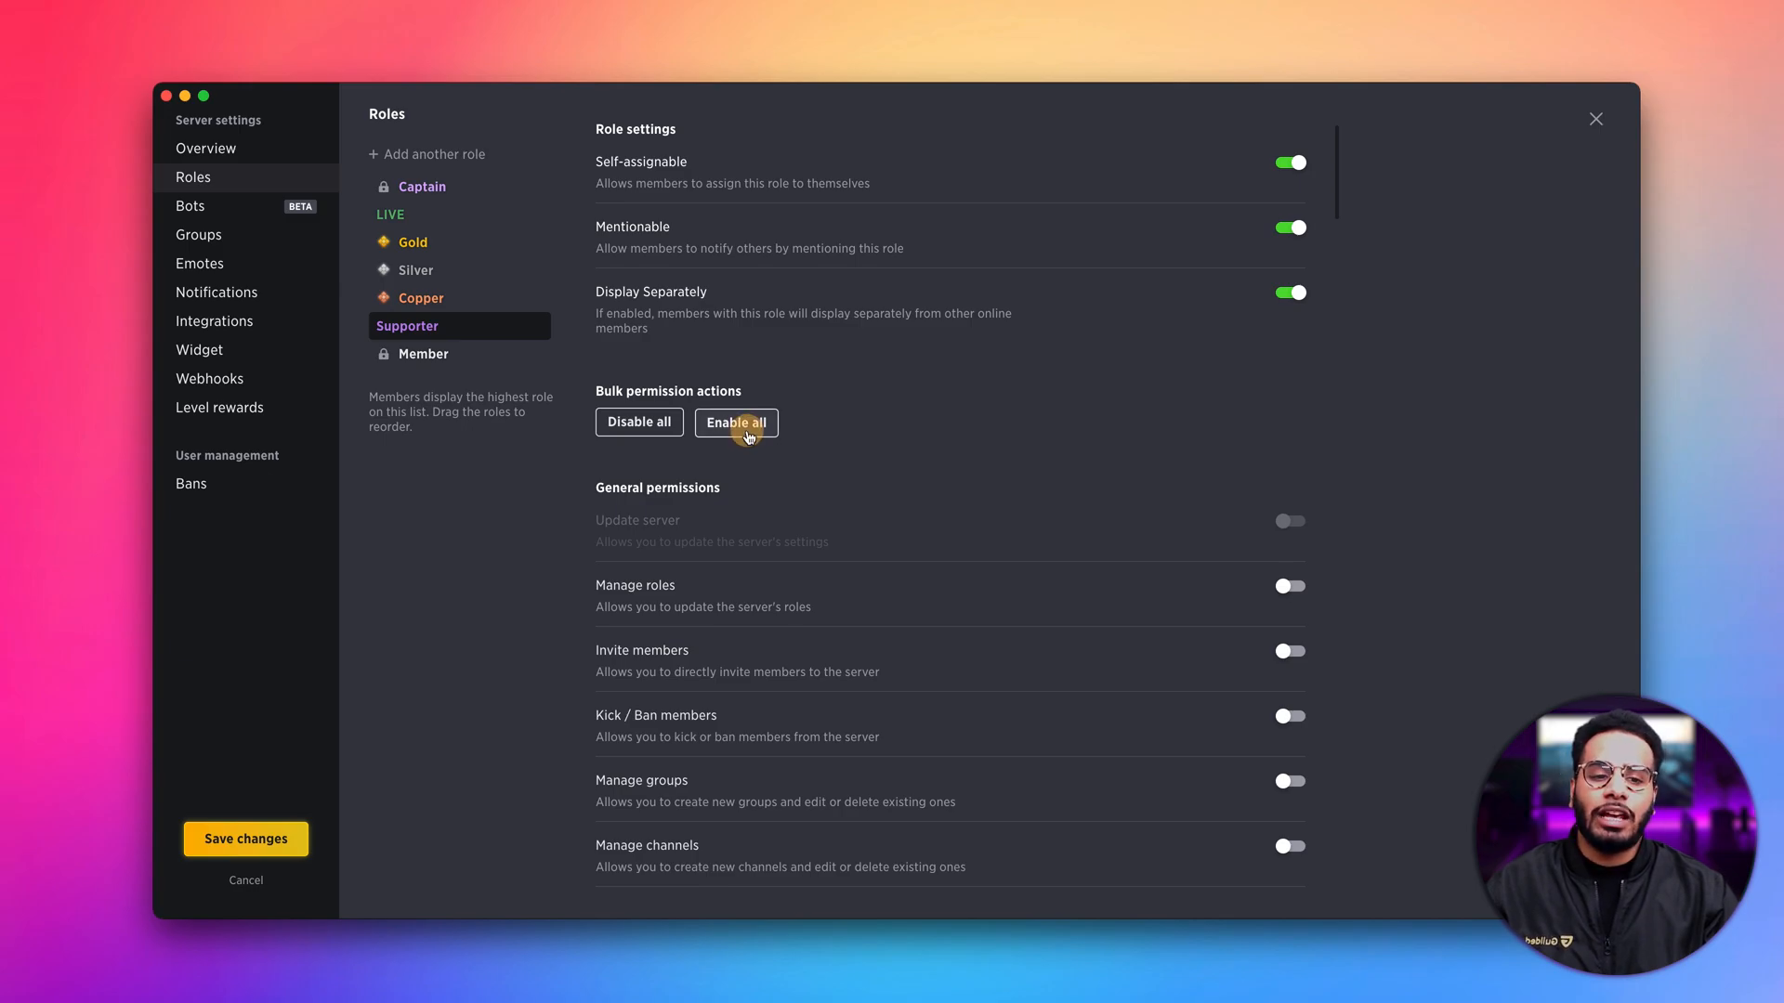
pyautogui.click(735, 422)
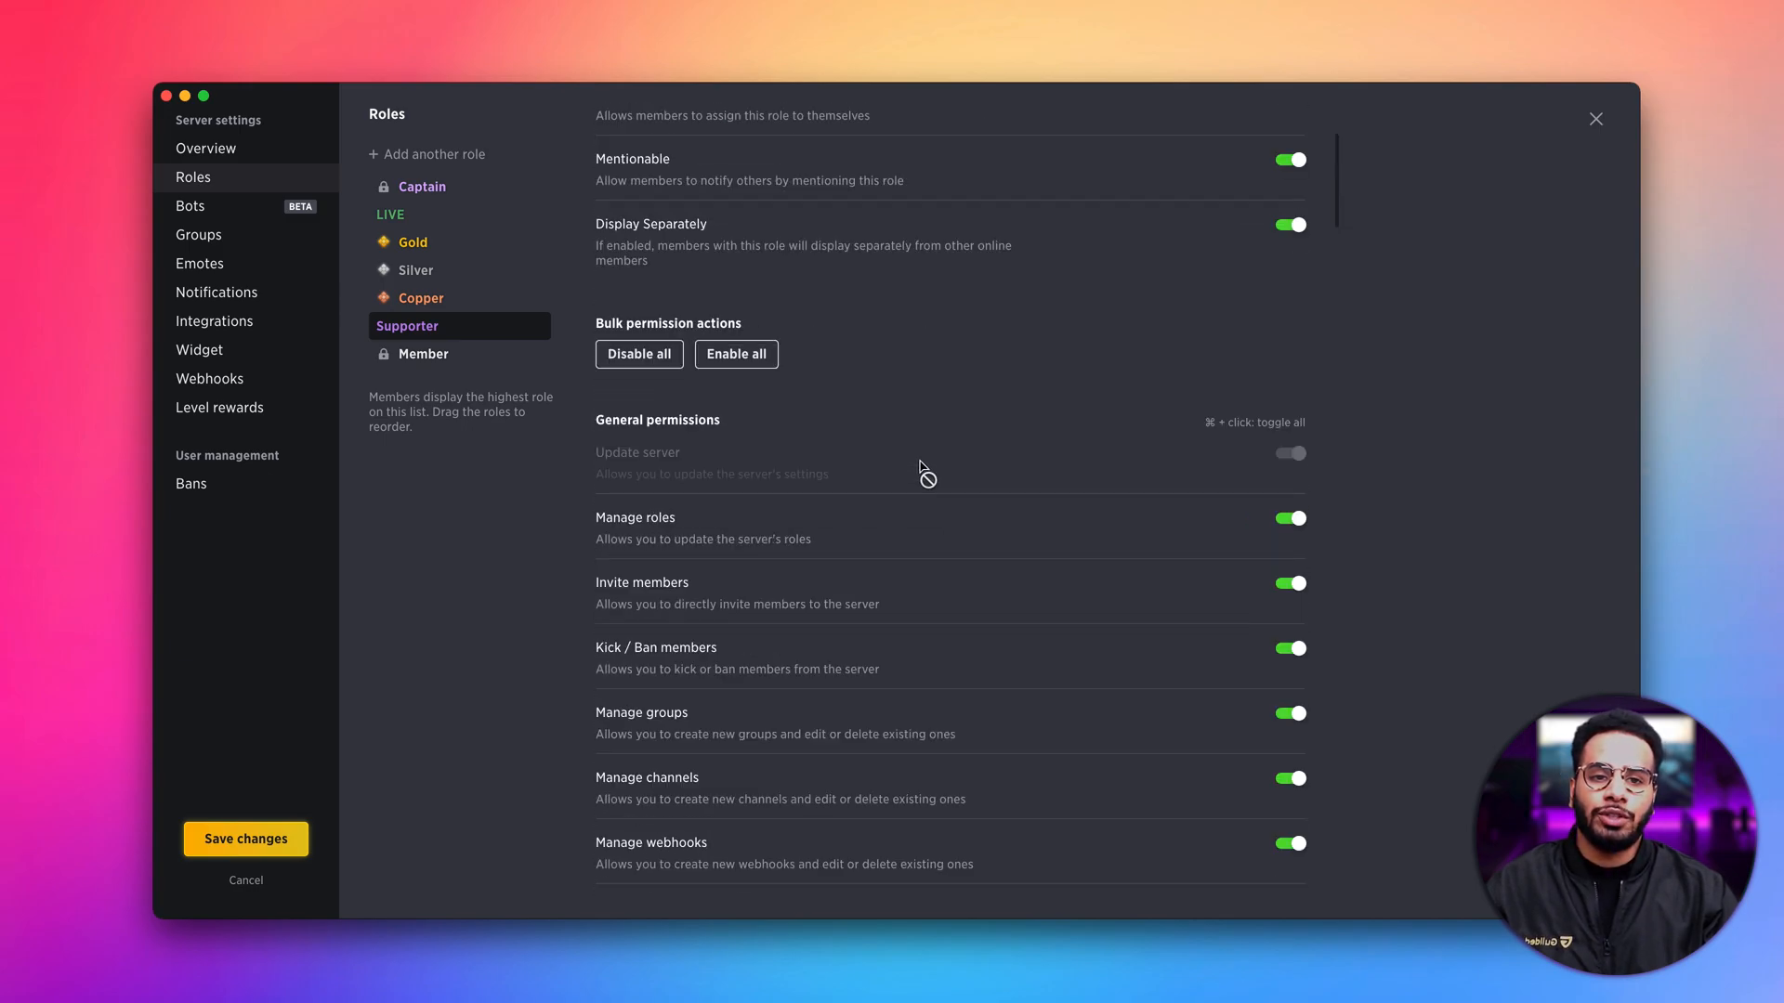
pyautogui.moveTo(865, 415)
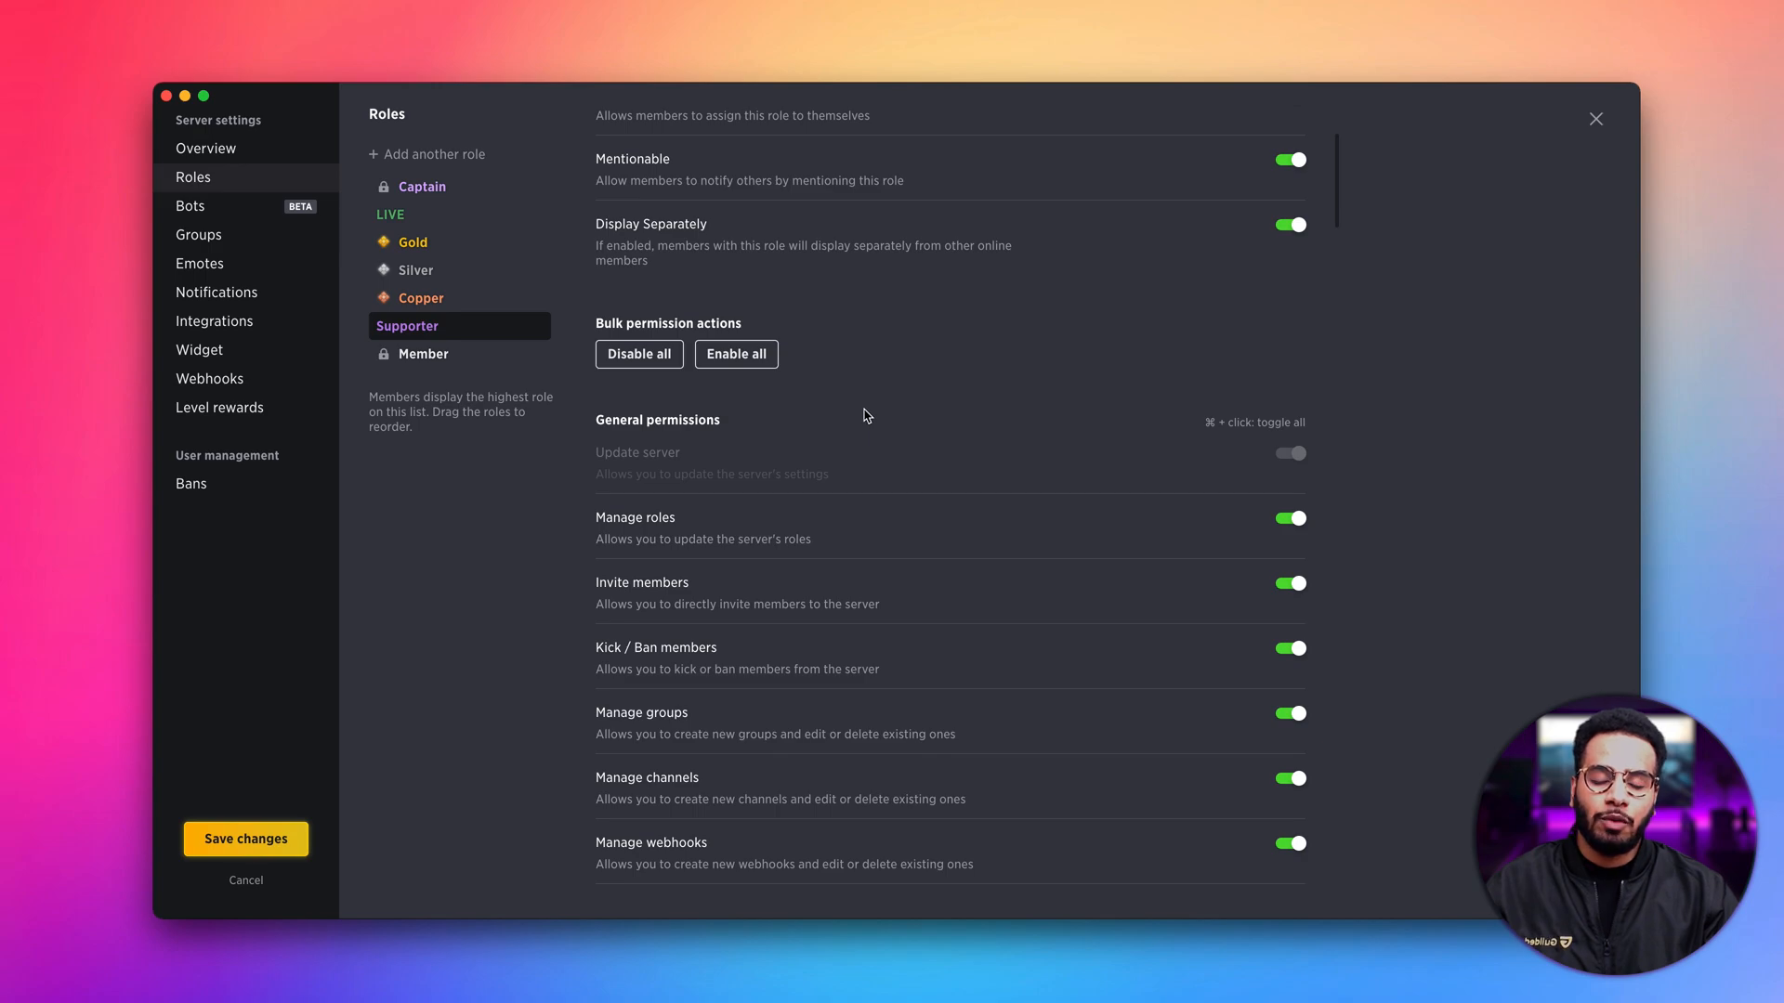
pyautogui.moveTo(713, 405)
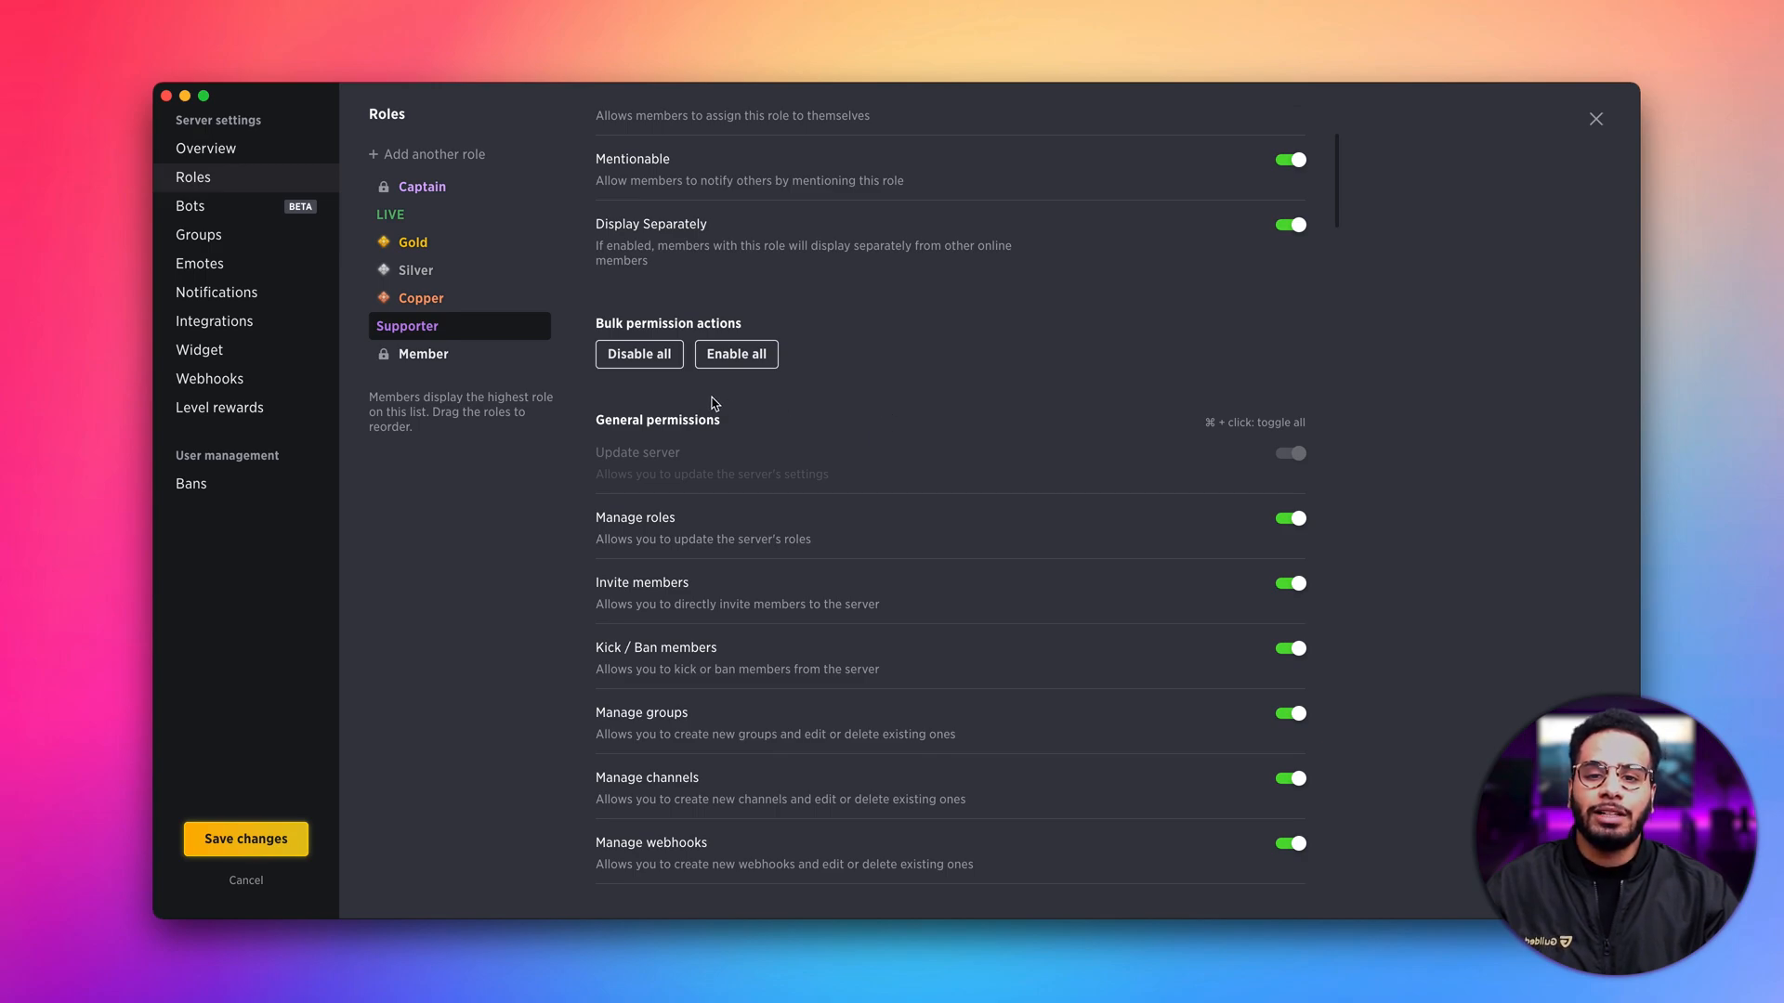
pyautogui.click(639, 354)
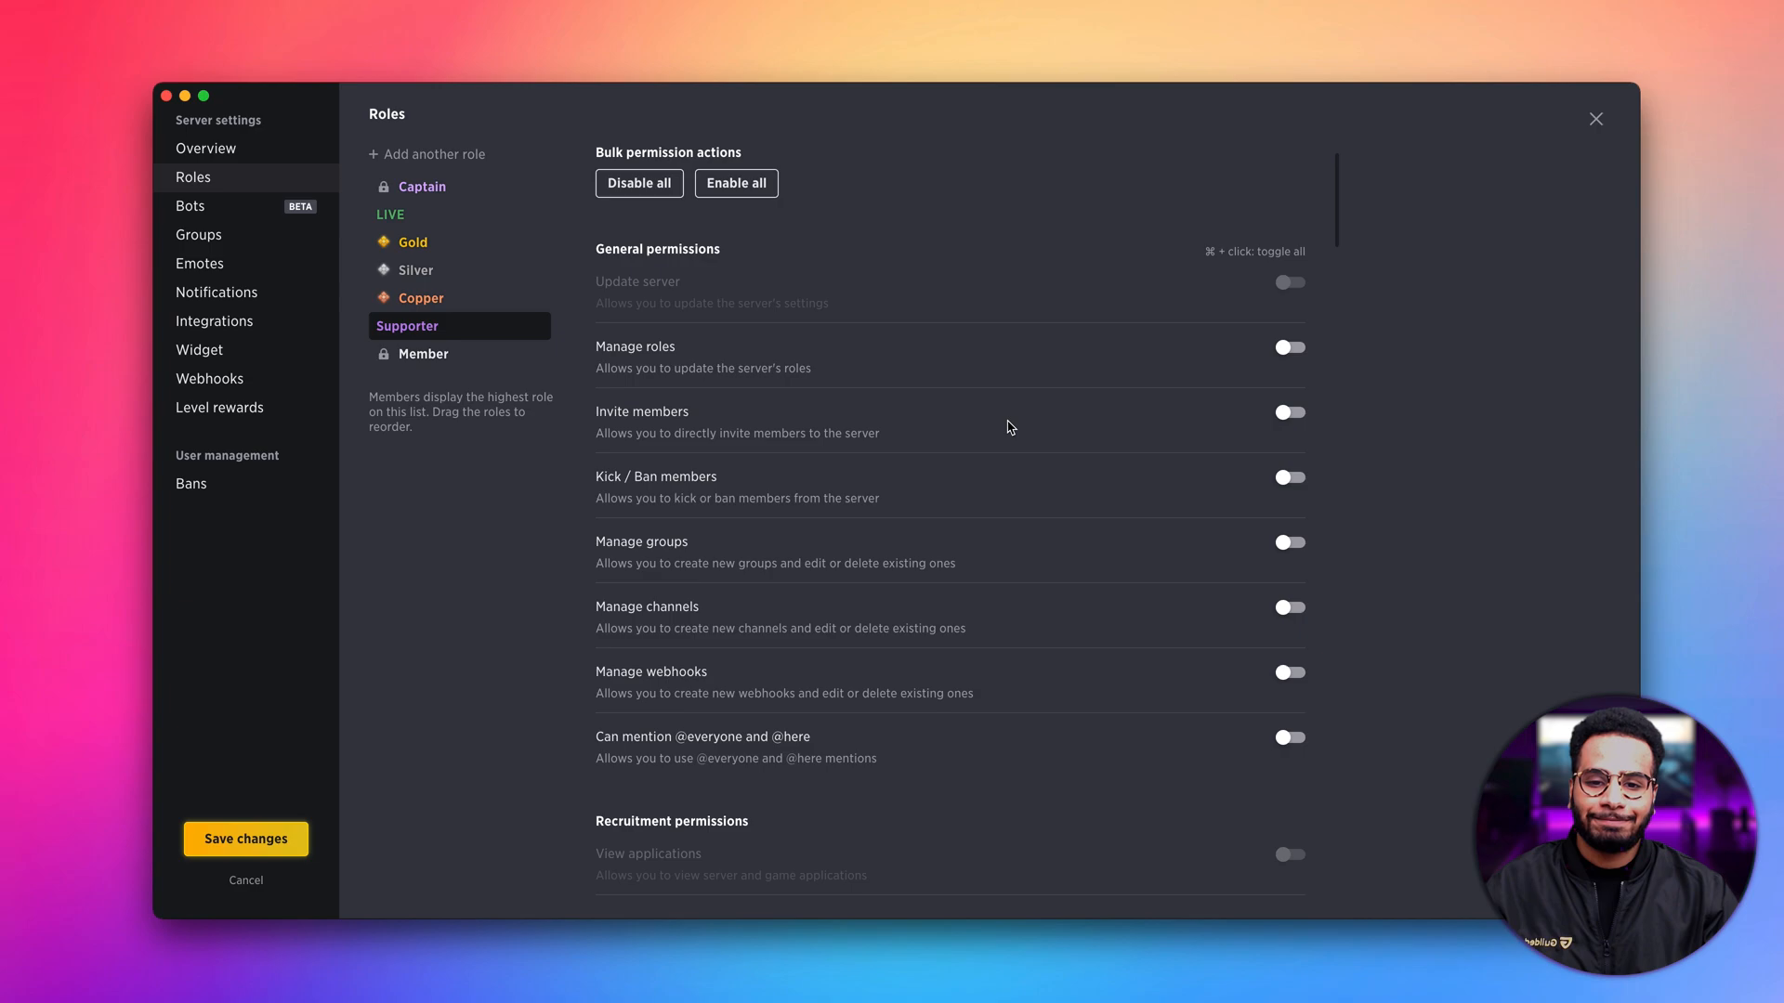
pyautogui.moveTo(1054, 457)
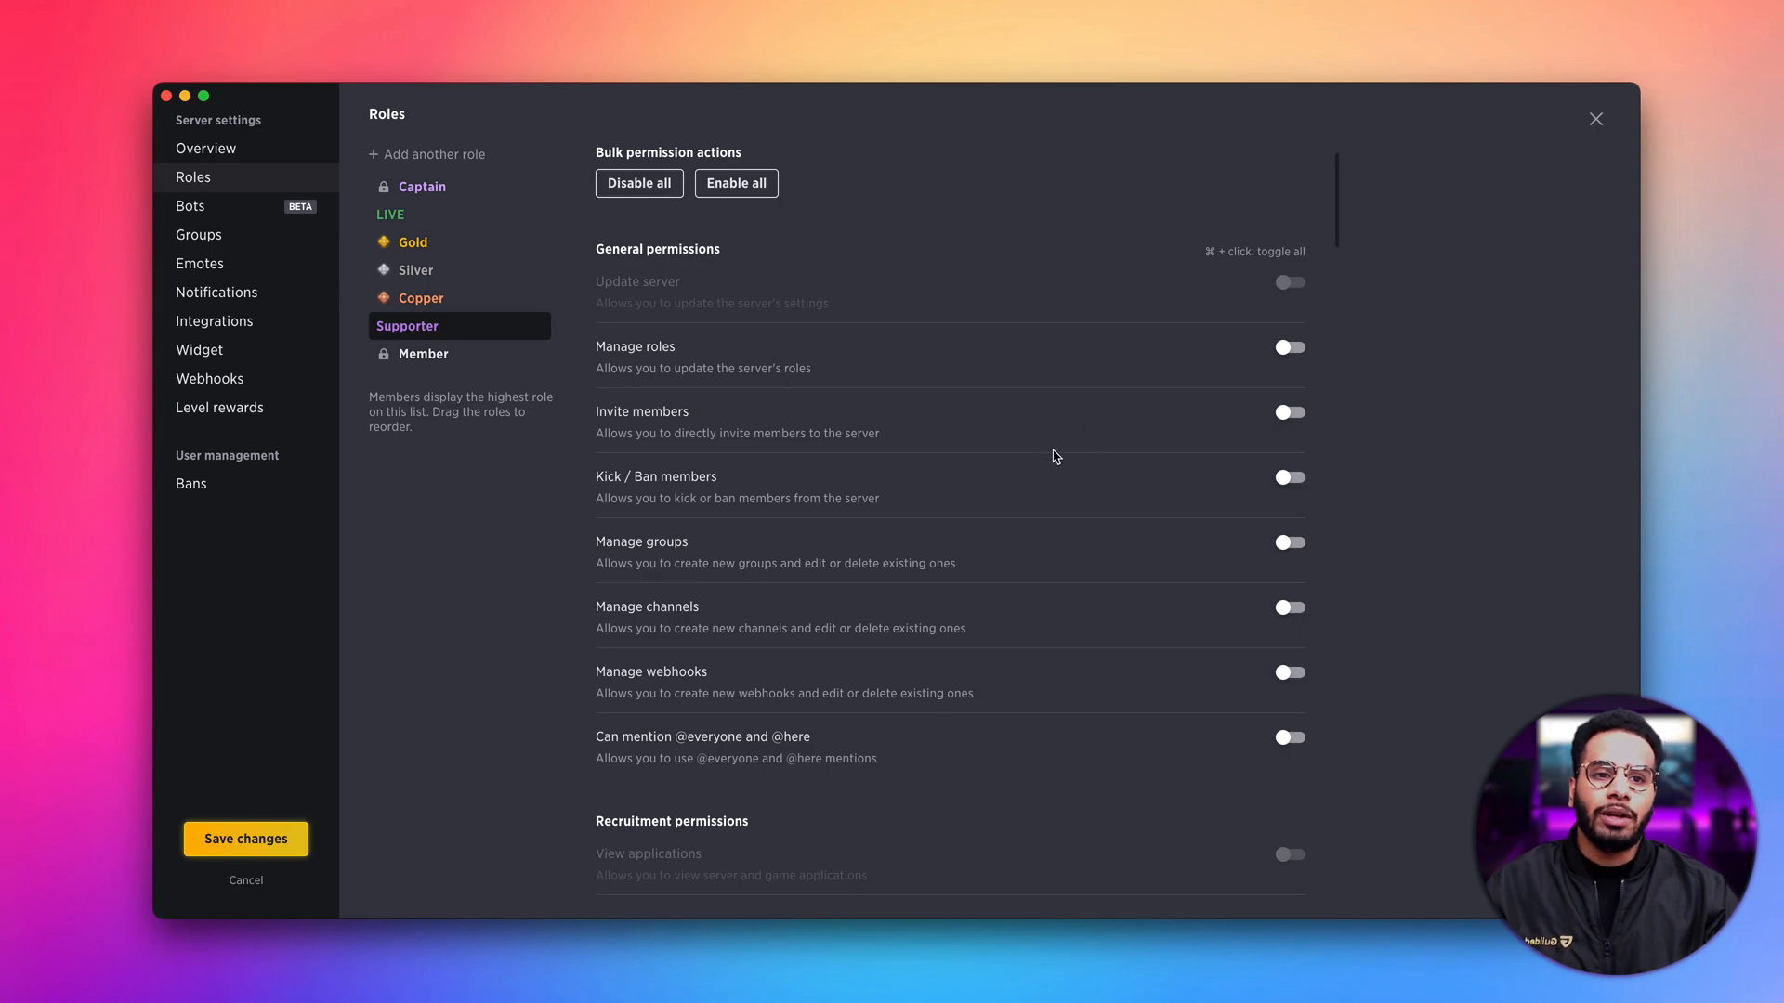
pyautogui.scroll(3)
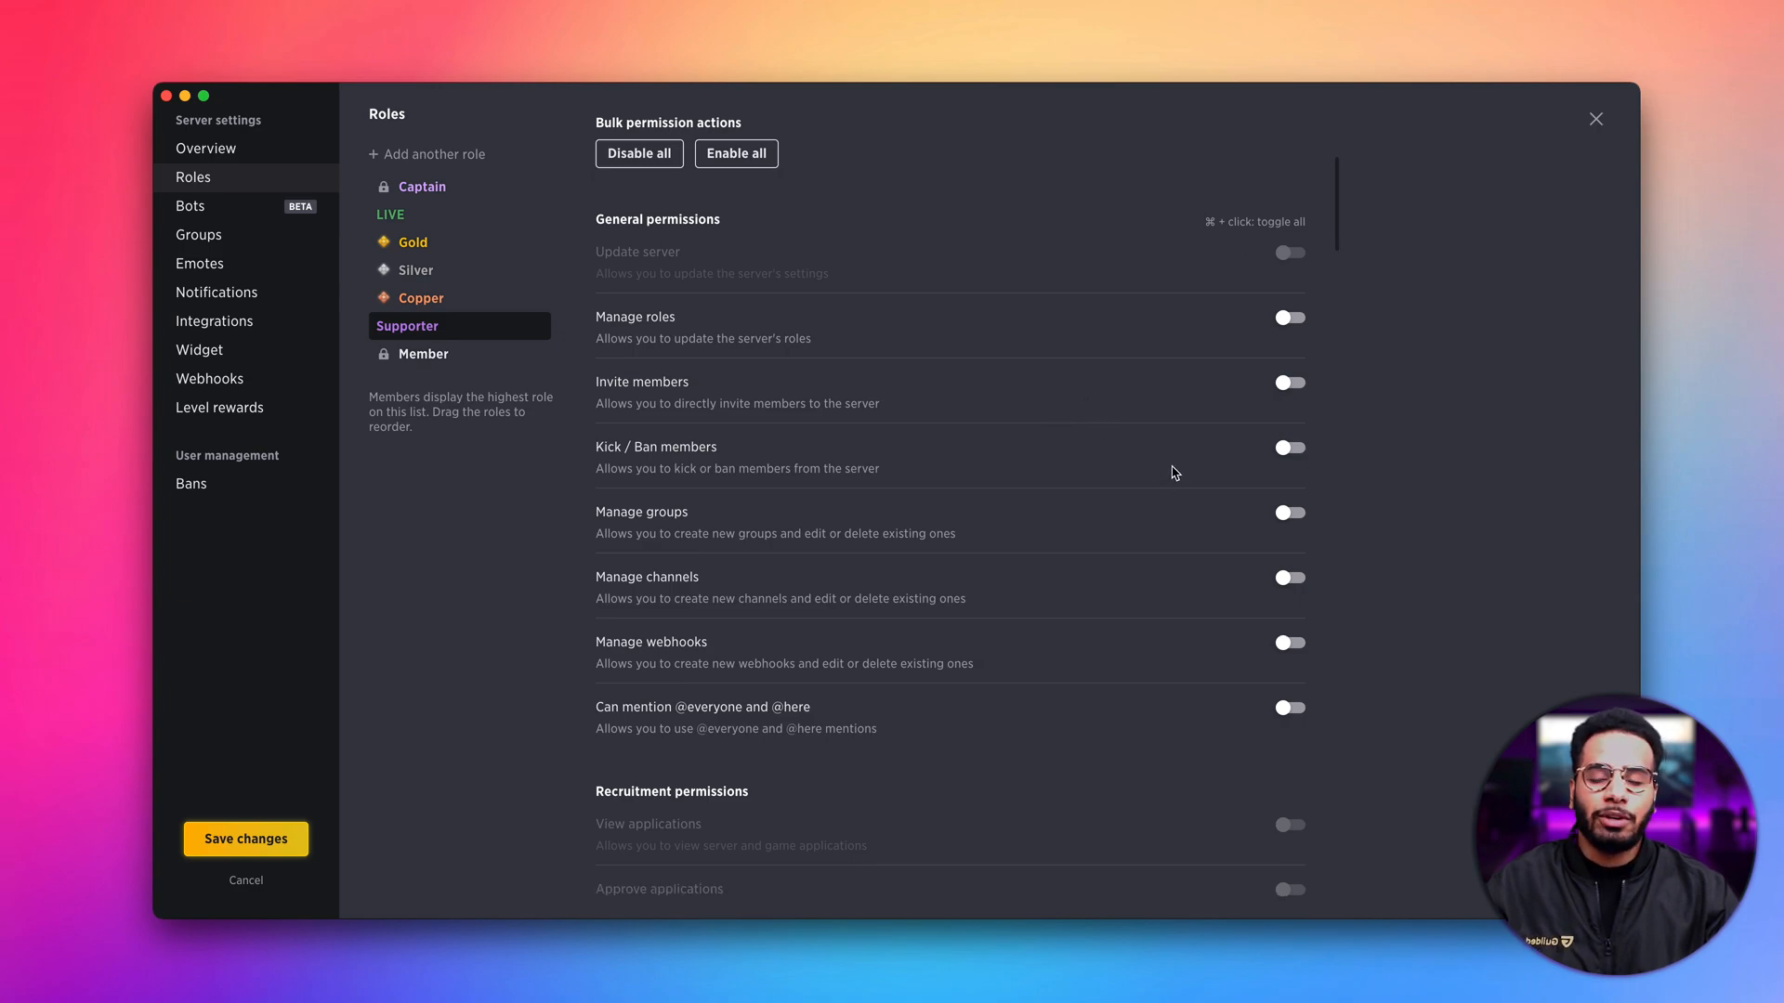
pyautogui.moveTo(1119, 462)
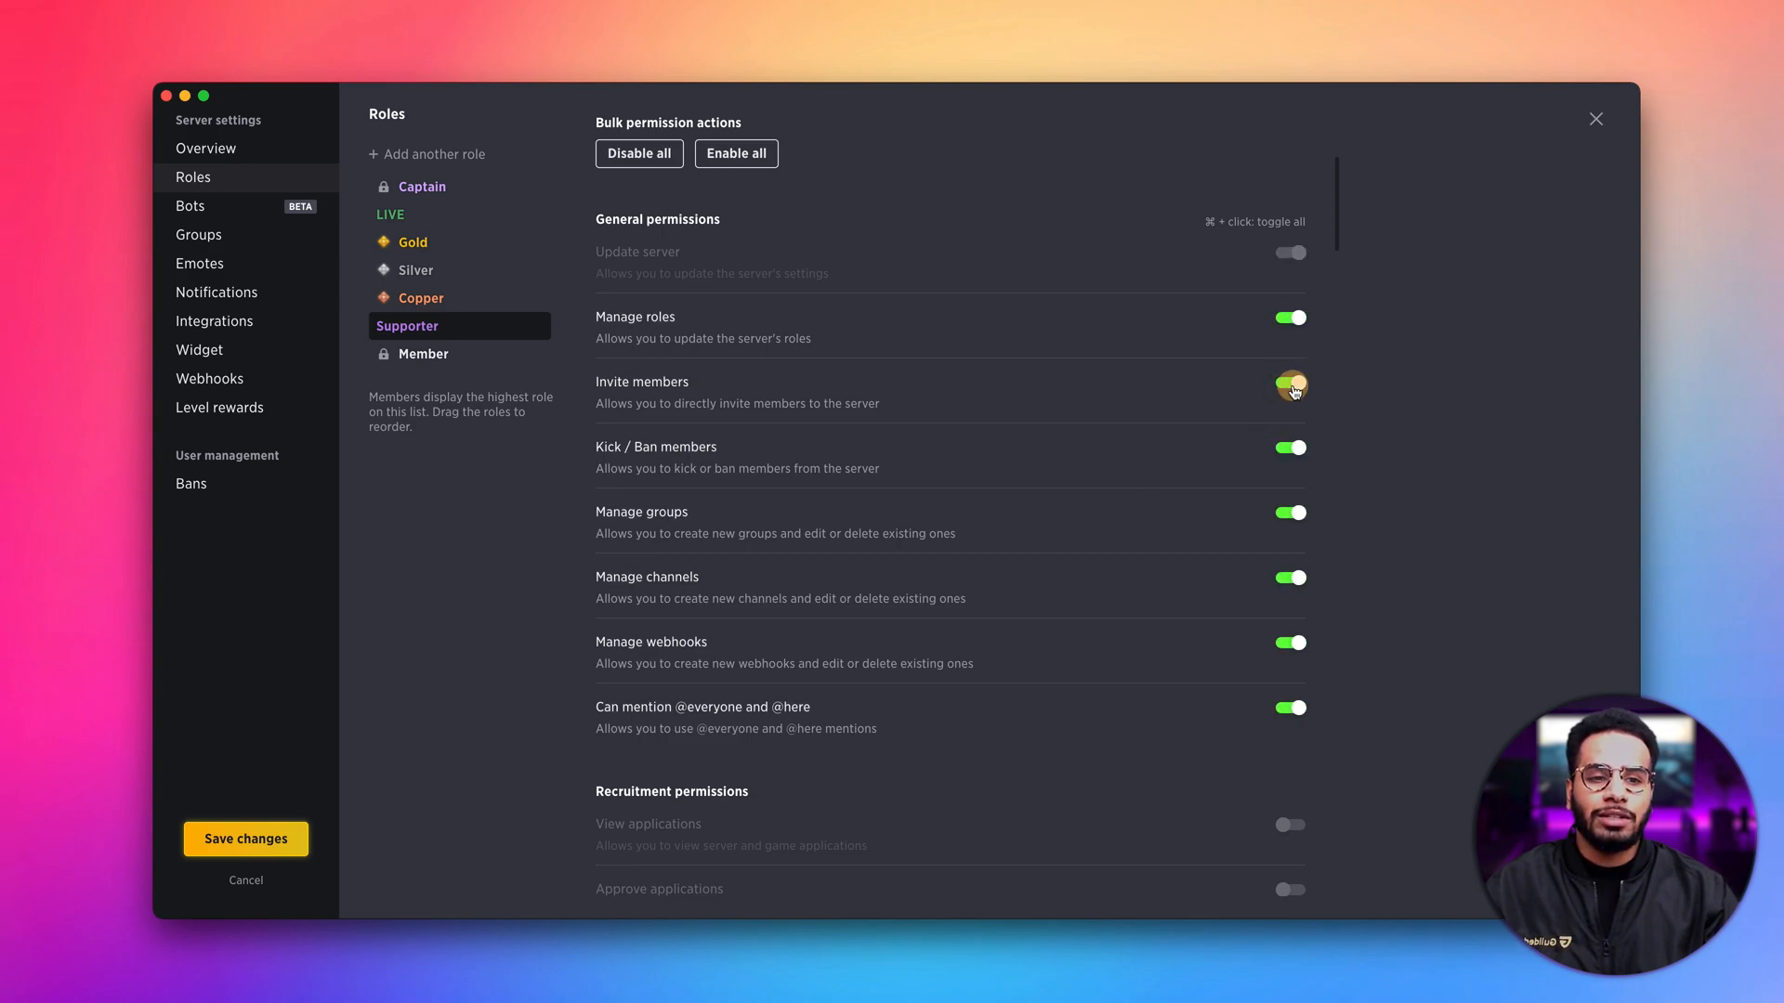
pyautogui.click(638, 153)
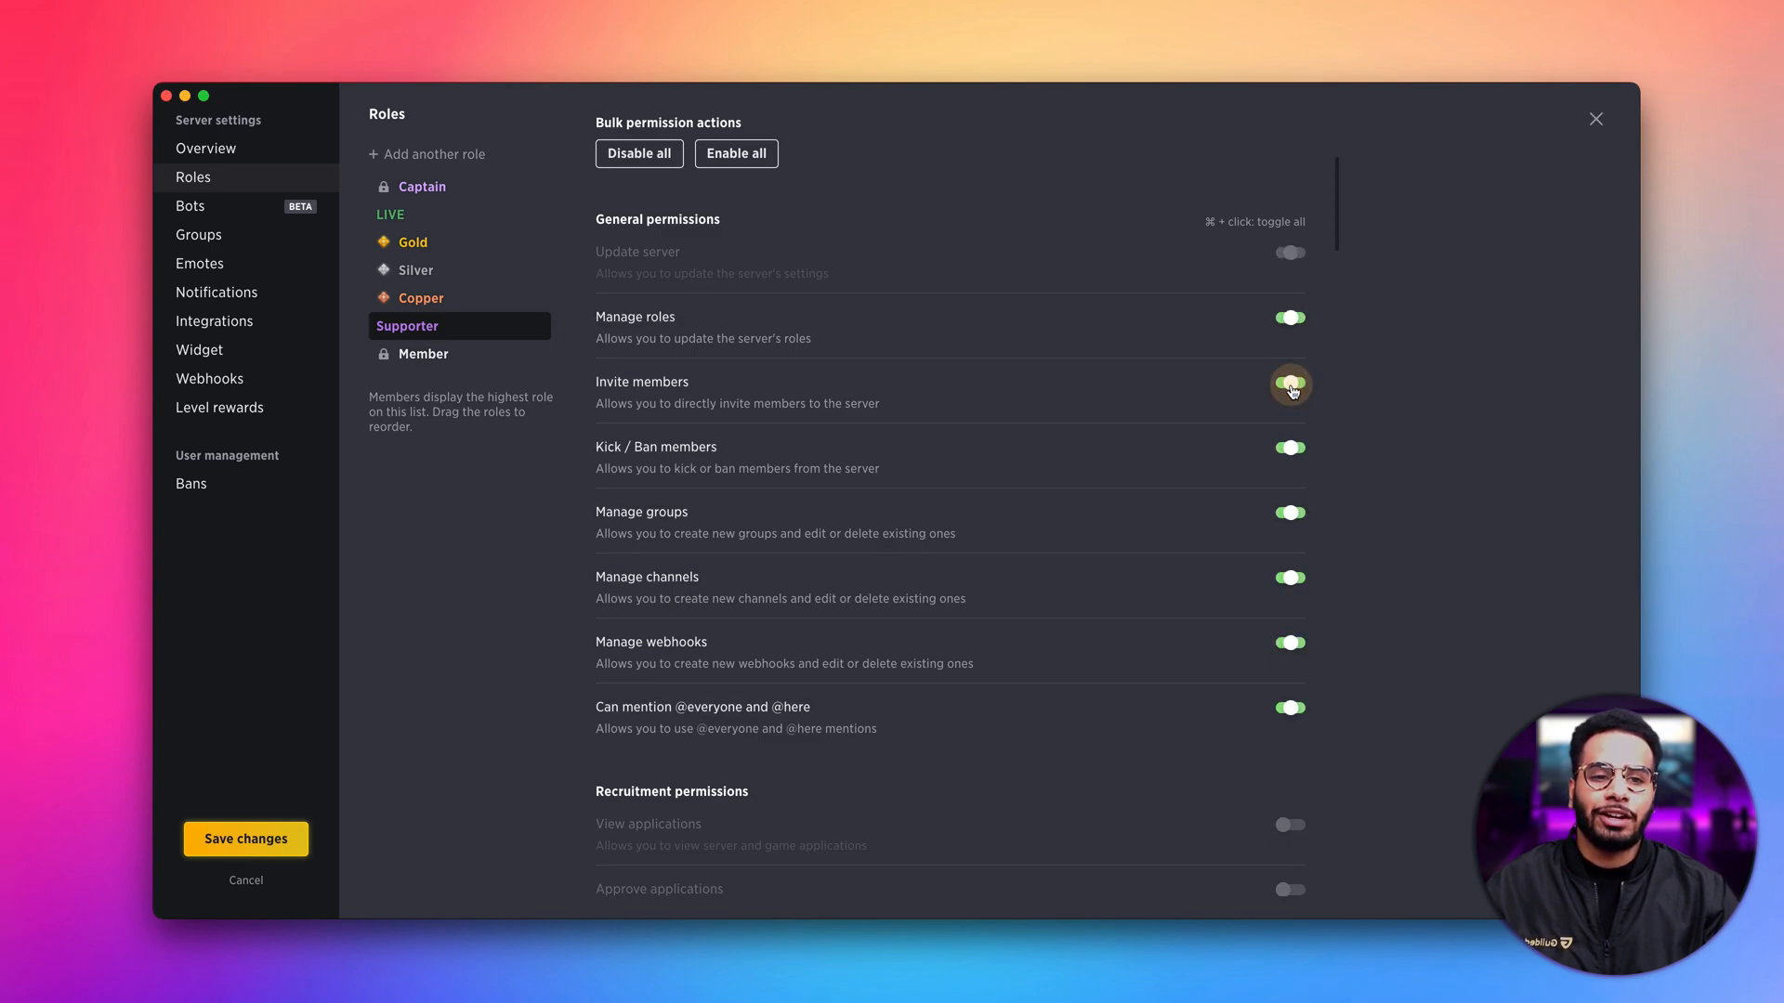
pyautogui.click(638, 154)
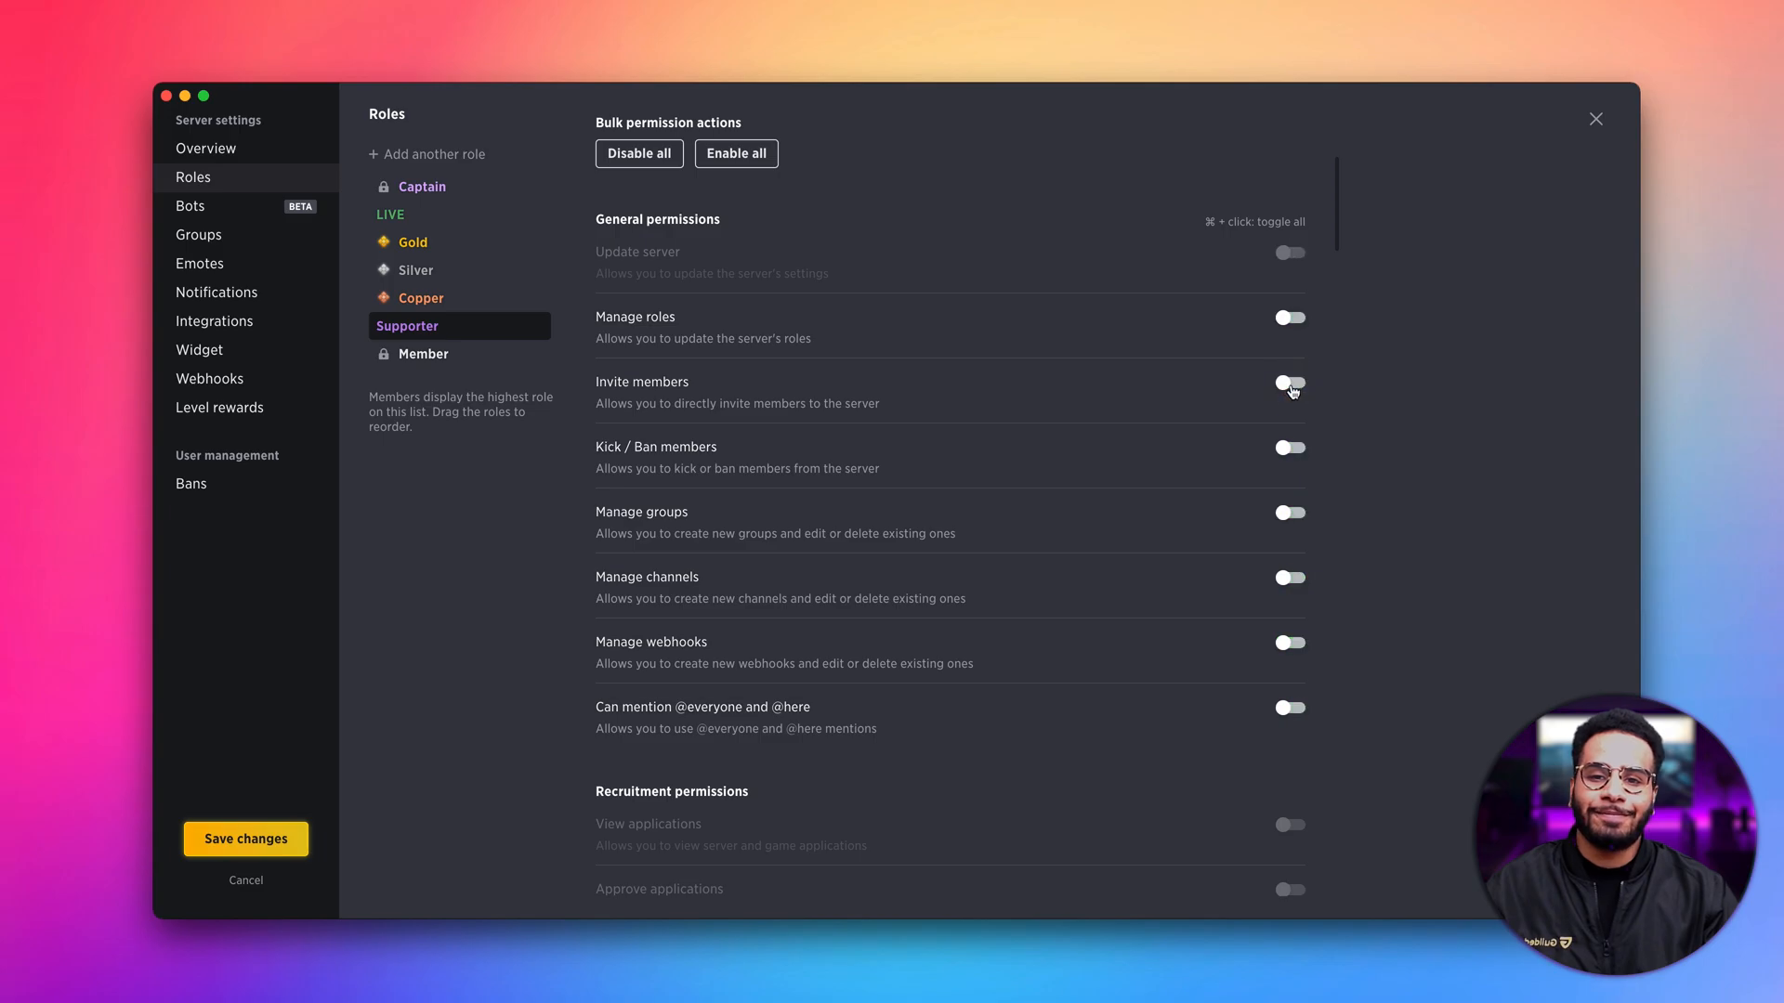
# - Scroll through all permission sections to Delete role, then save Supporter's settings
pyautogui.scroll(-3)
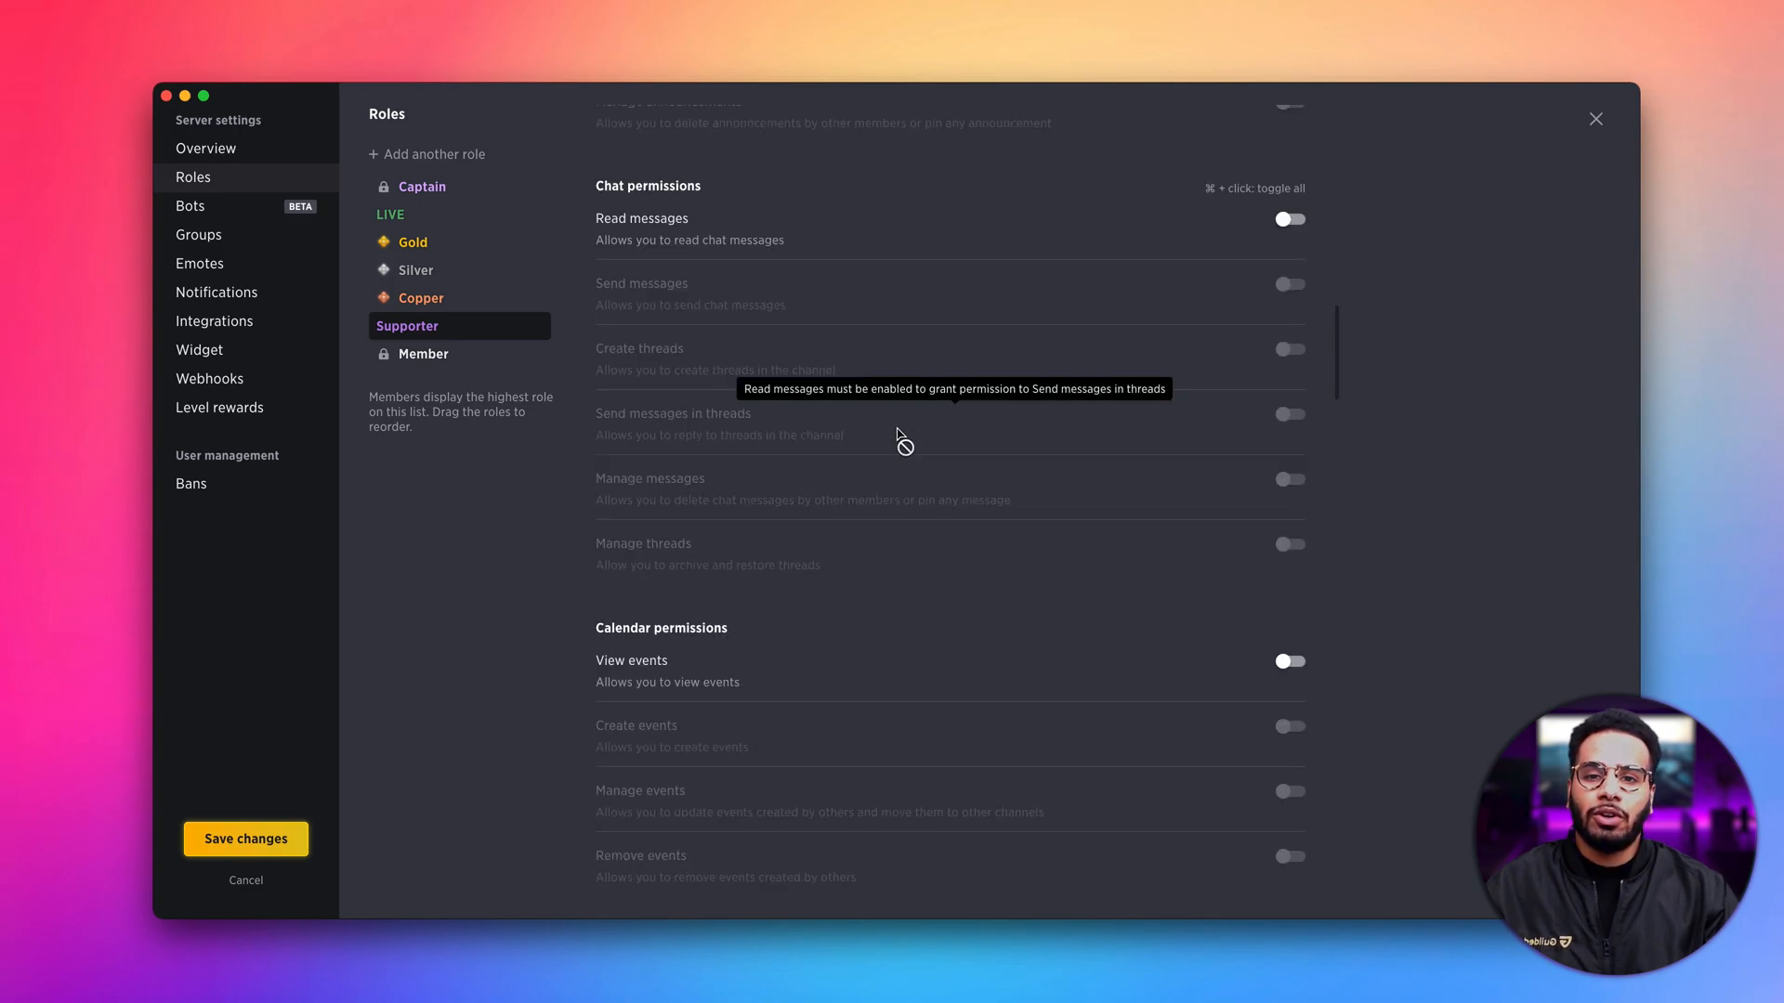
pyautogui.scroll(-3)
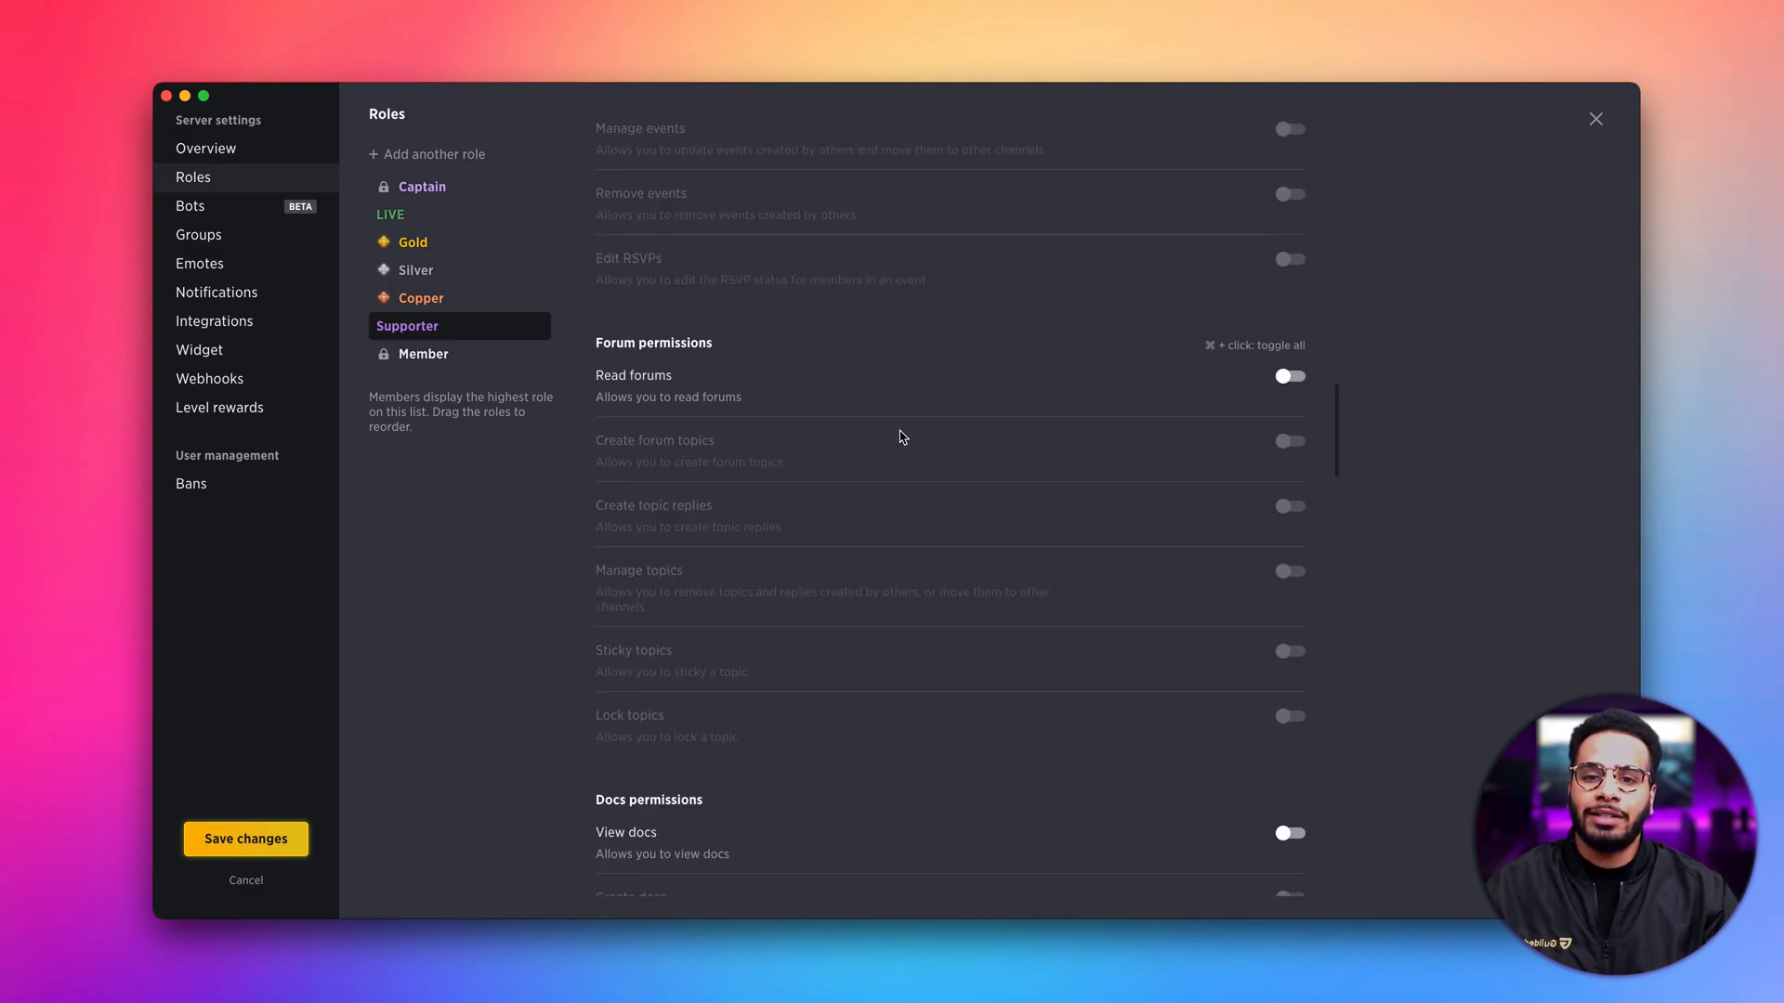
pyautogui.scroll(-3)
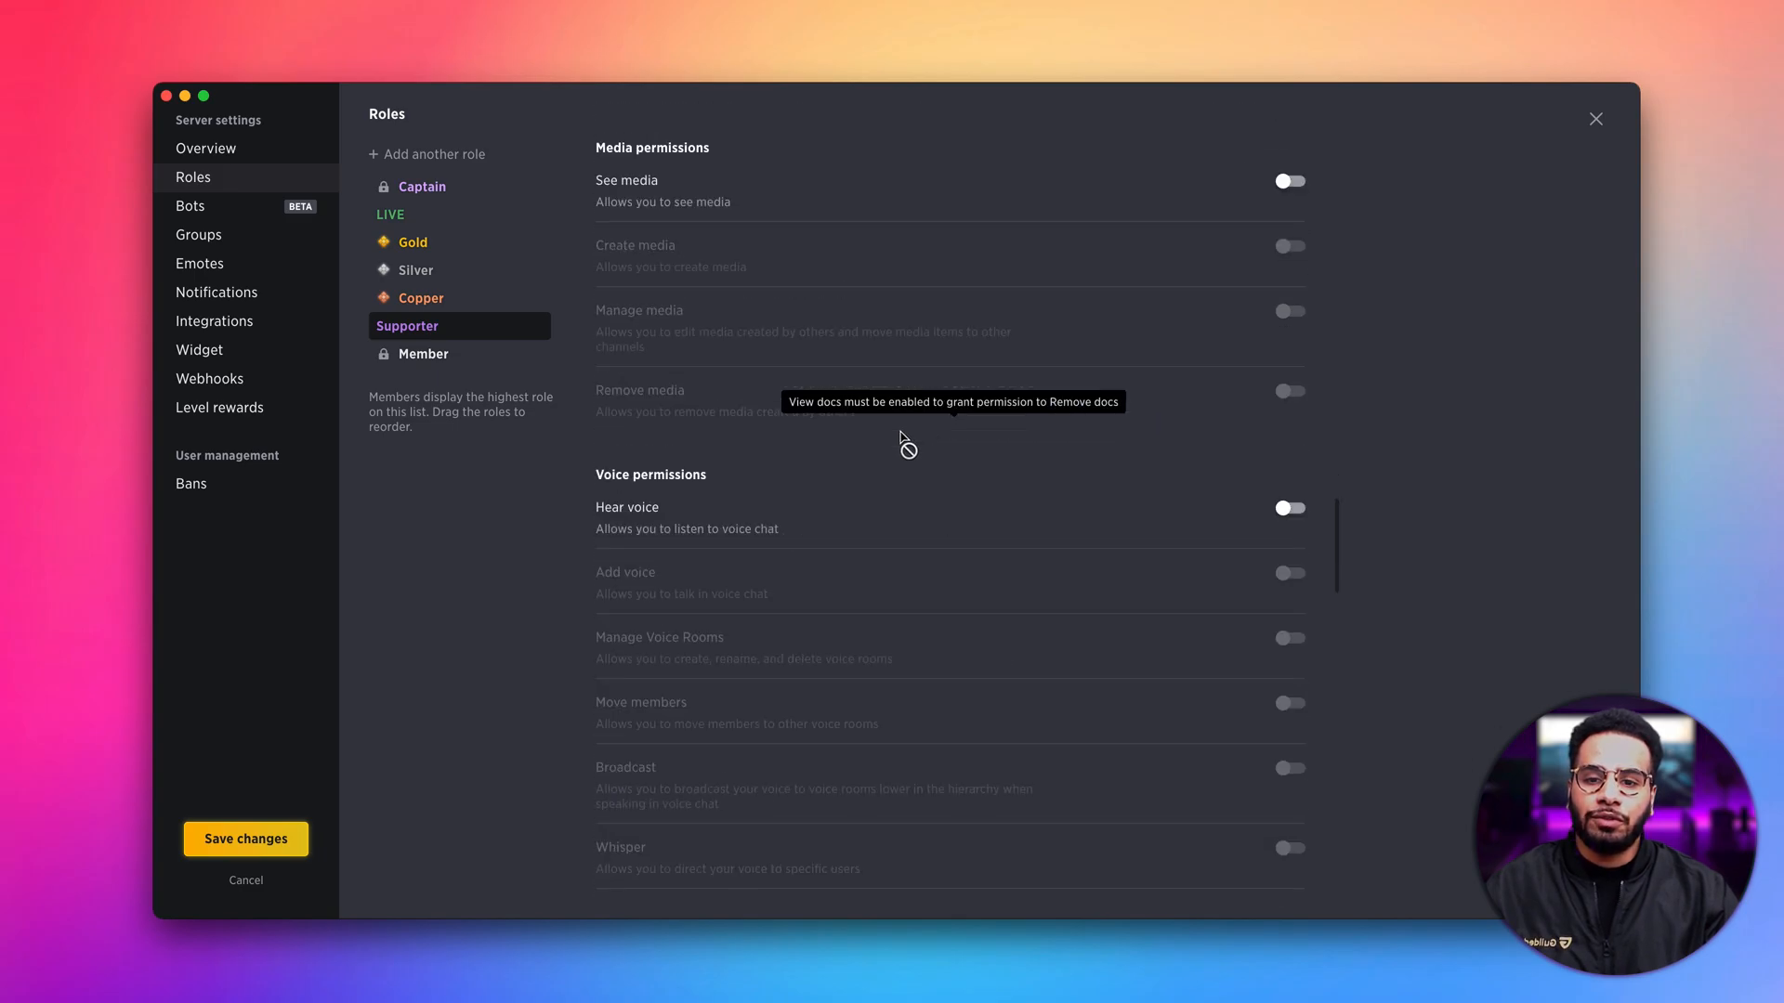
pyautogui.scroll(-3)
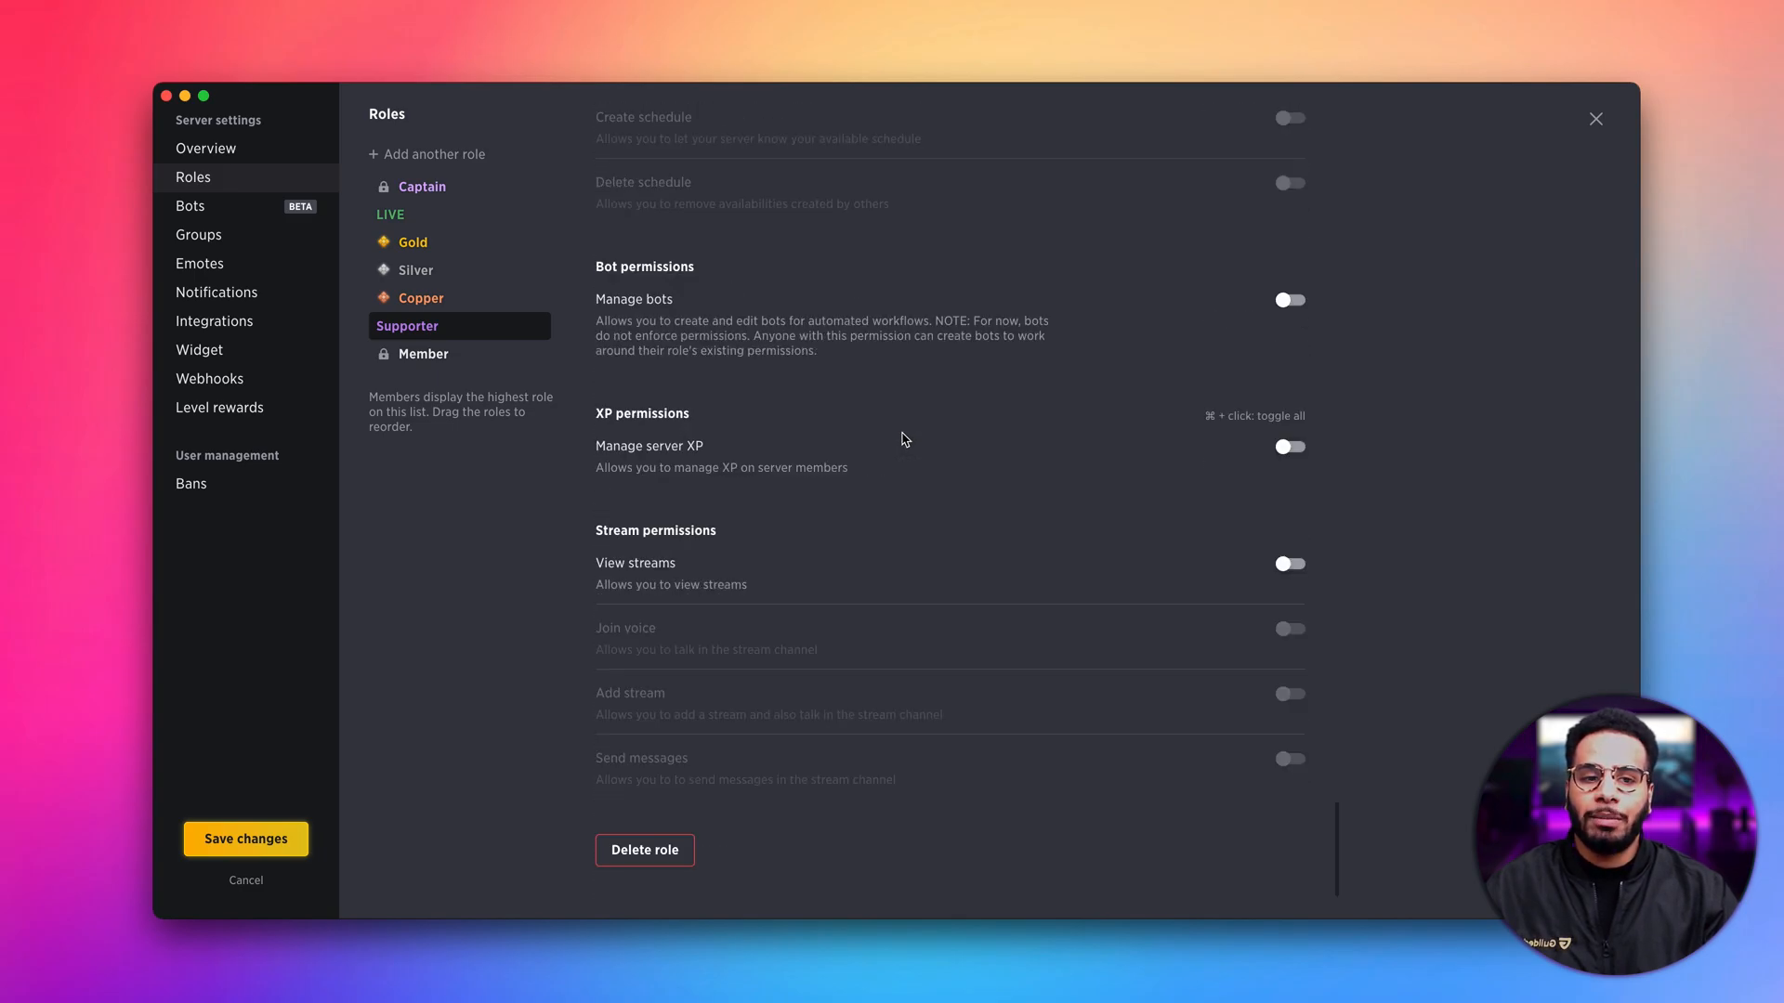
pyautogui.moveTo(873, 500)
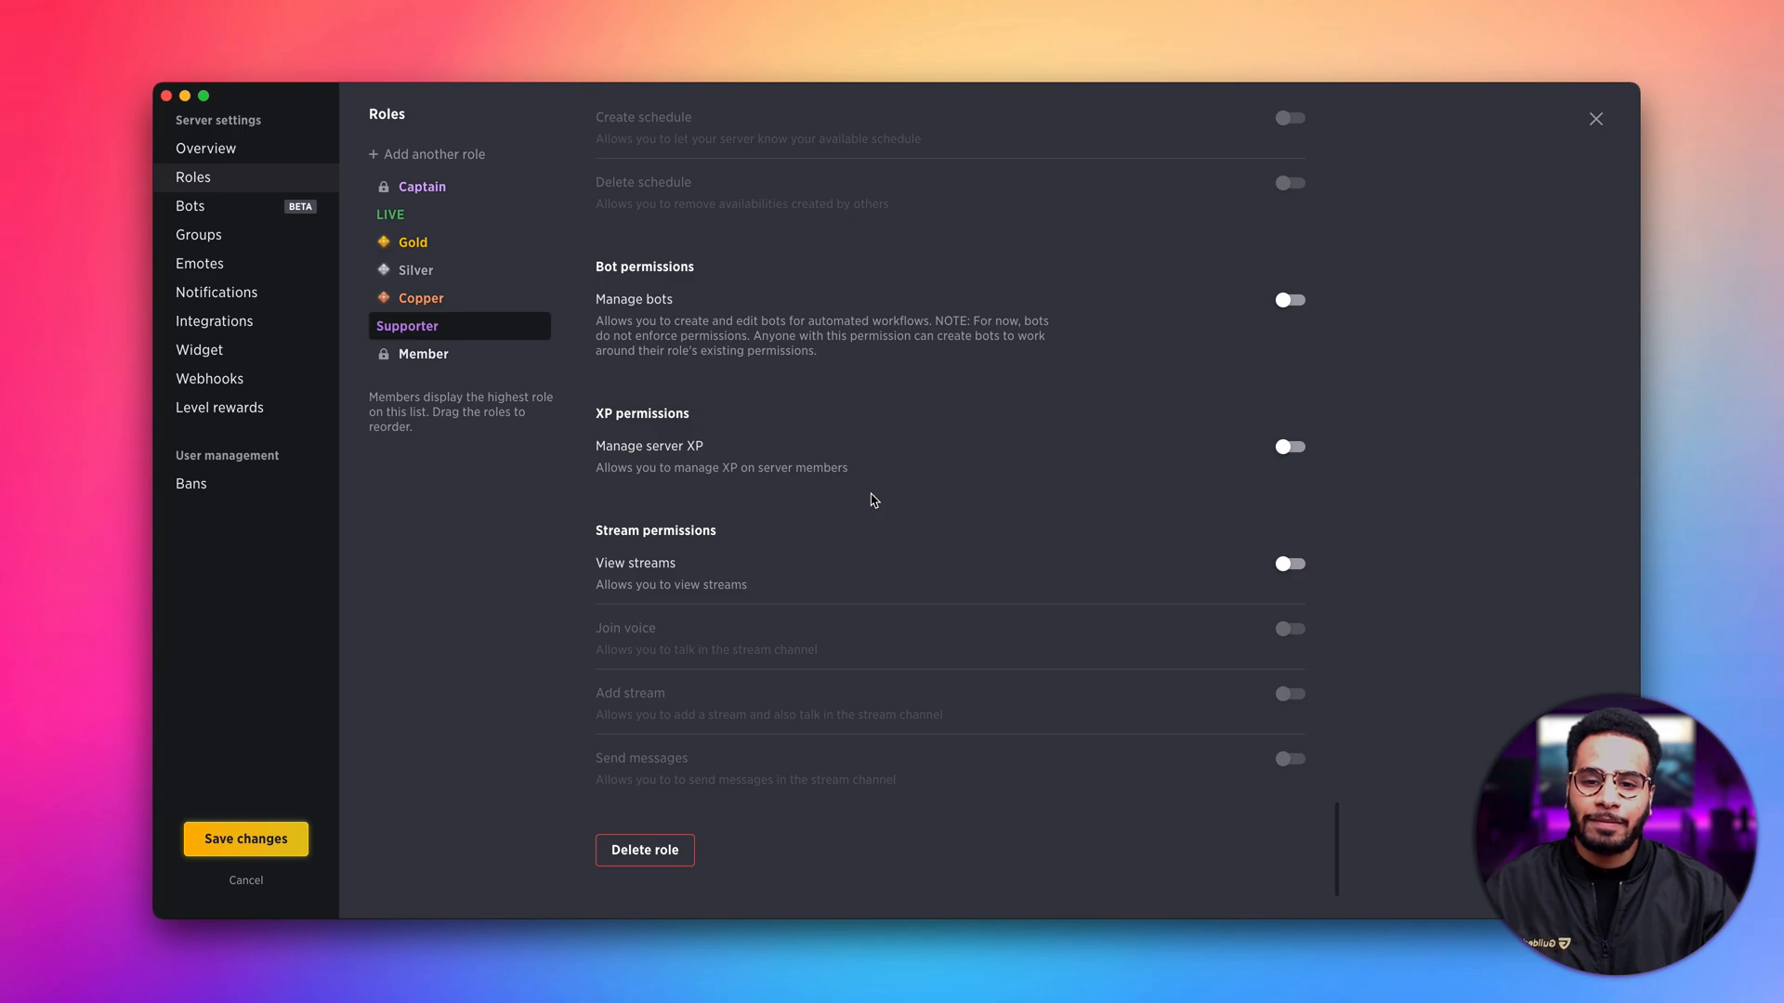
pyautogui.moveTo(902, 515)
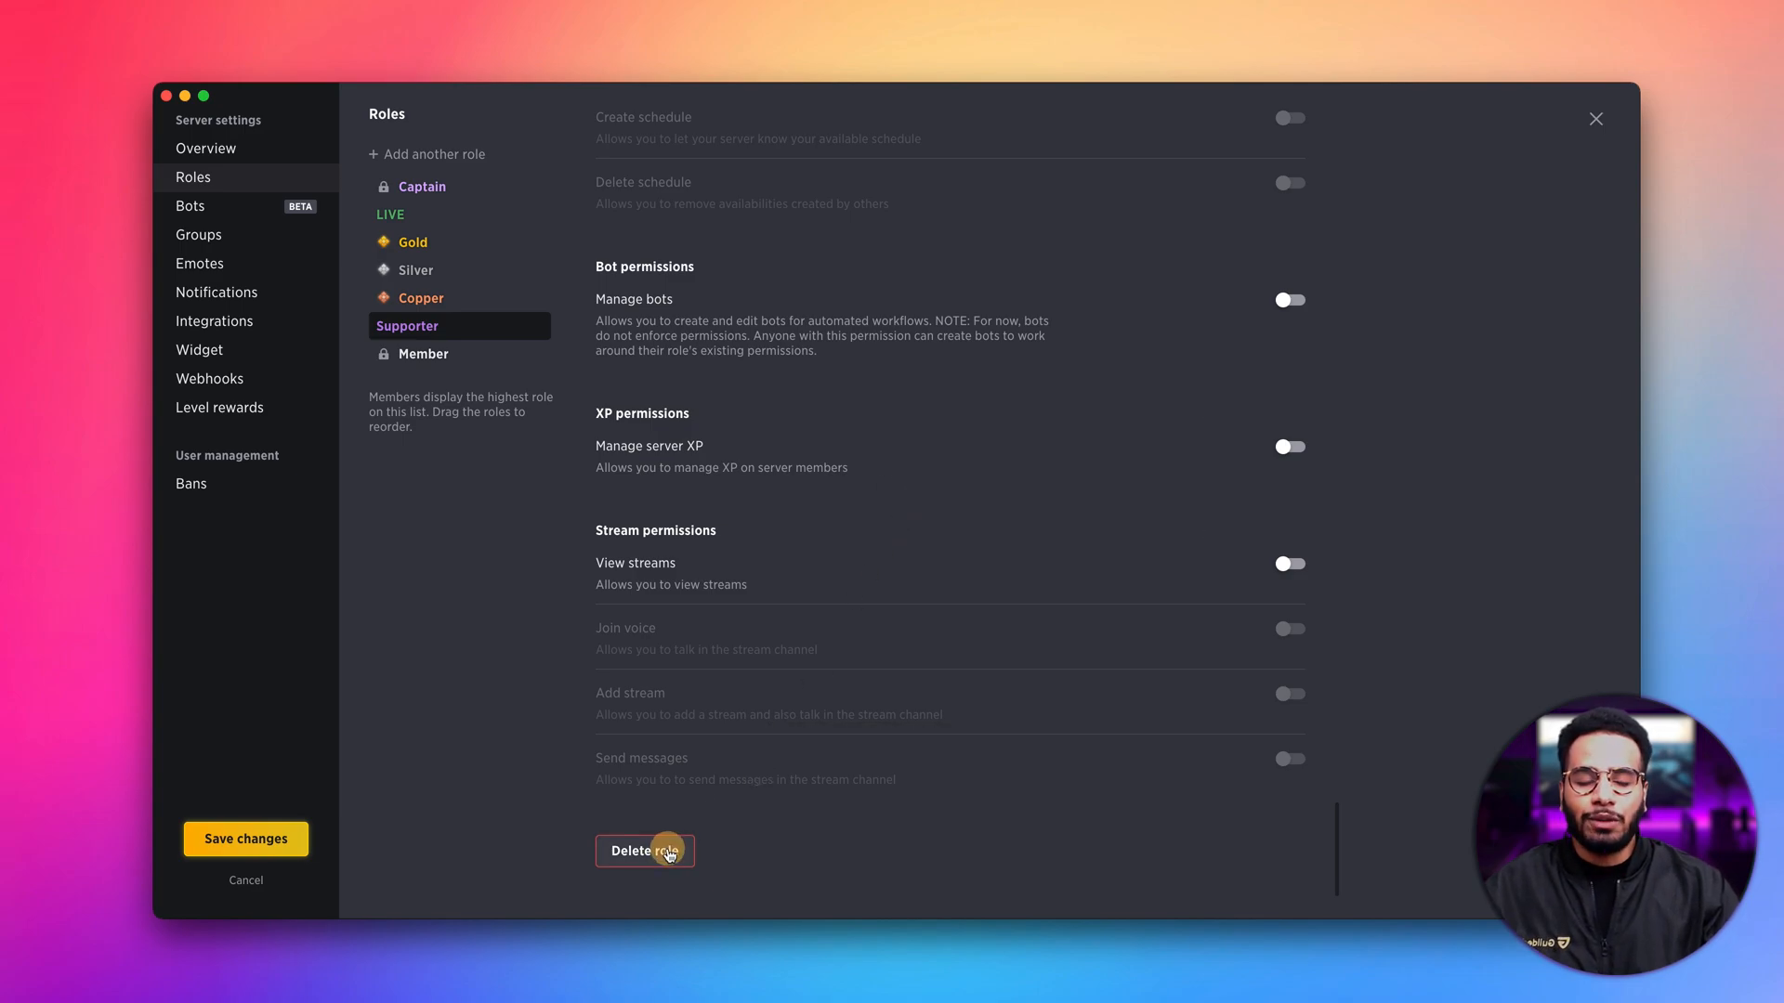
pyautogui.click(643, 850)
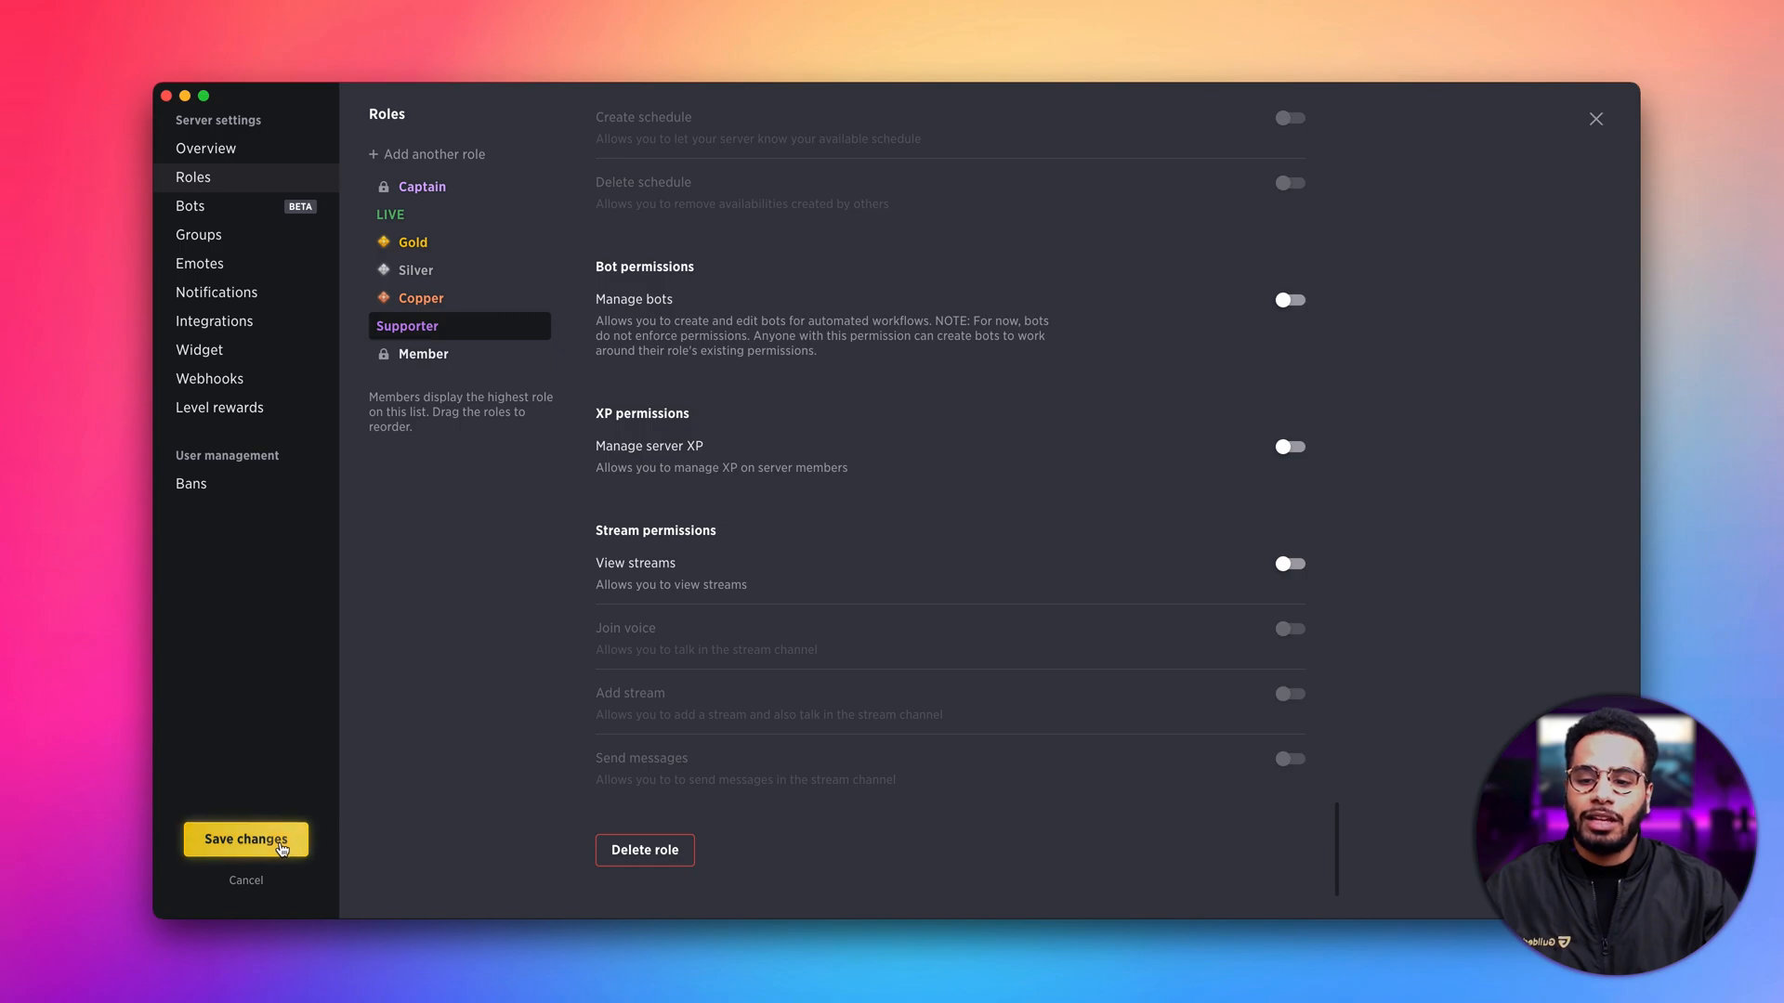
pyautogui.click(244, 838)
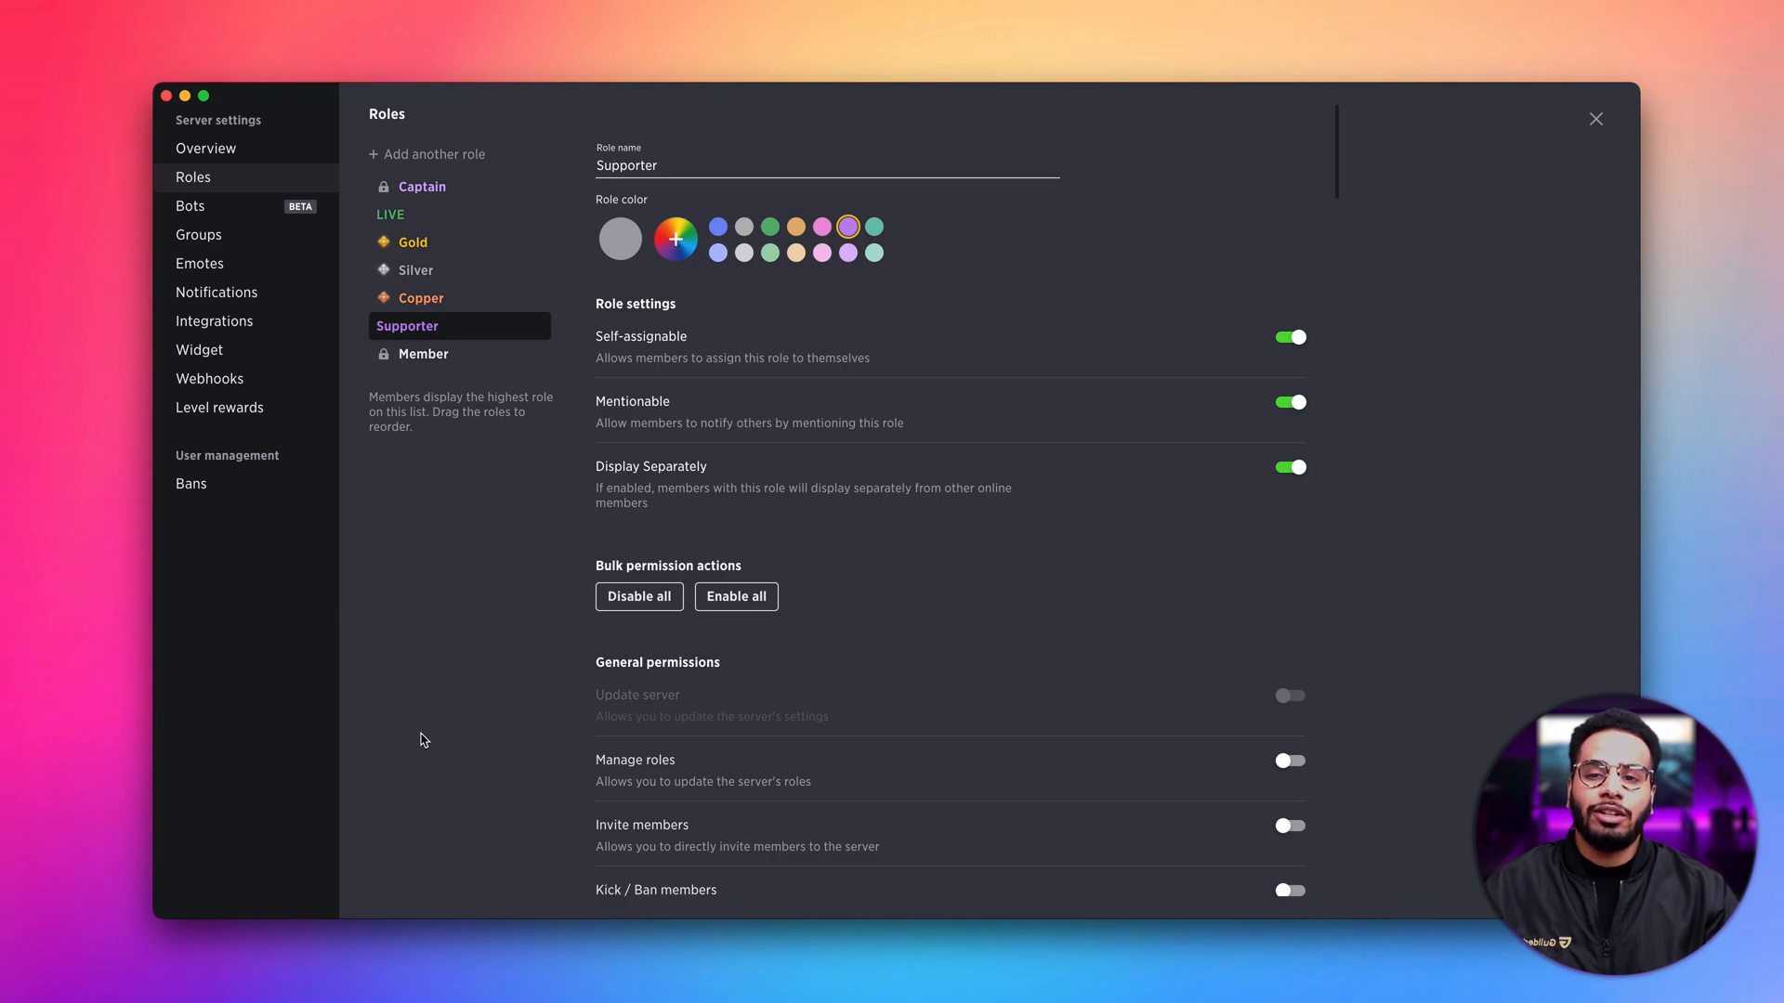
pyautogui.moveTo(413, 735)
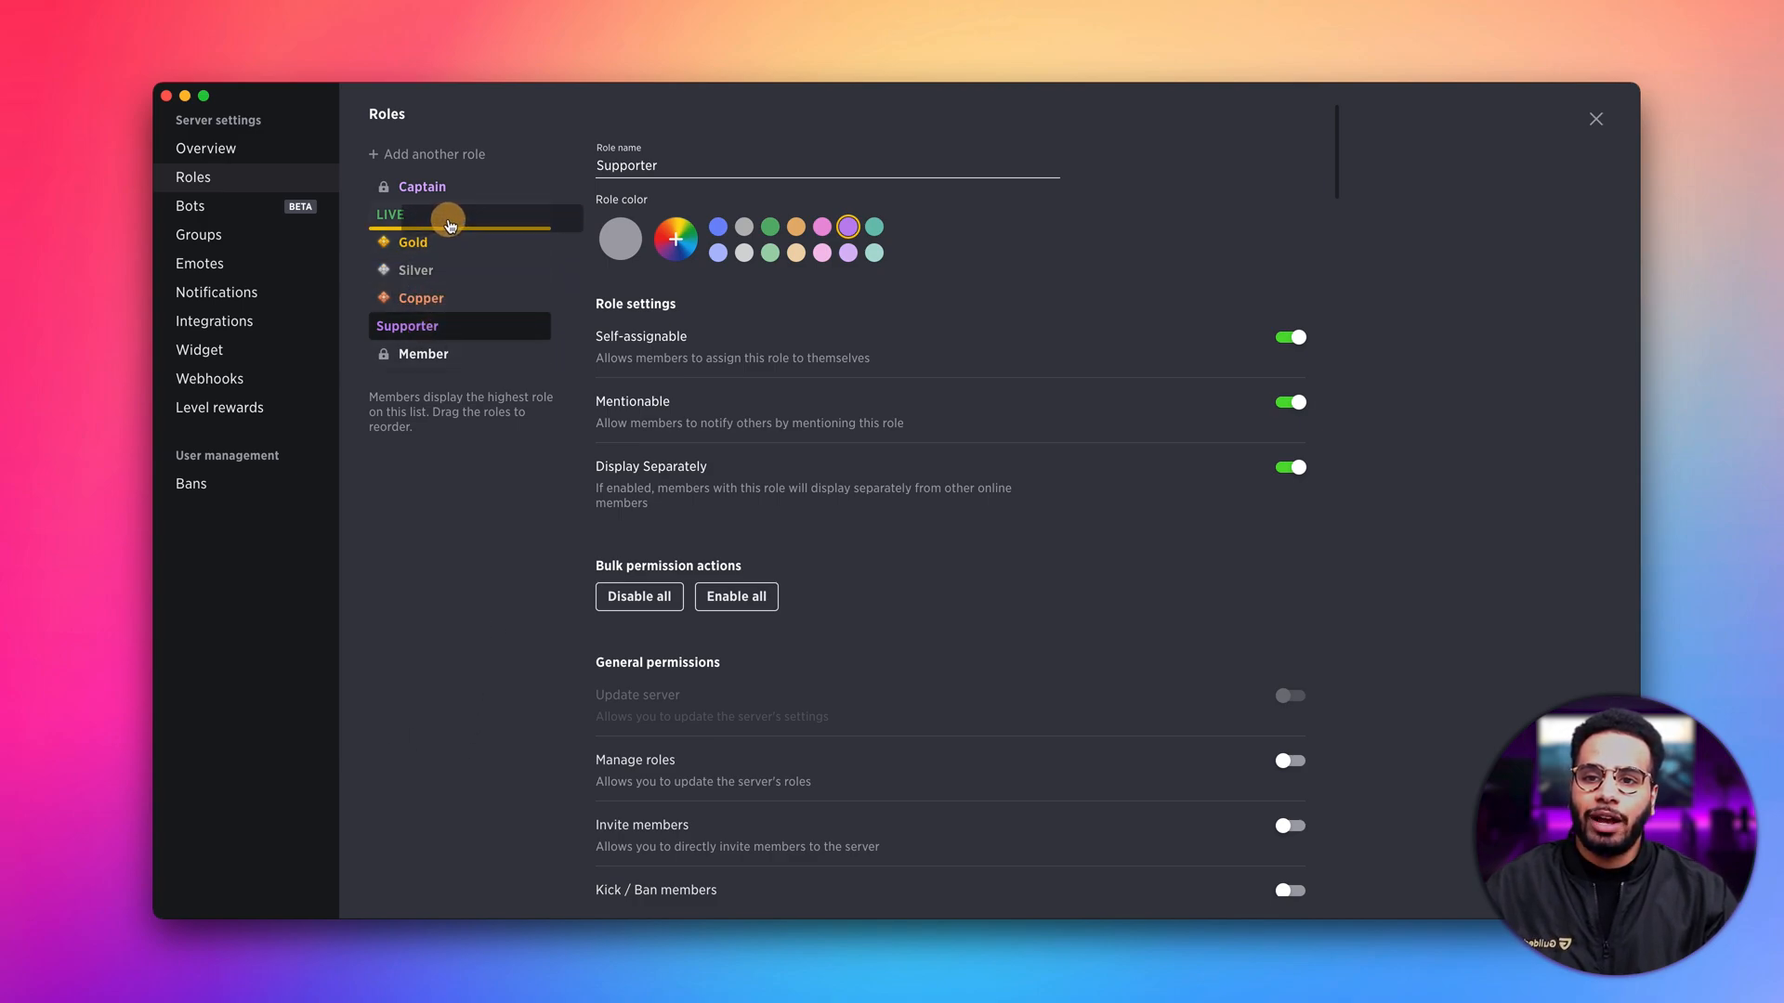
# - Drag Supporter above LIVE, just below Captain, and save the role order
pyautogui.moveTo(447, 325); pyautogui.dragTo(447, 213)
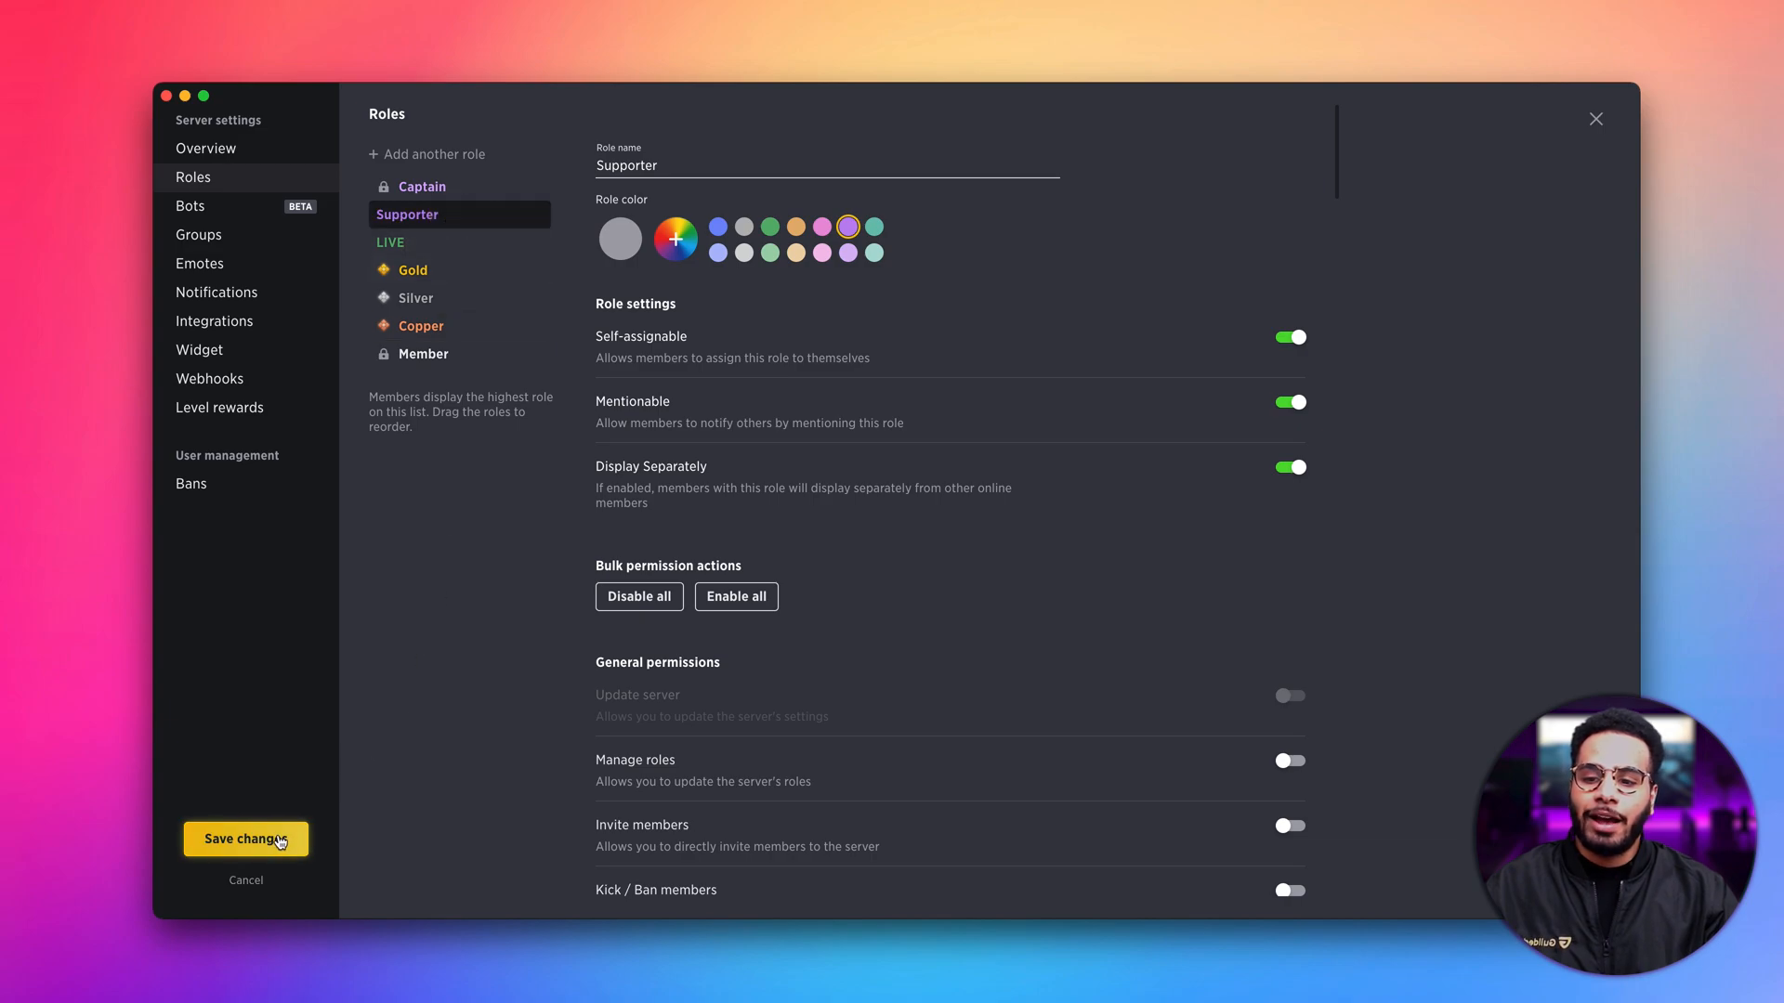
pyautogui.click(244, 838)
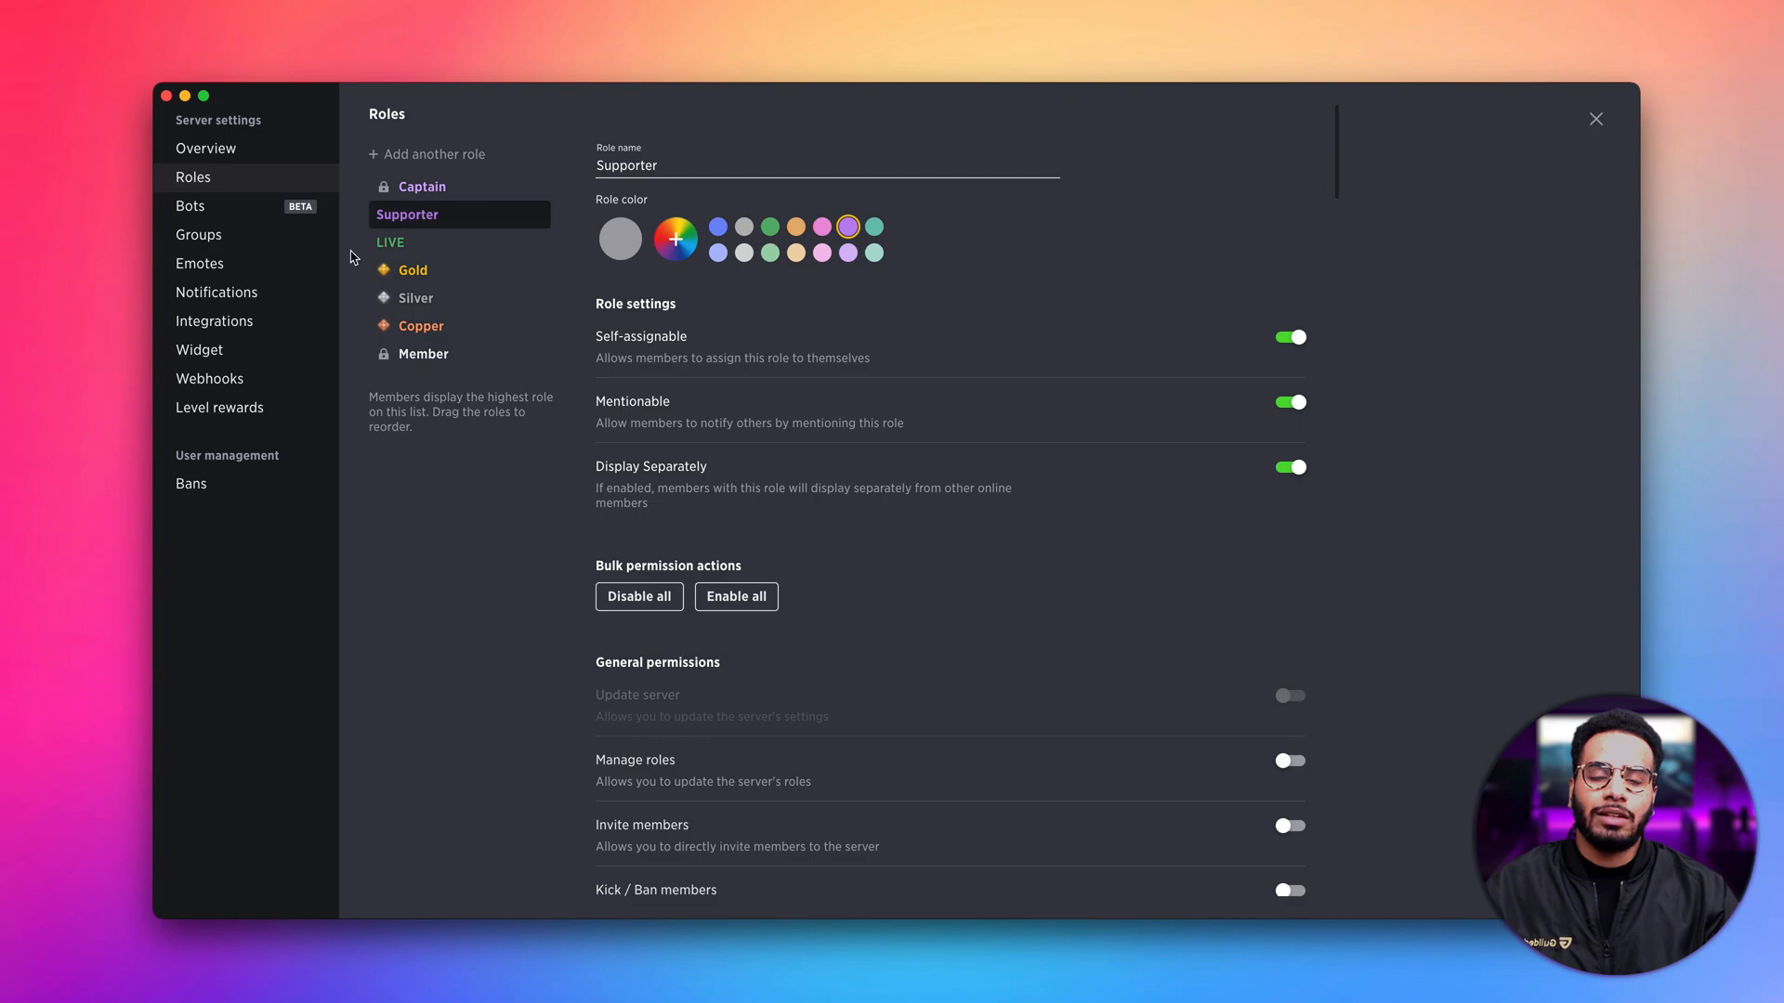
pyautogui.moveTo(495, 298)
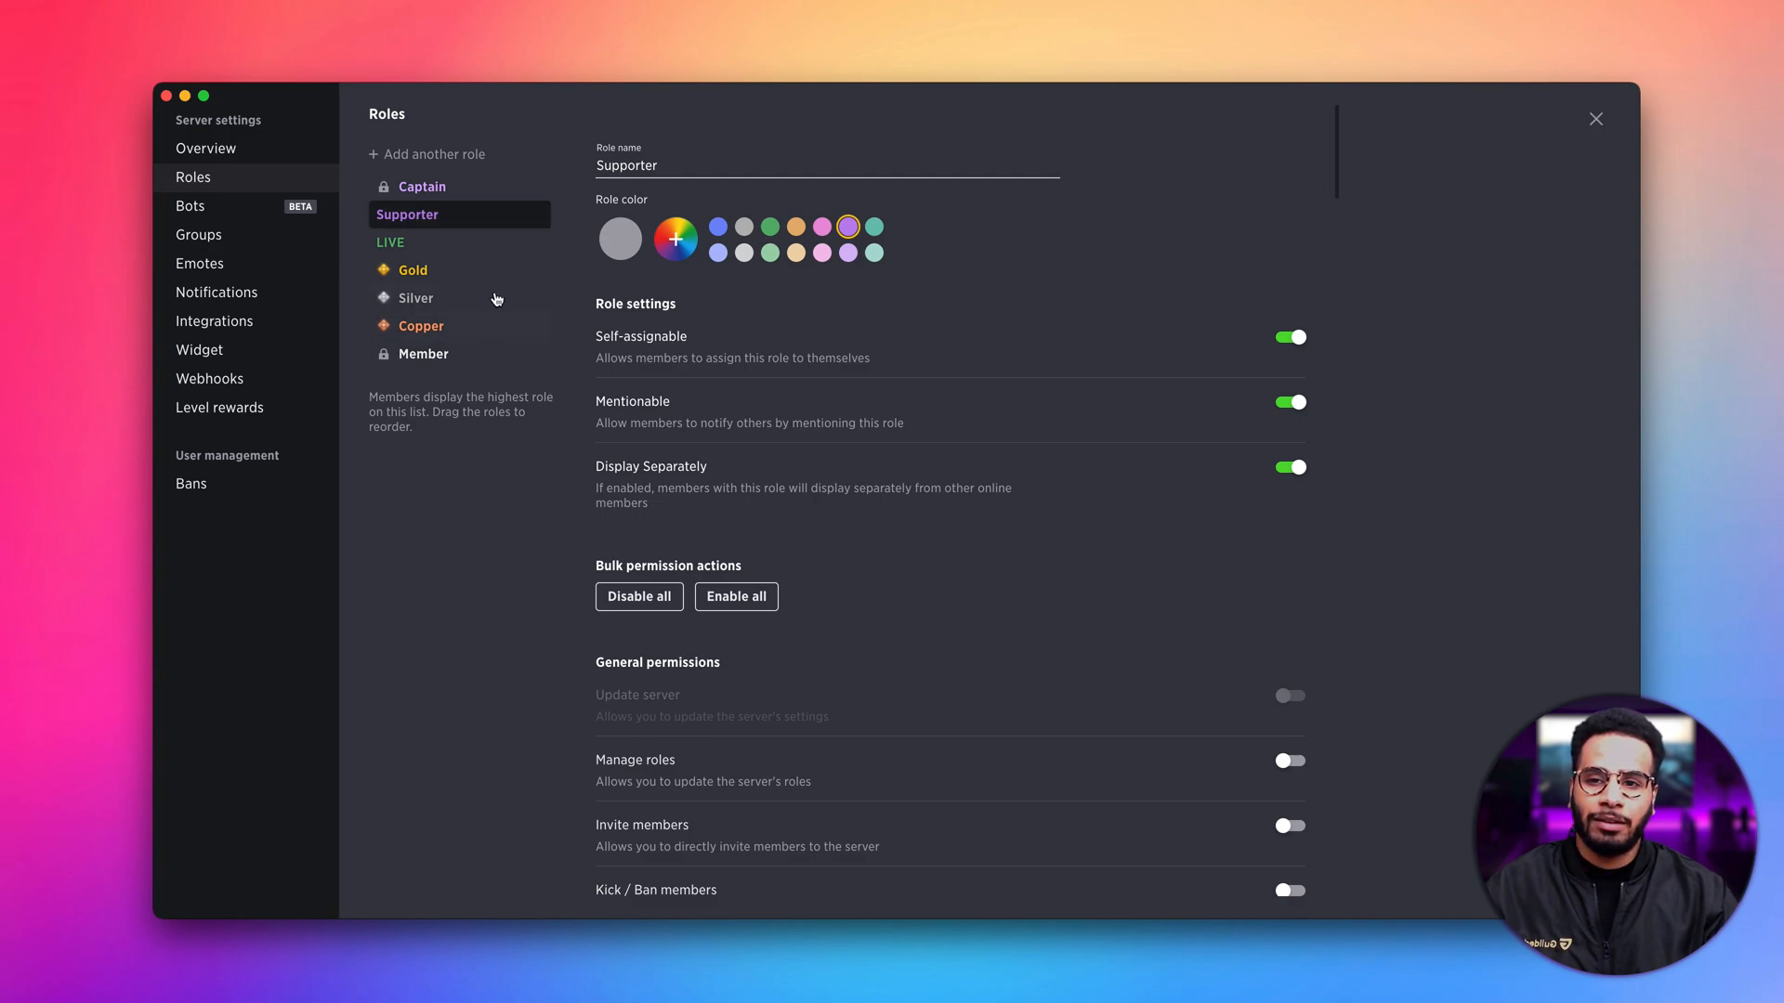
pyautogui.moveTo(489, 222)
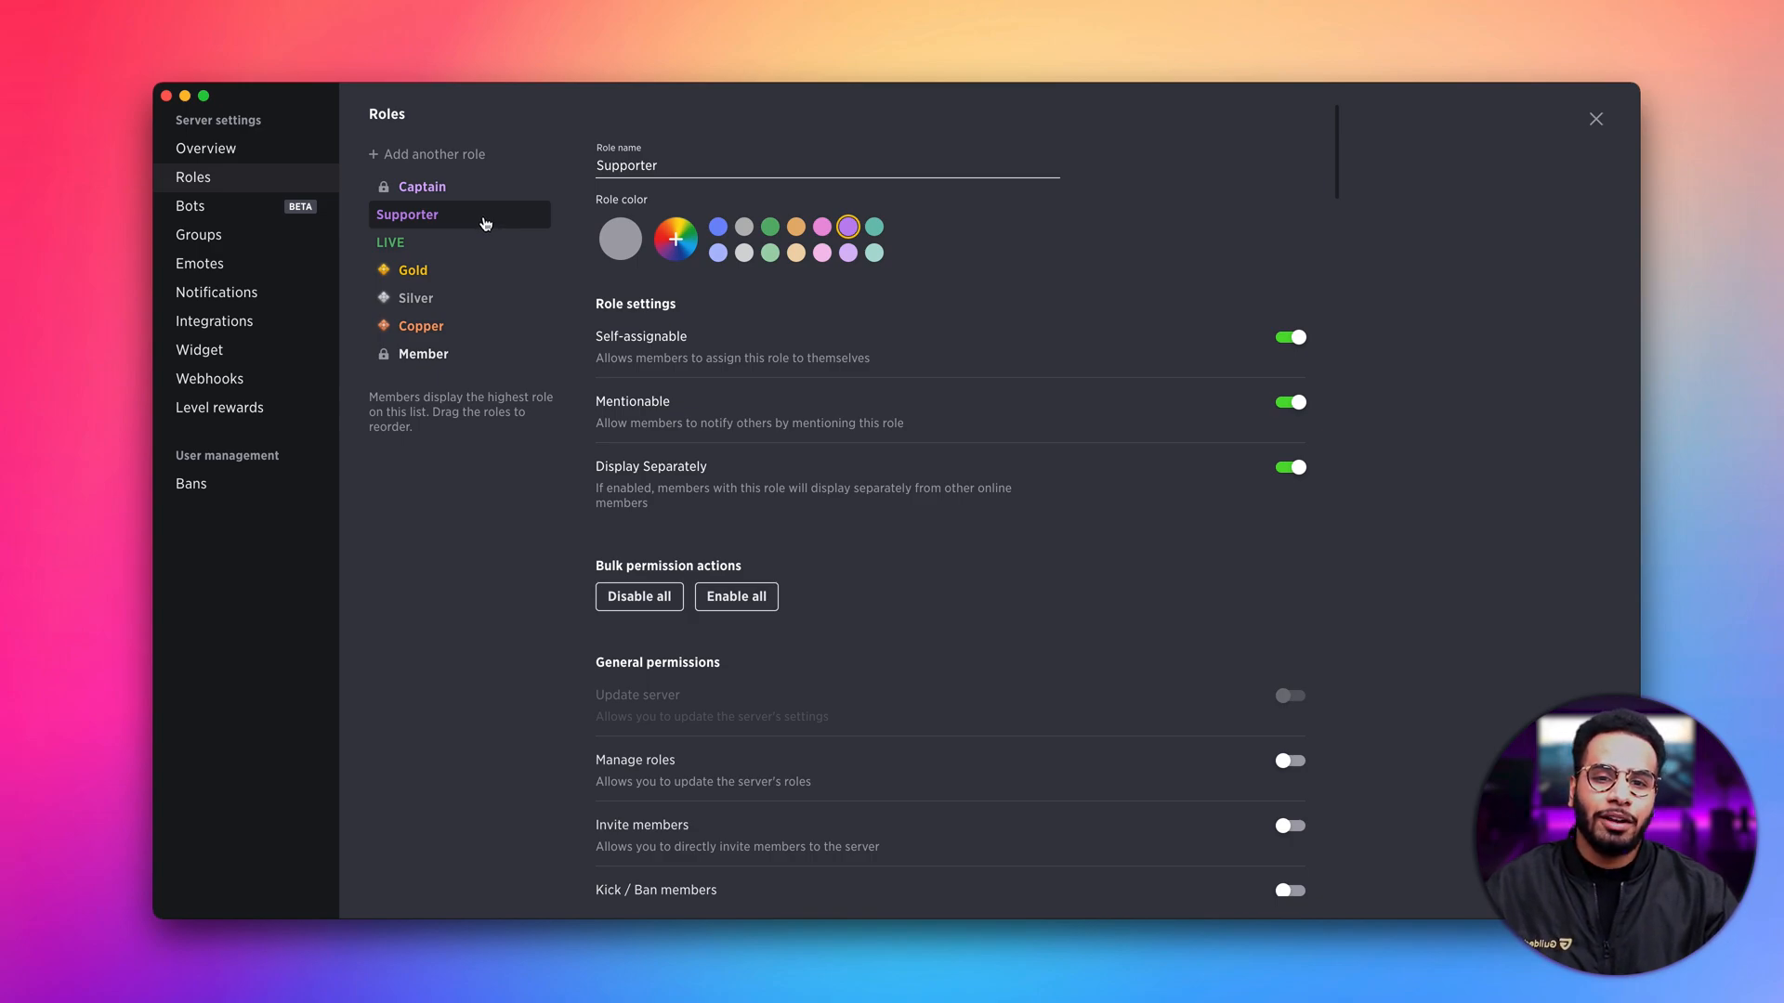
# - Clone the Supporter role via its context menu to create 'Supporter copy'
pyautogui.rightClick(461, 214)
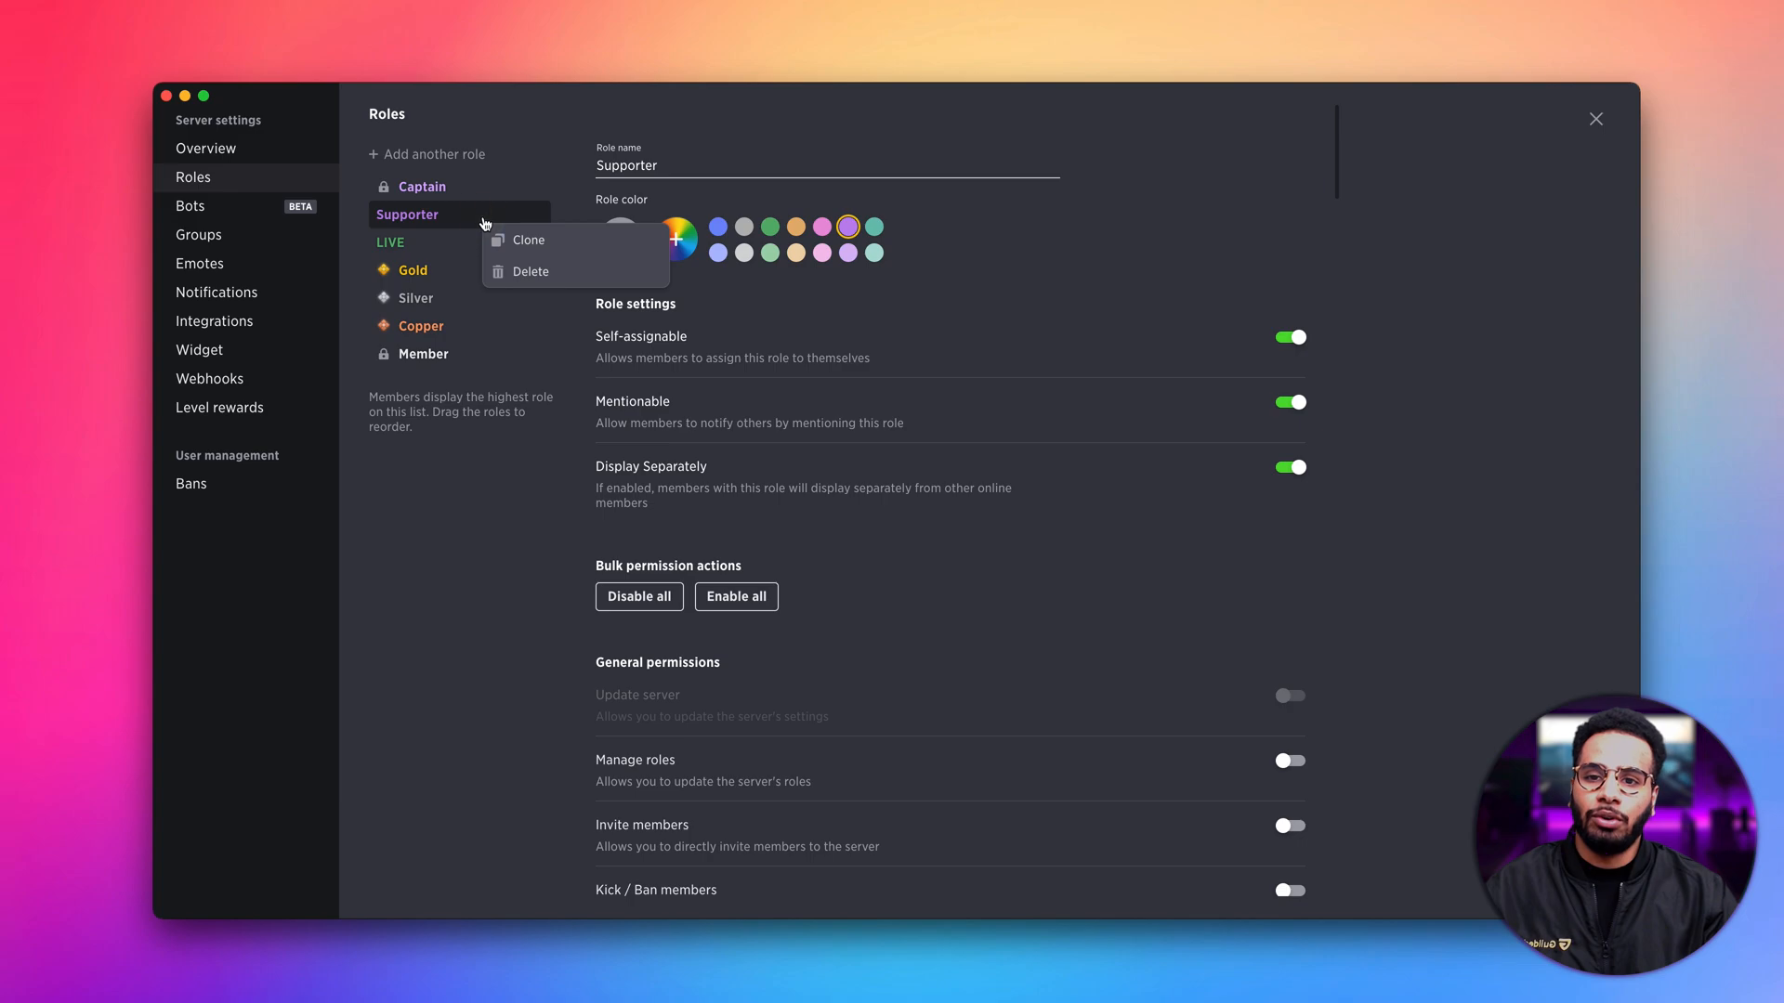
pyautogui.click(528, 240)
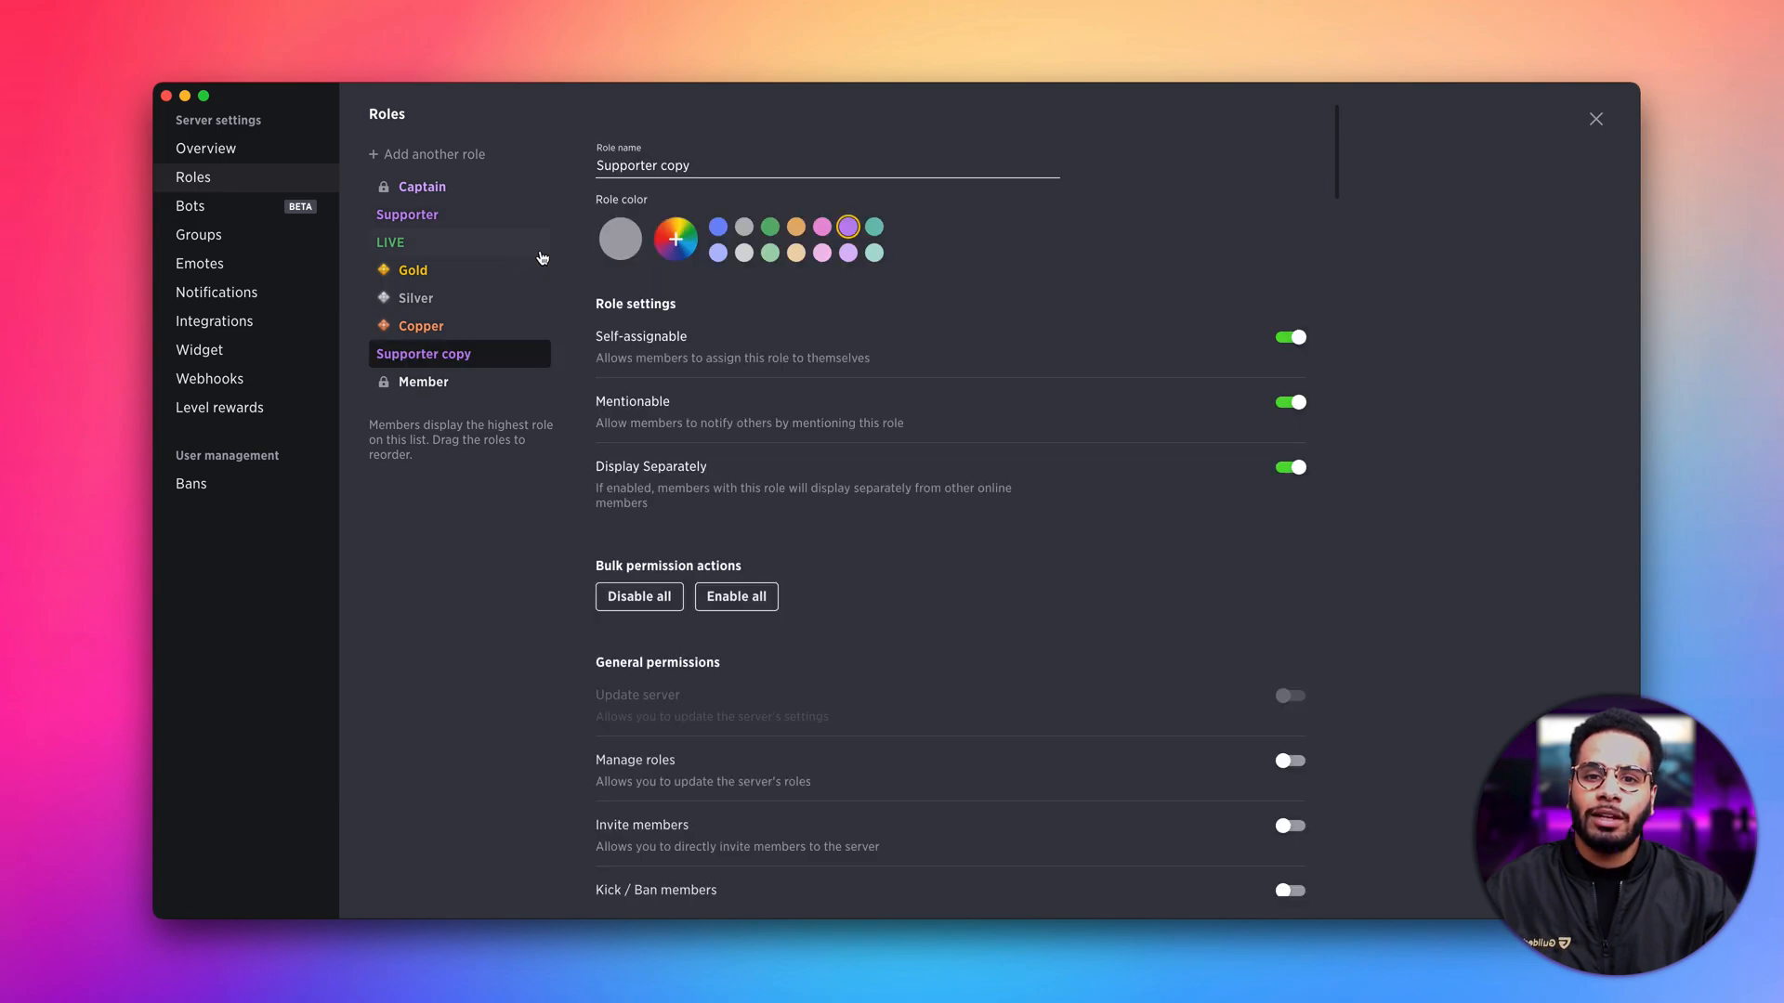
pyautogui.moveTo(708, 583)
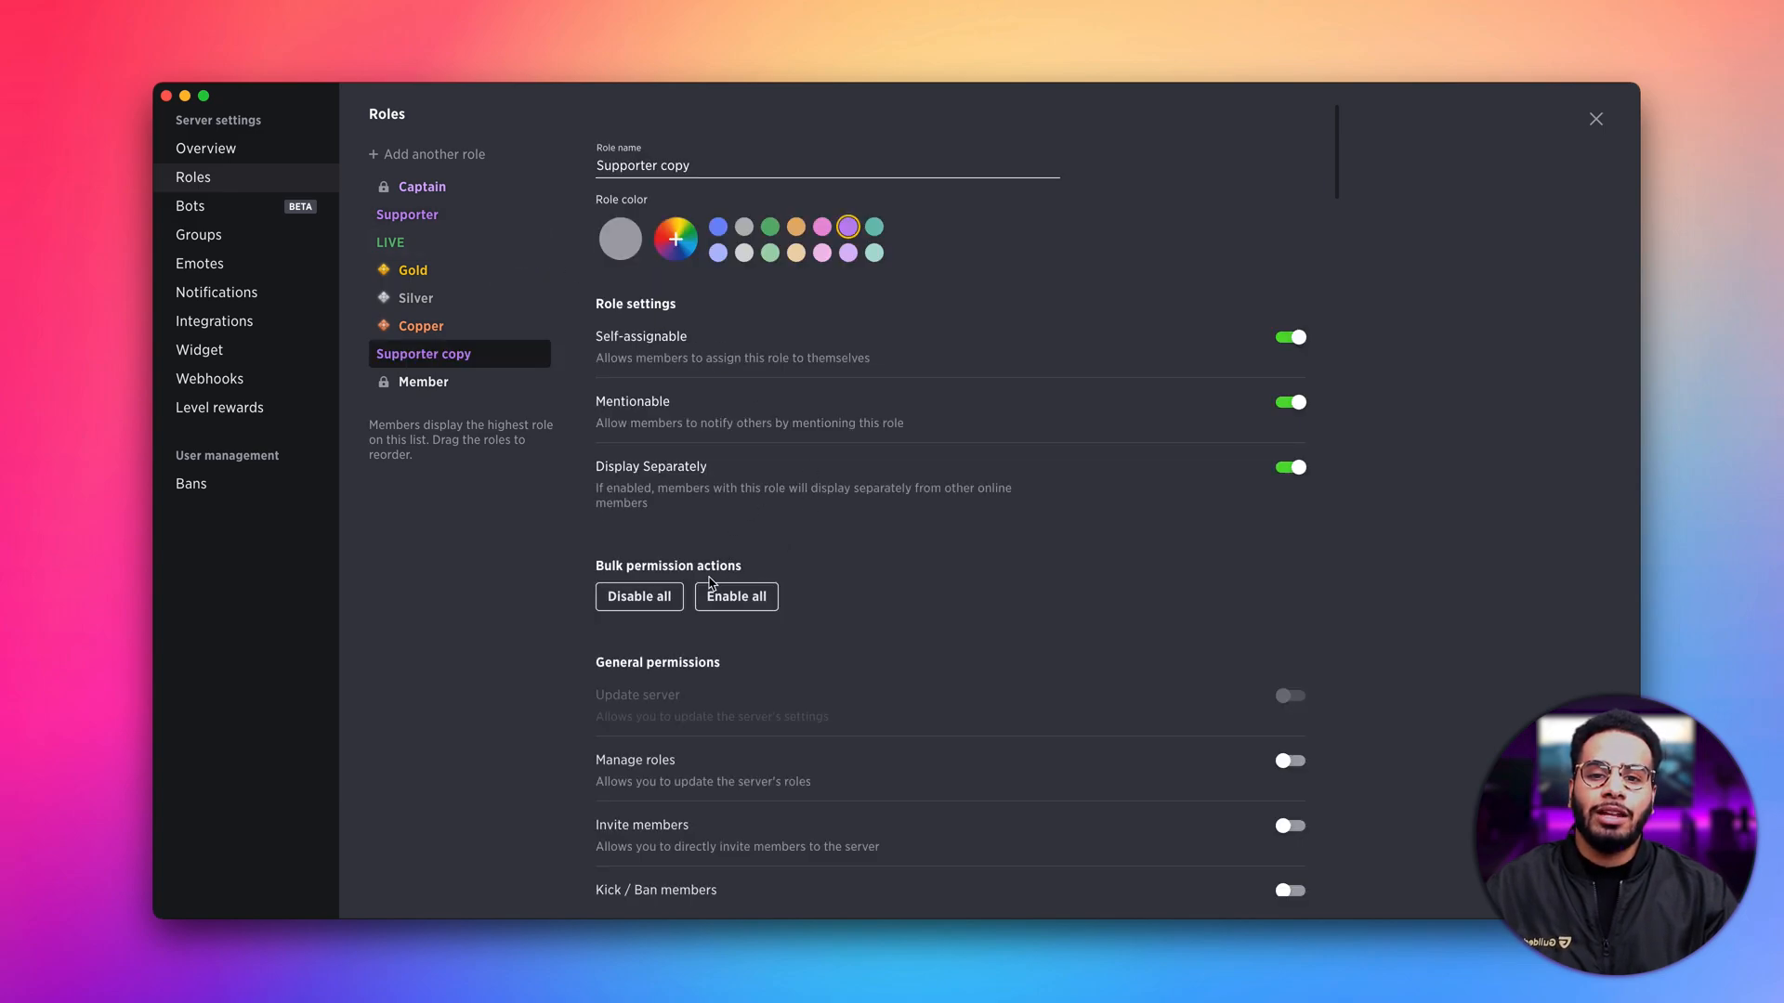
pyautogui.moveTo(434, 232)
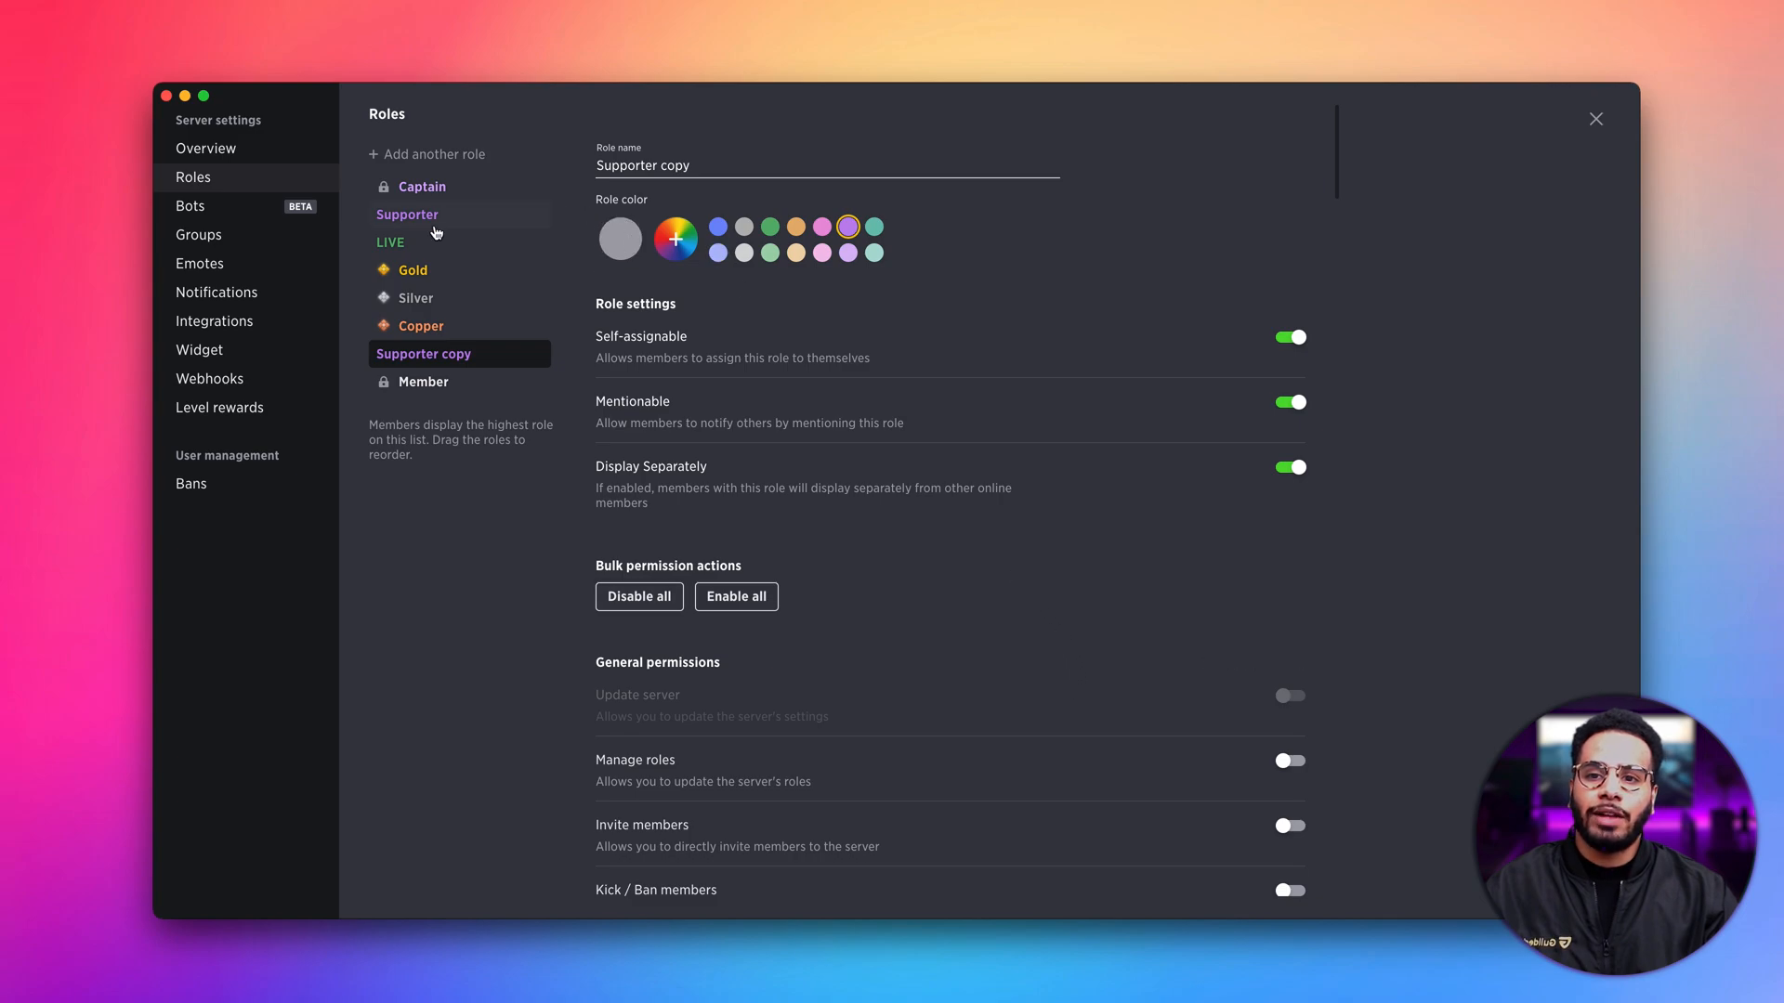
pyautogui.moveTo(989, 664)
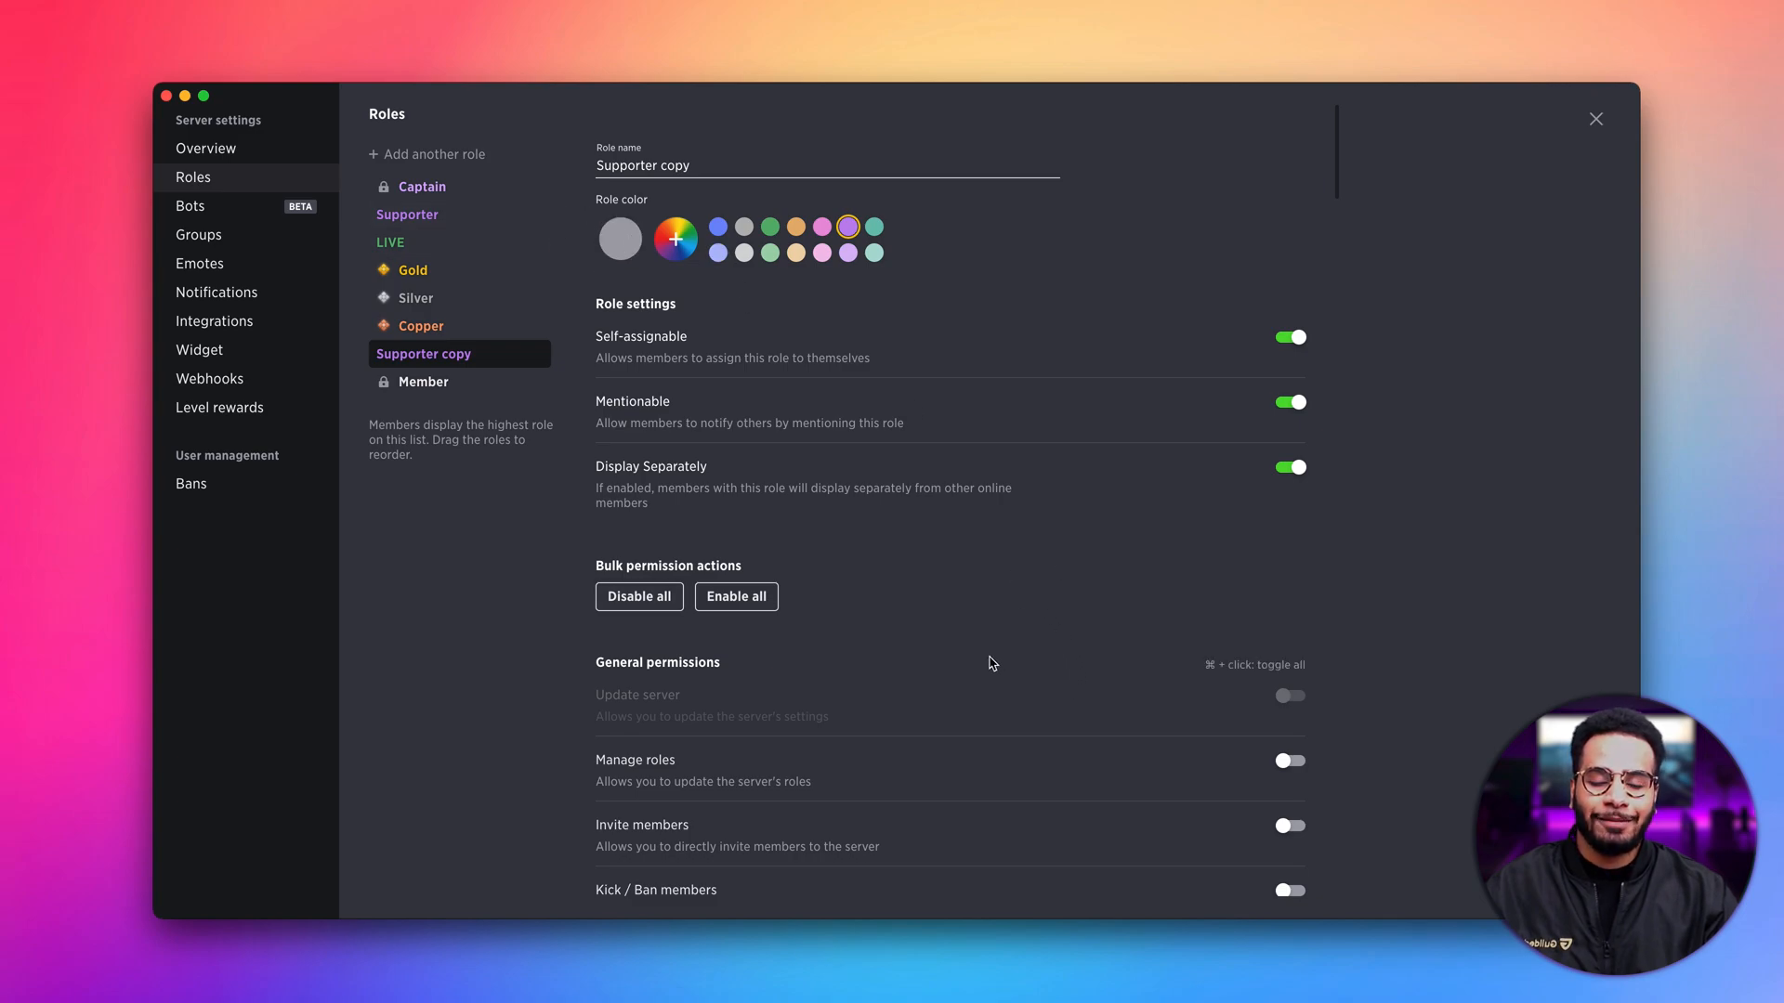